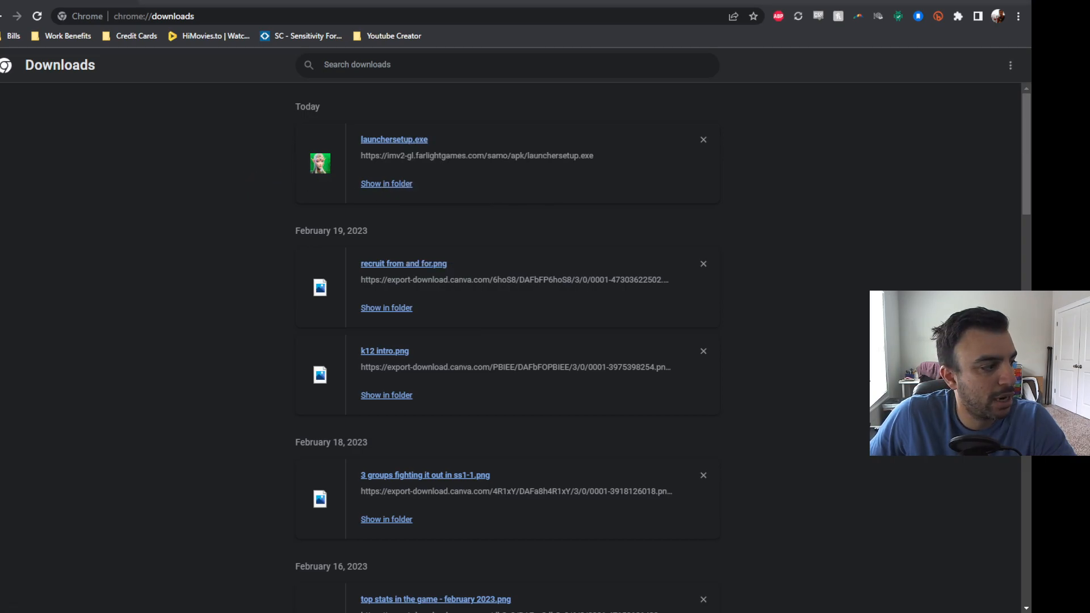
- Show launchersetup.exe in its Downloads folder and bring up its context options
left_click(386, 184)
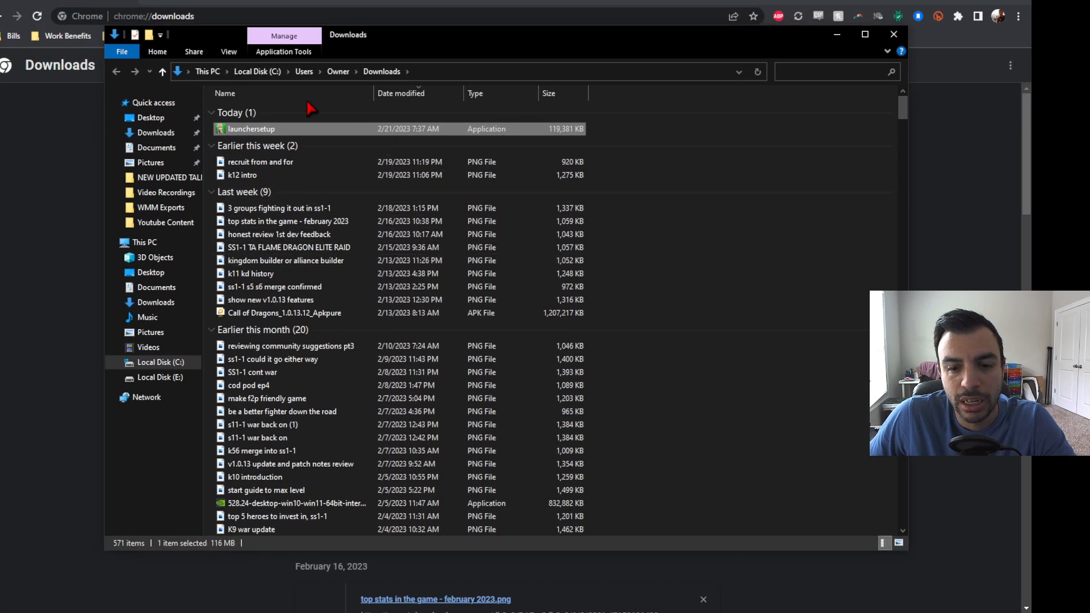
mouse_move(320, 134)
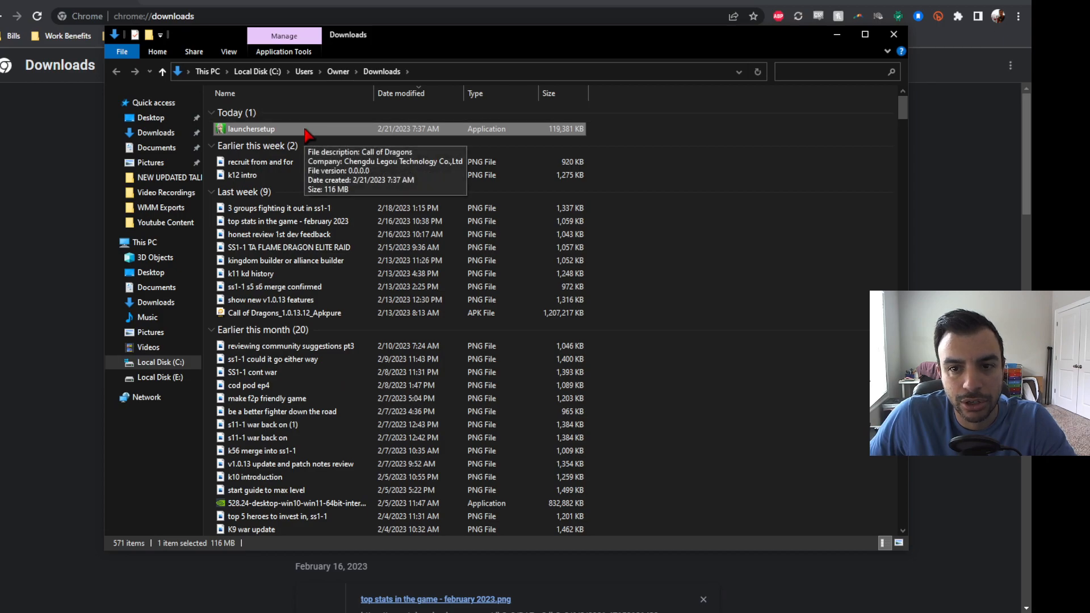
right_click(250, 128)
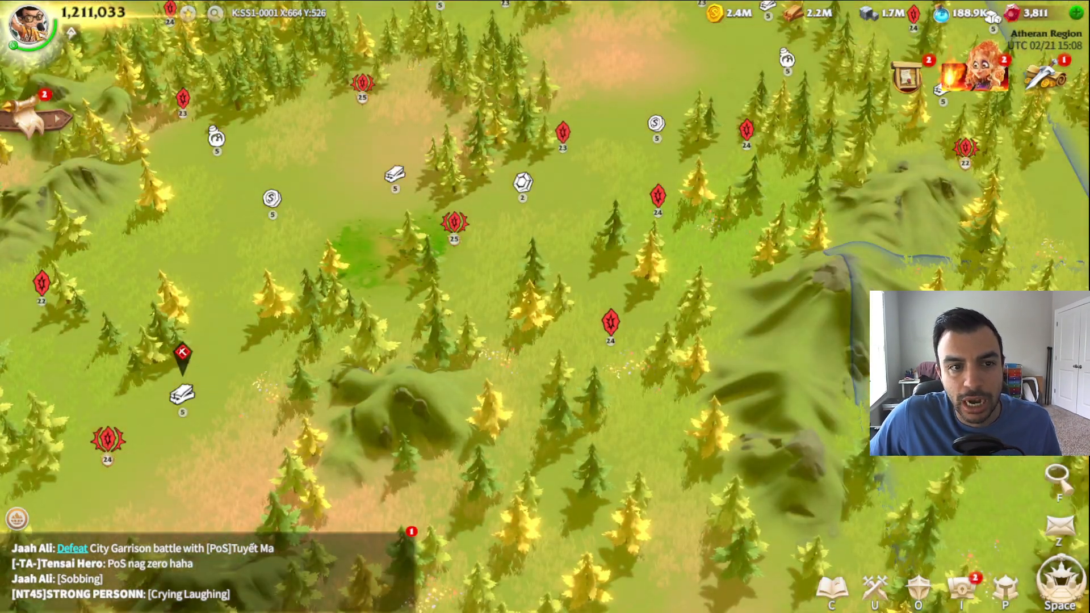
- Reach Settings from the lord profile and review resolutions, keeping 1,600 x 900
left_click(27, 24)
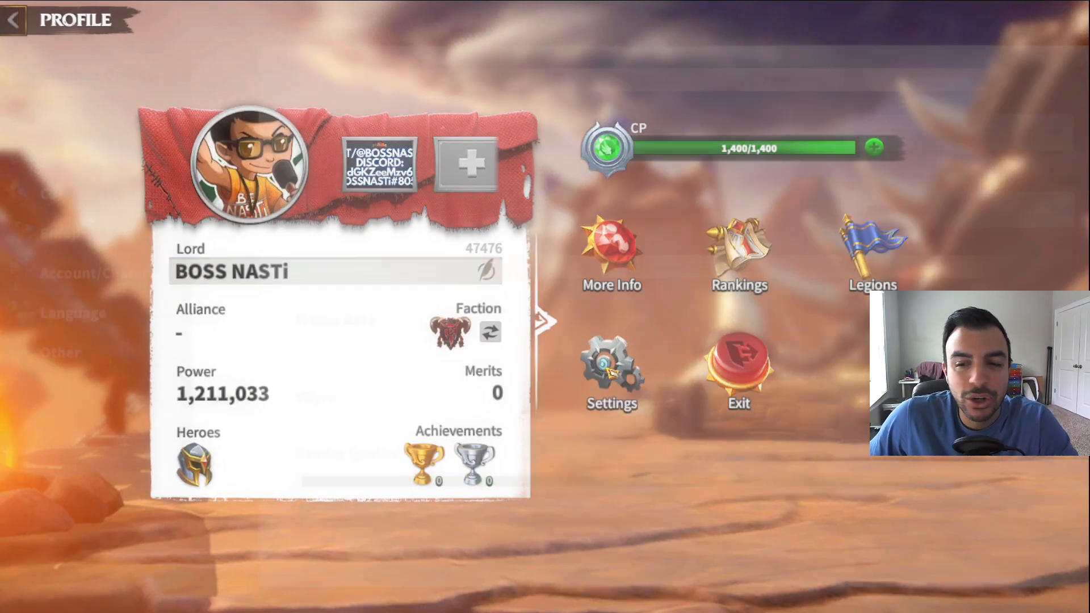
left_click(607, 368)
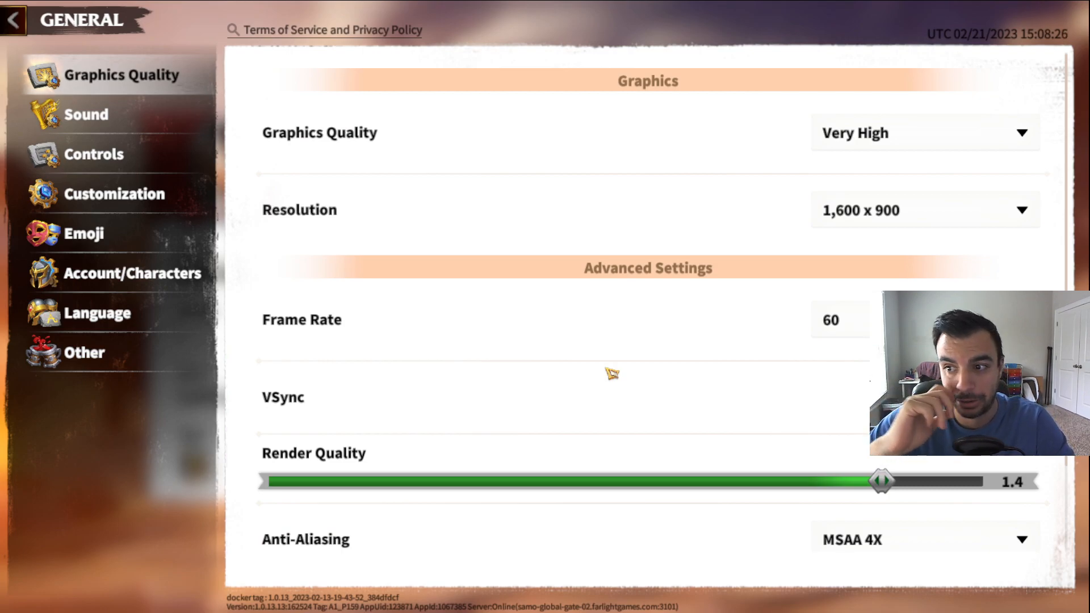
mouse_move(772, 238)
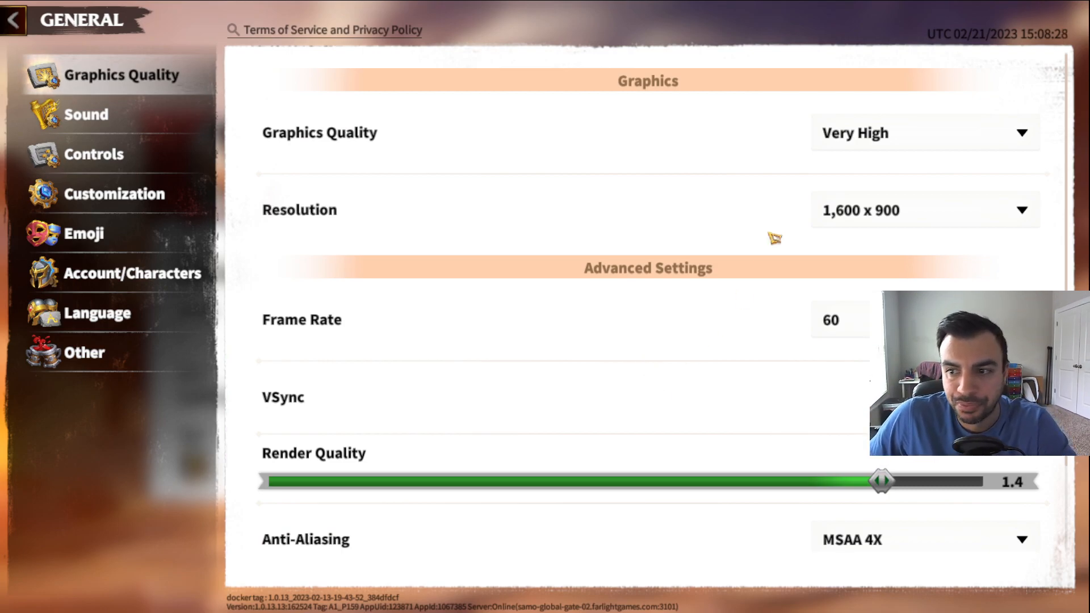
left_click(924, 210)
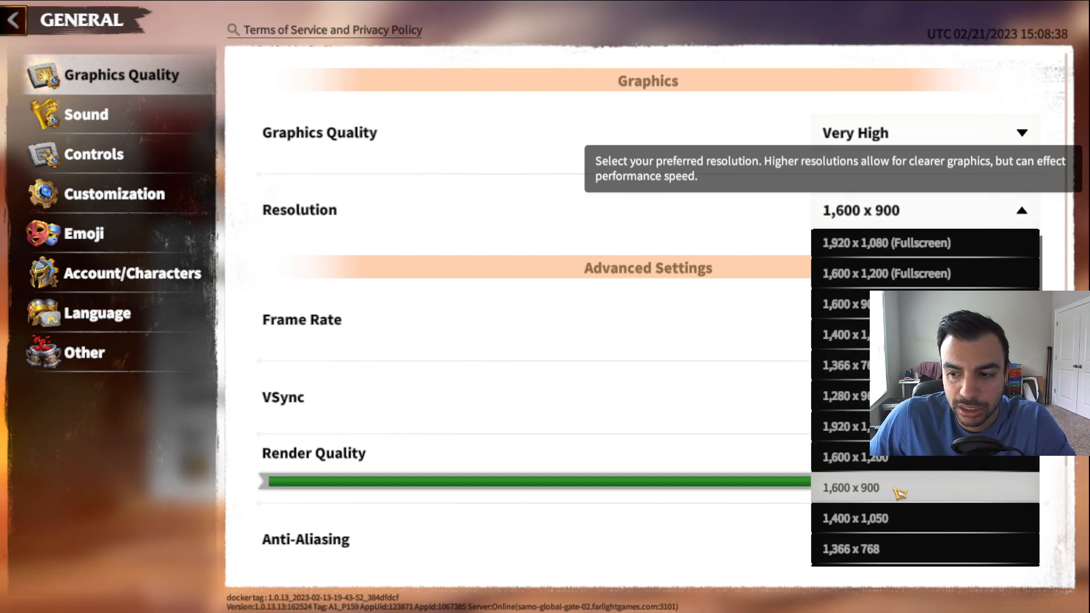
mouse_move(856, 276)
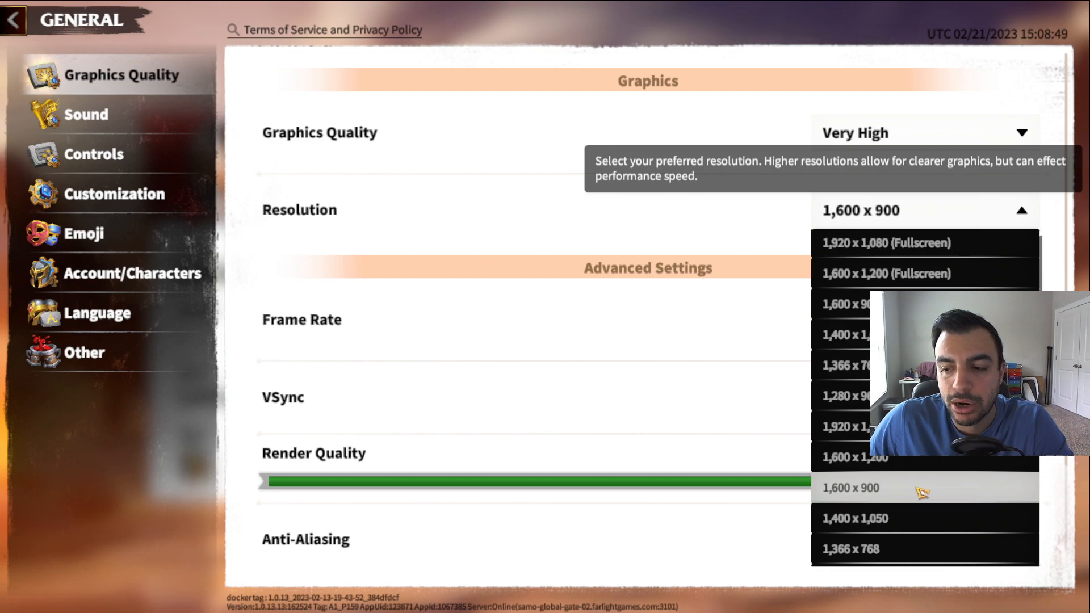
left_click(851, 488)
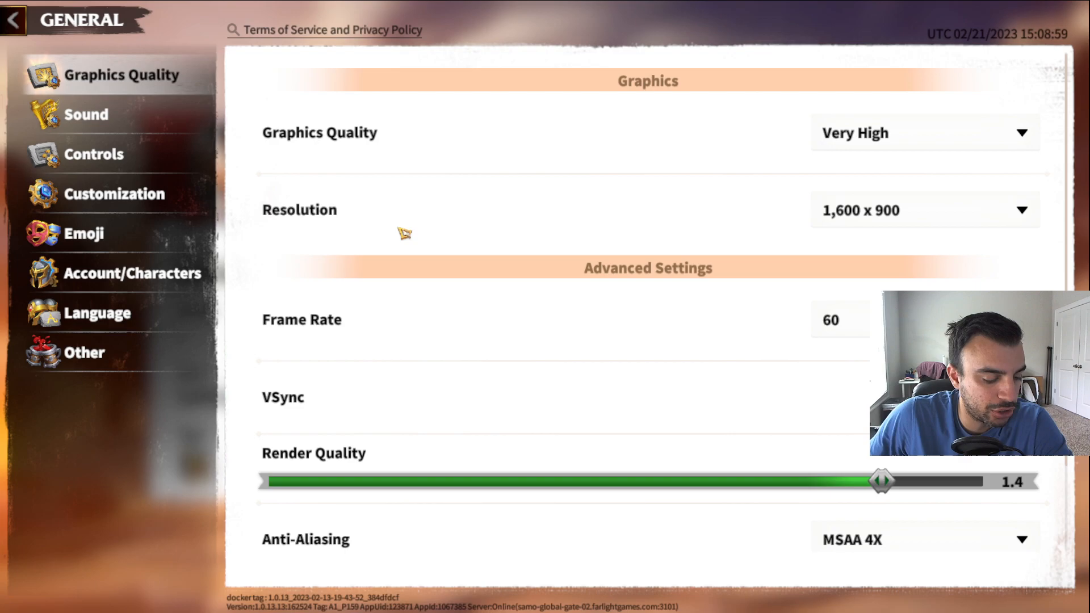
mouse_move(546, 316)
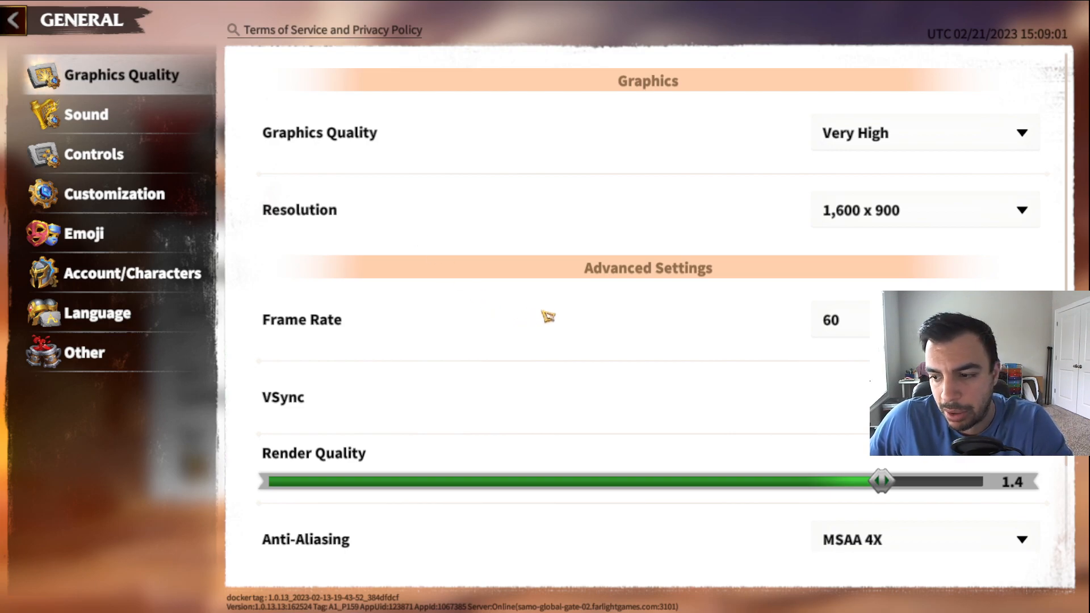
mouse_move(553, 318)
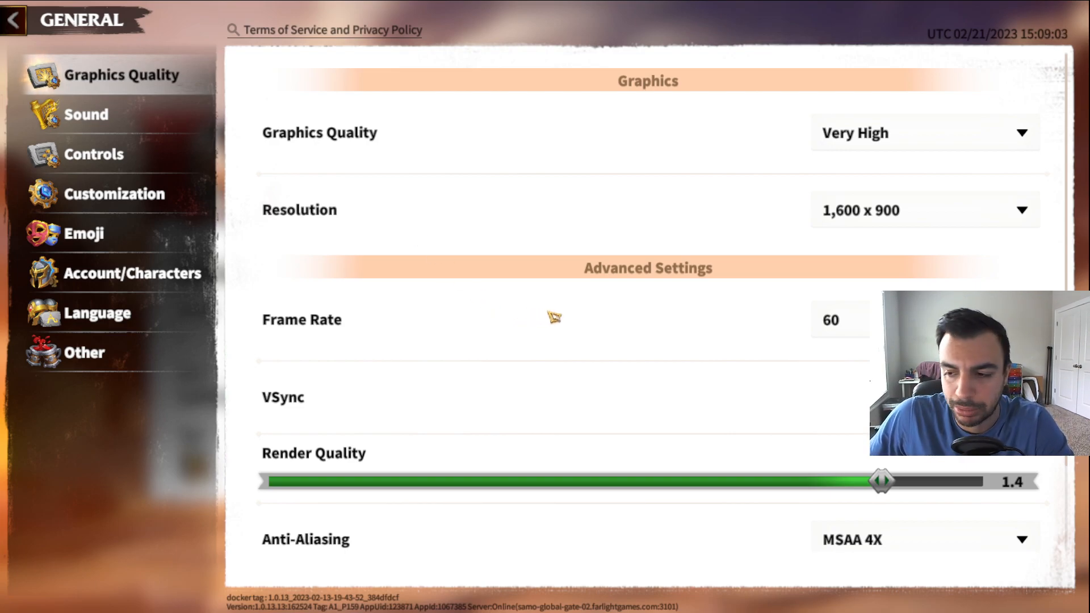
- Review graphics quality choices, keeping Very High, and browse the other graphics dropdowns
left_click(923, 133)
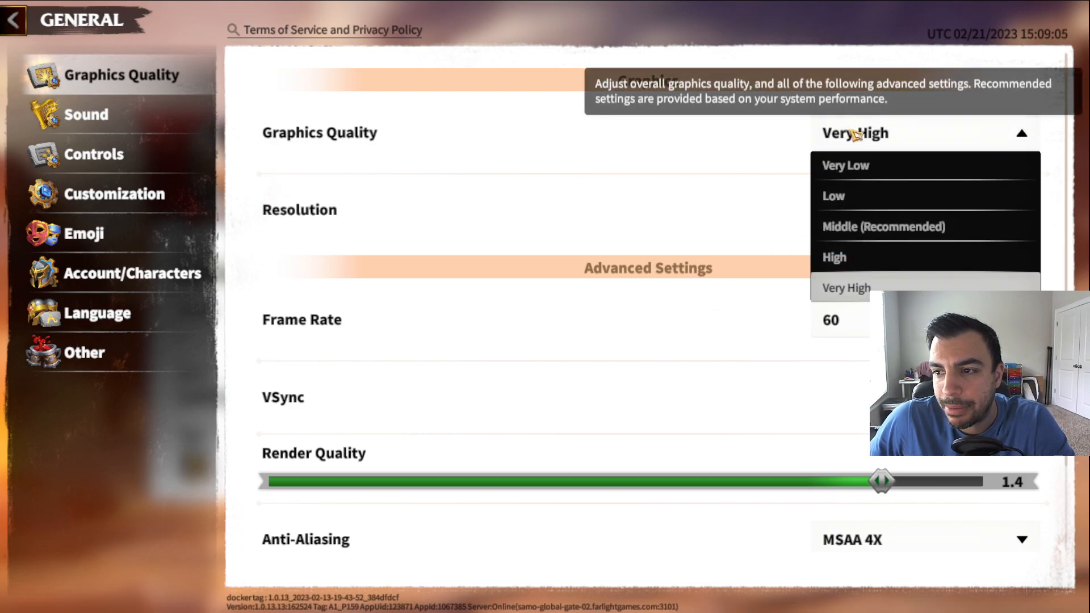
left_click(845, 286)
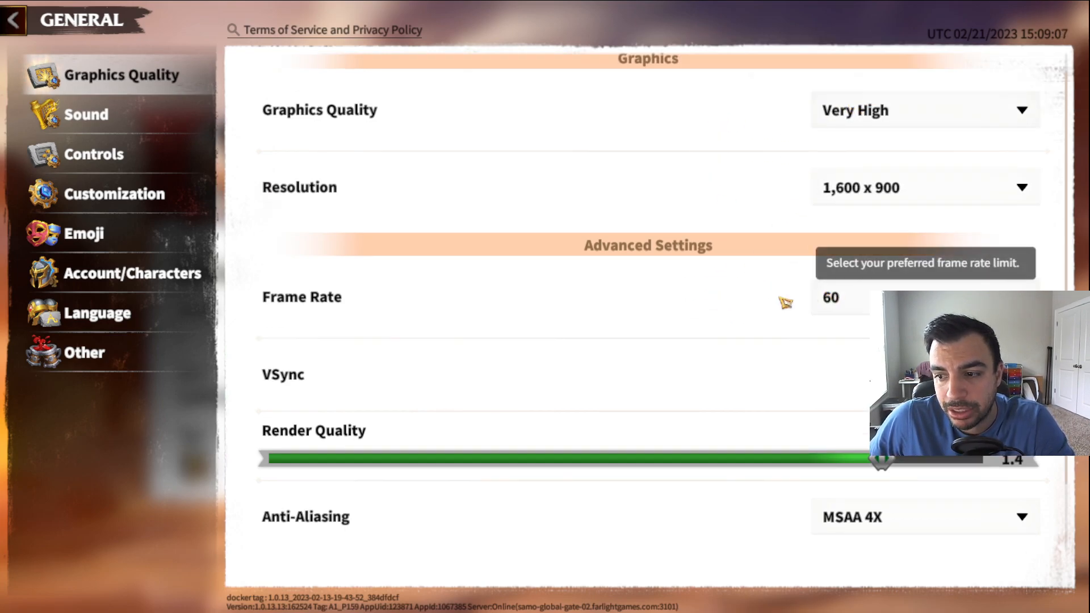
left_click(923, 296)
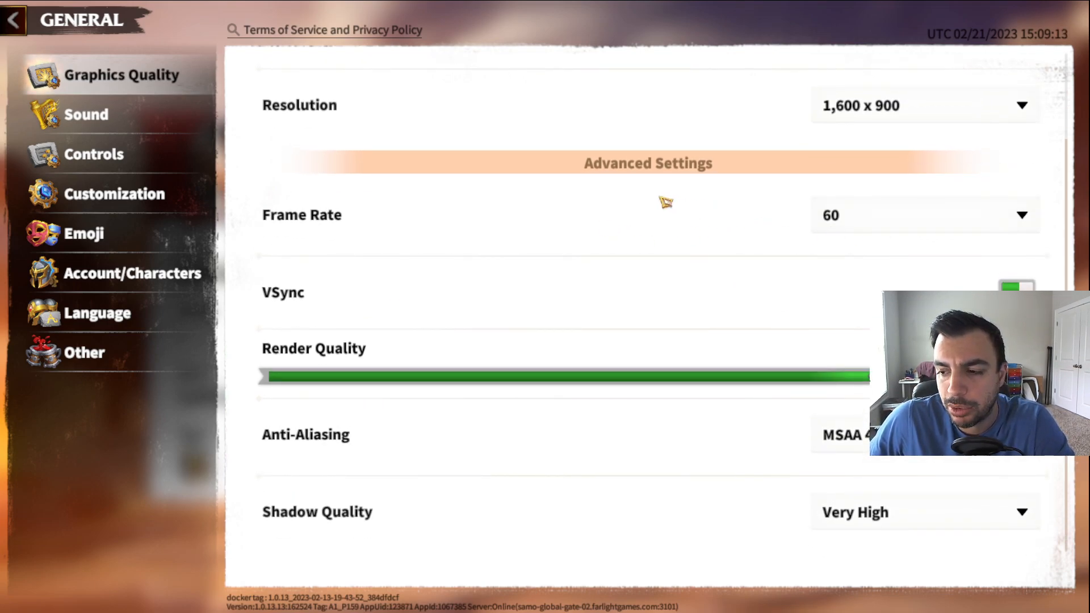
mouse_move(858, 217)
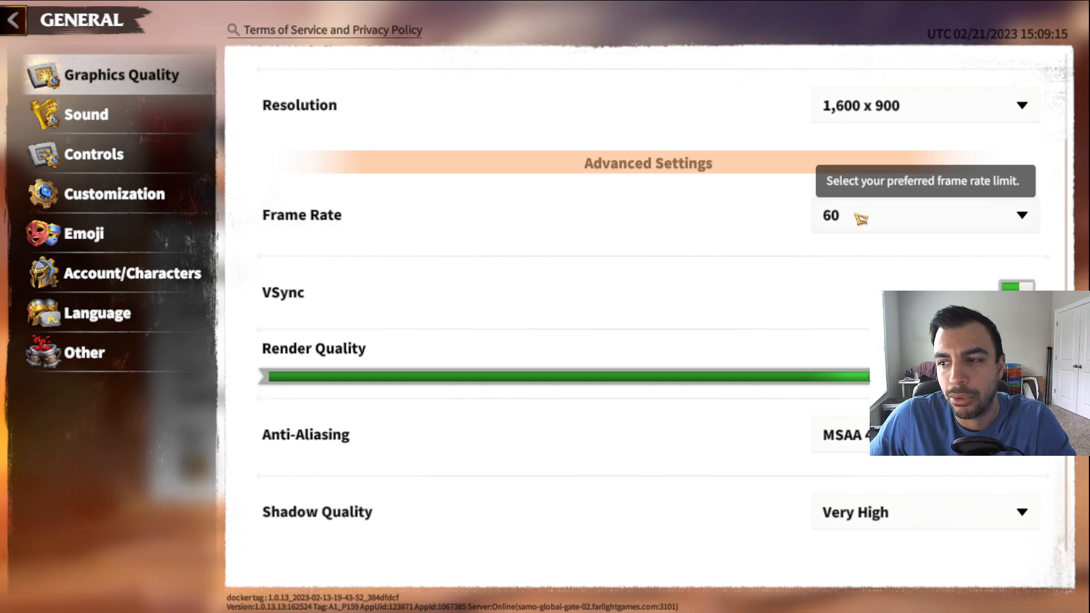
mouse_move(729, 211)
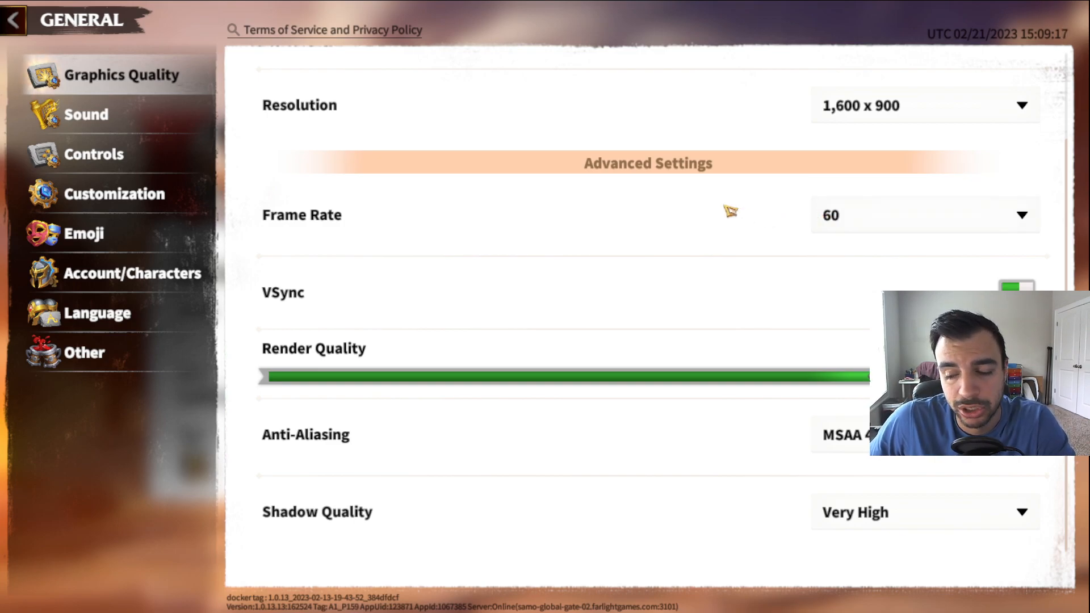
mouse_move(724, 291)
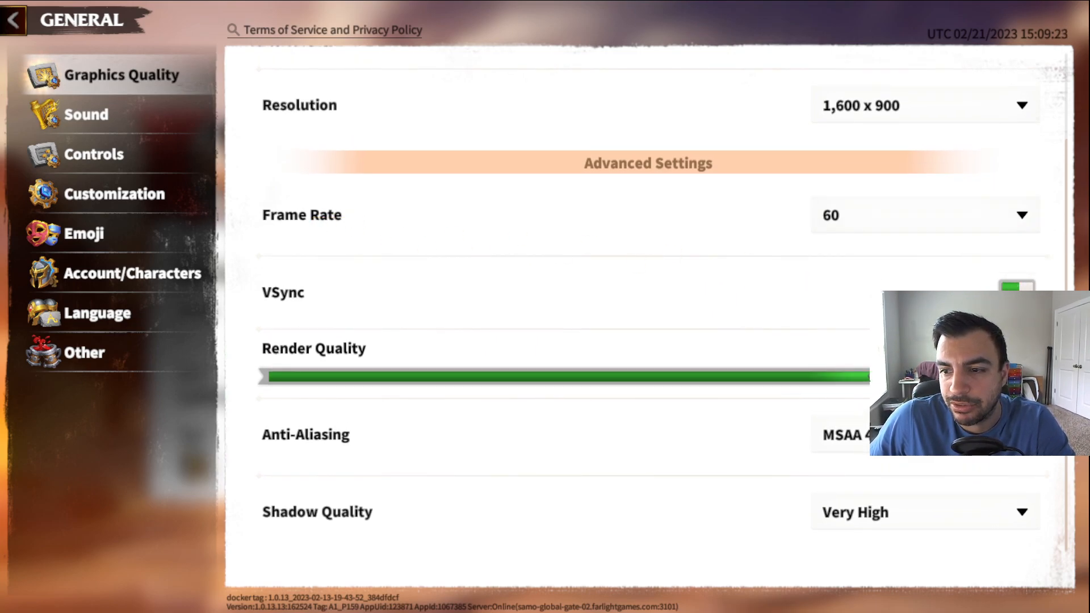
mouse_move(283, 293)
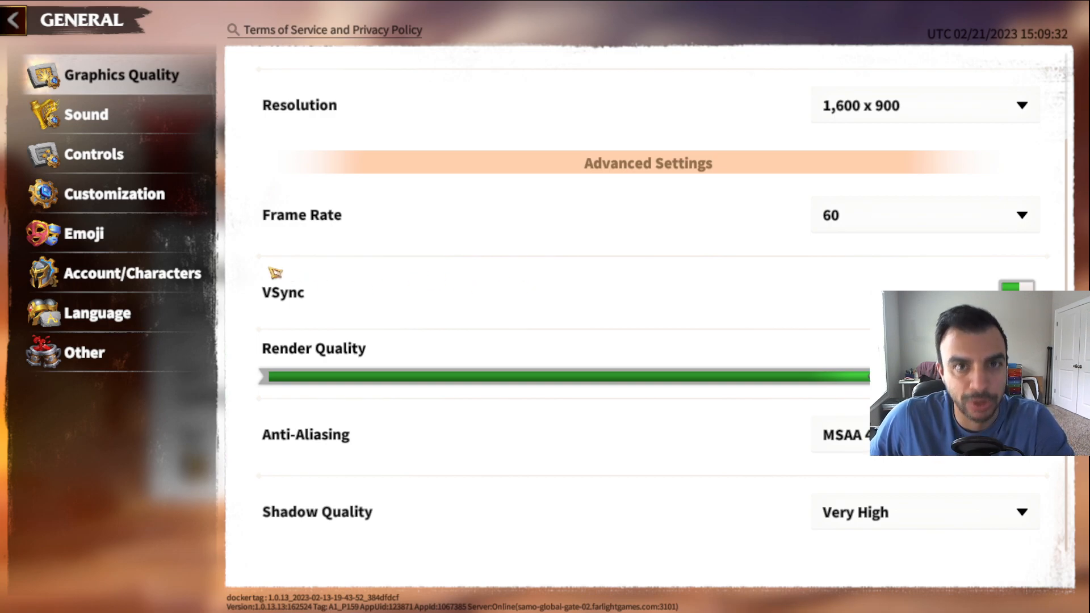
mouse_move(837, 364)
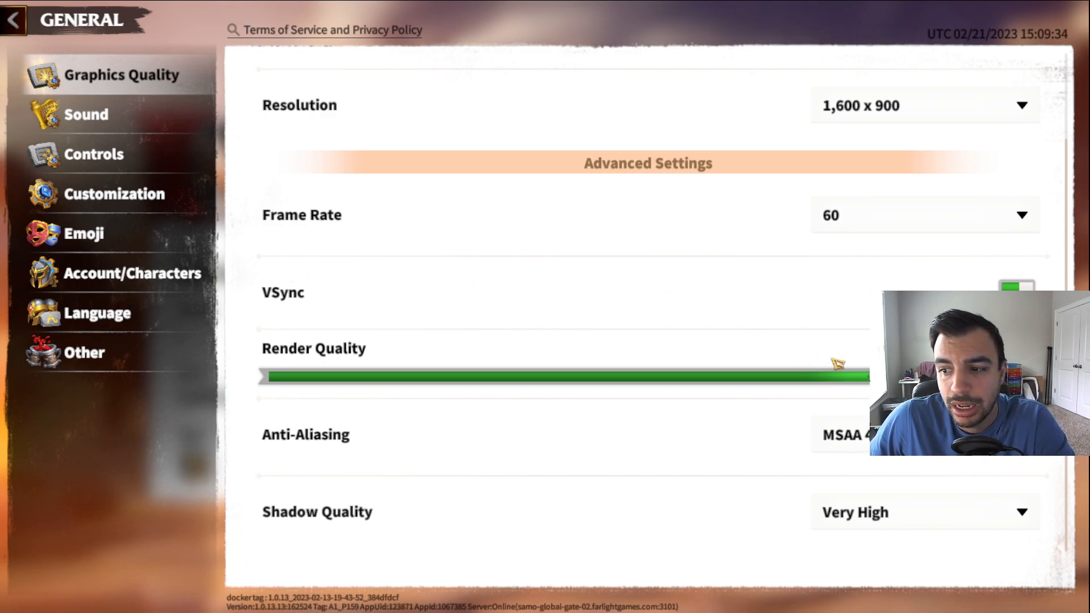
mouse_move(858, 381)
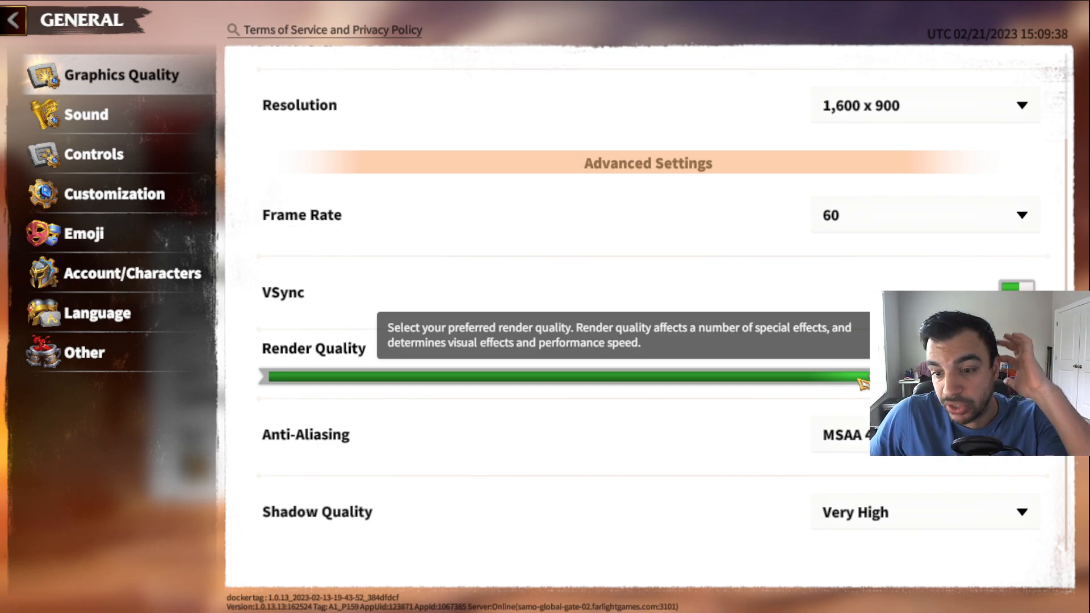
mouse_move(681, 309)
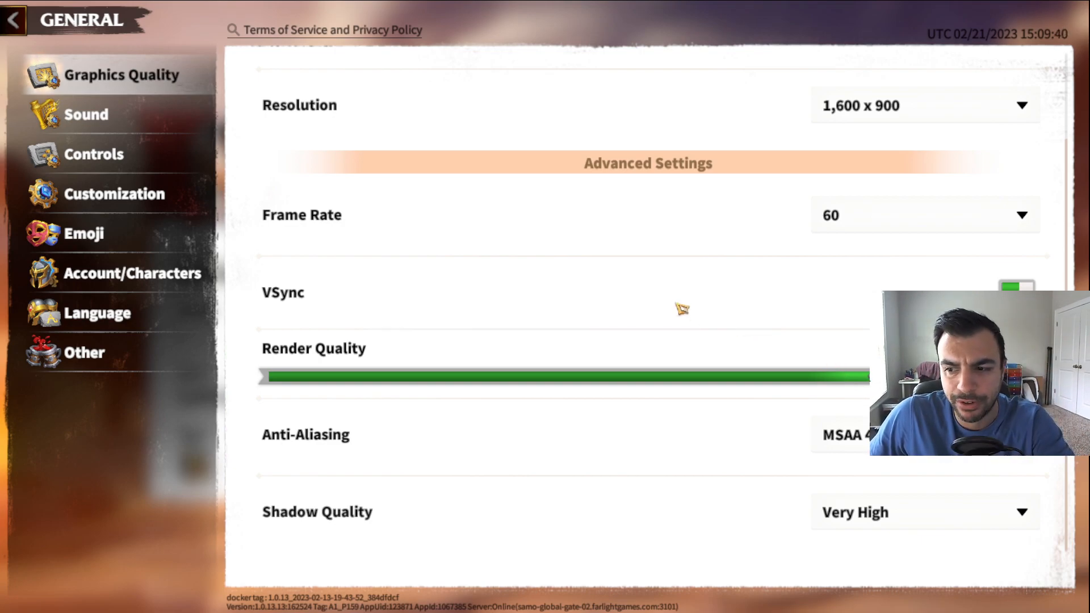
mouse_move(680, 307)
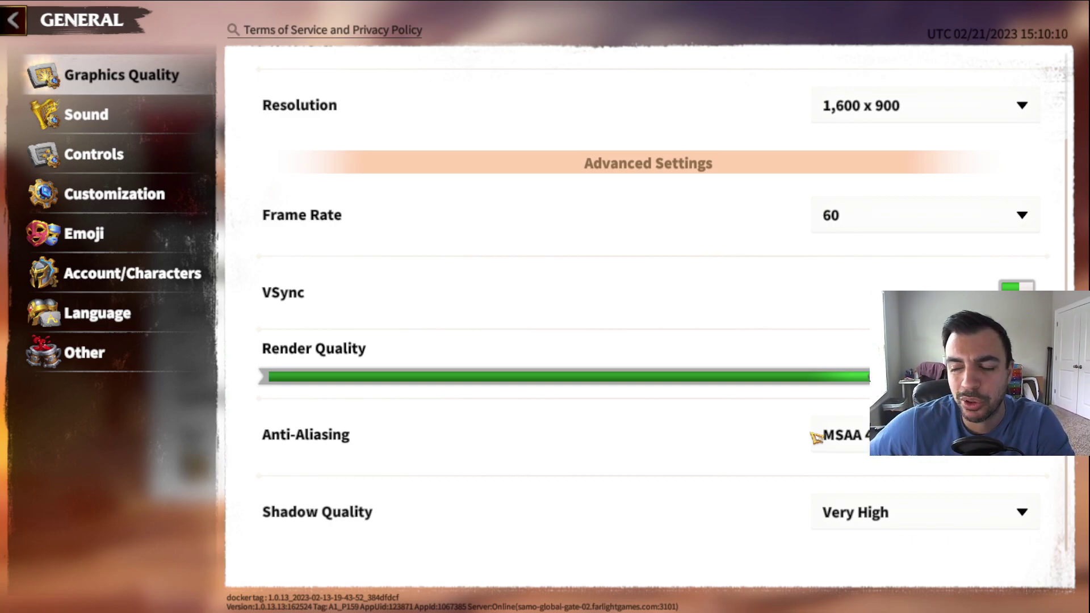
left_click(923, 512)
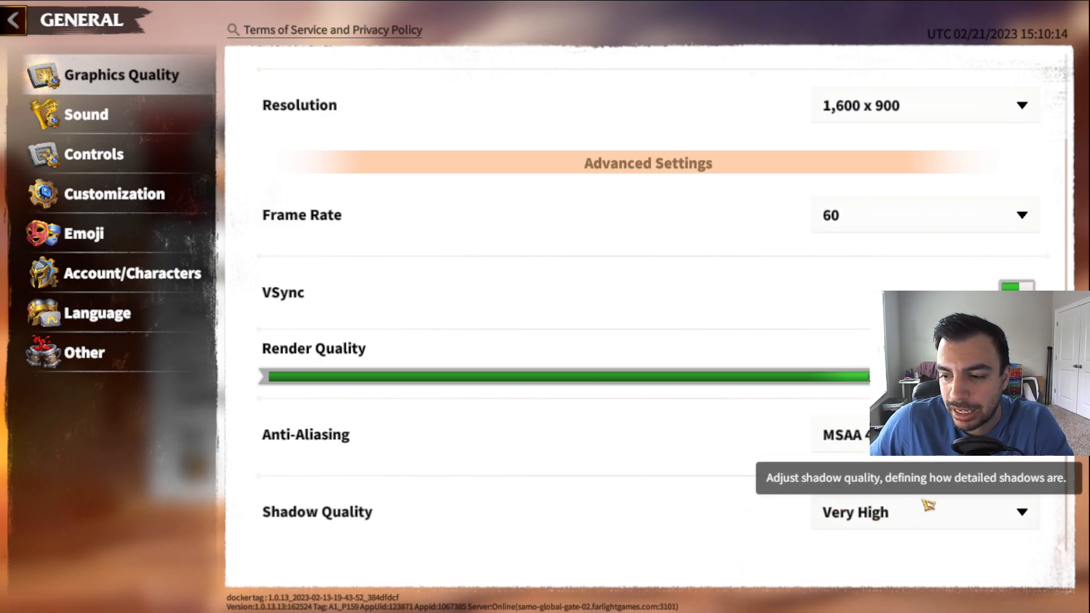
- Set shadow quality to Middle, then move to the Sound settings
left_click(952, 513)
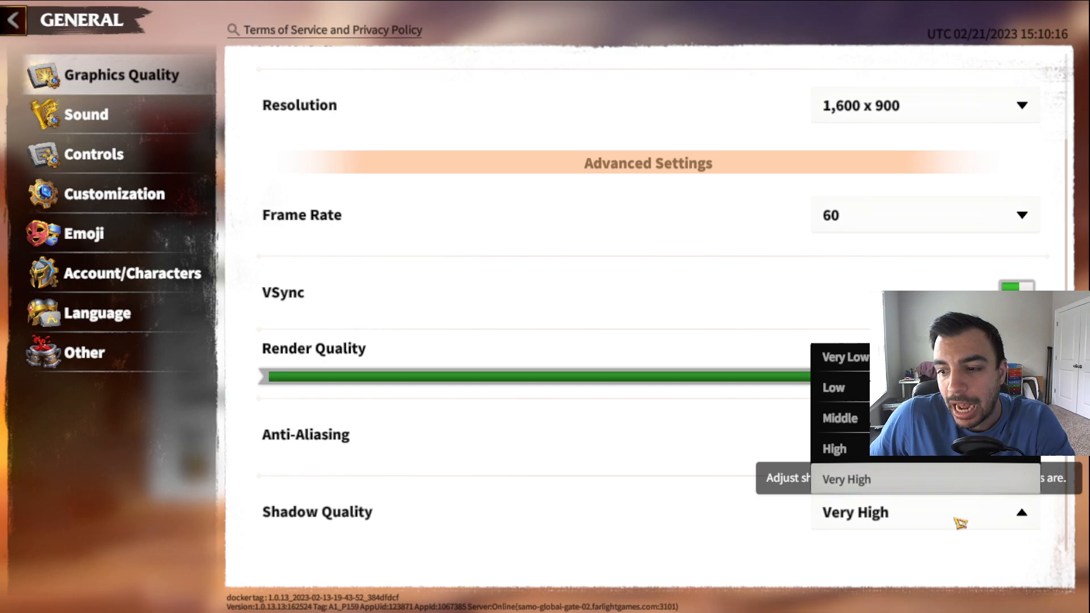
left_click(846, 479)
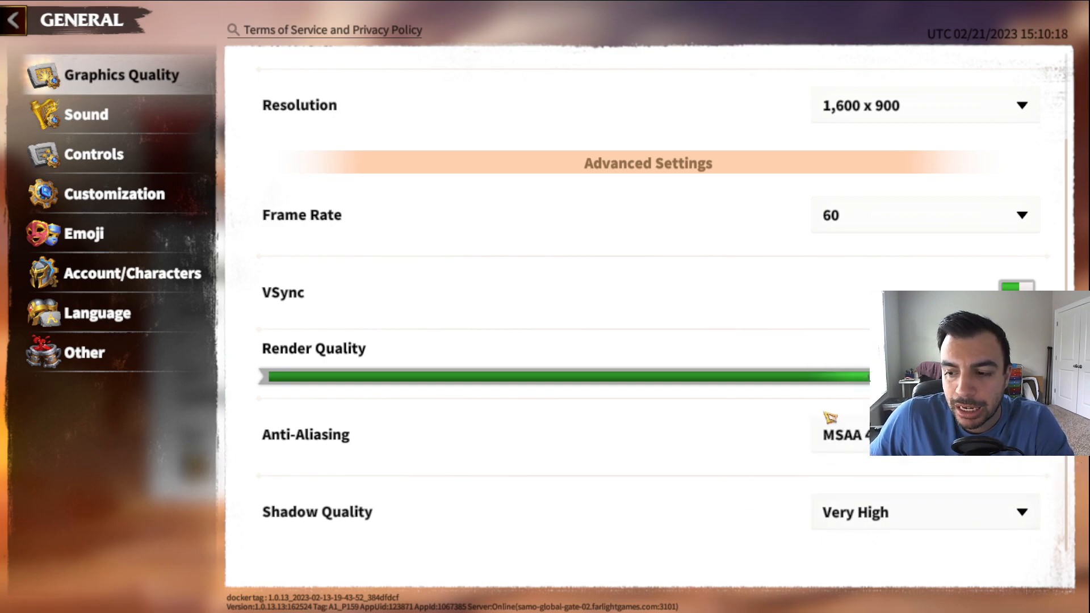
left_click(924, 512)
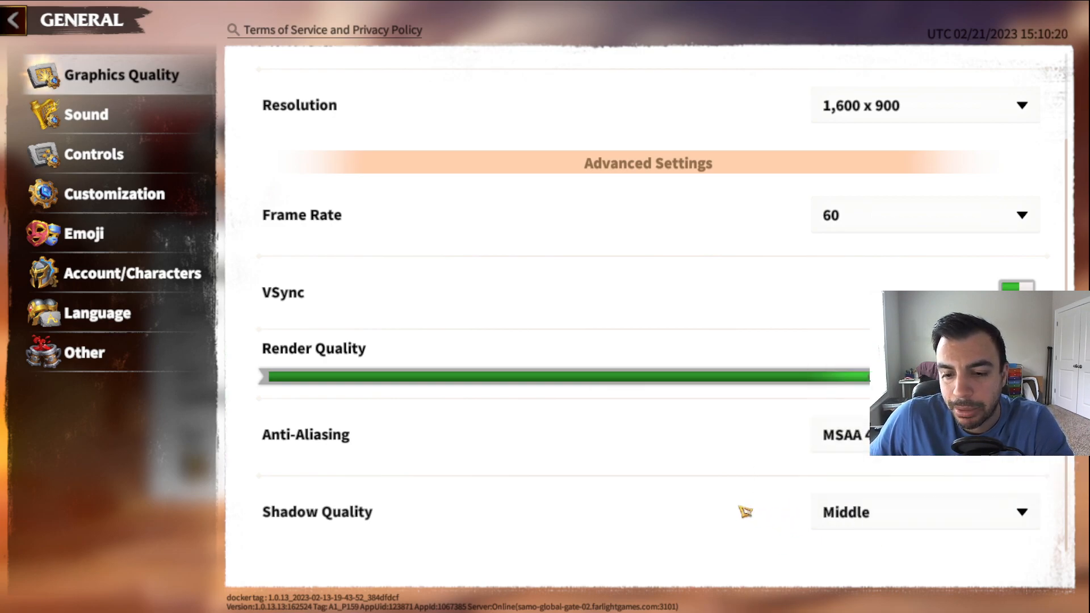
mouse_move(269, 355)
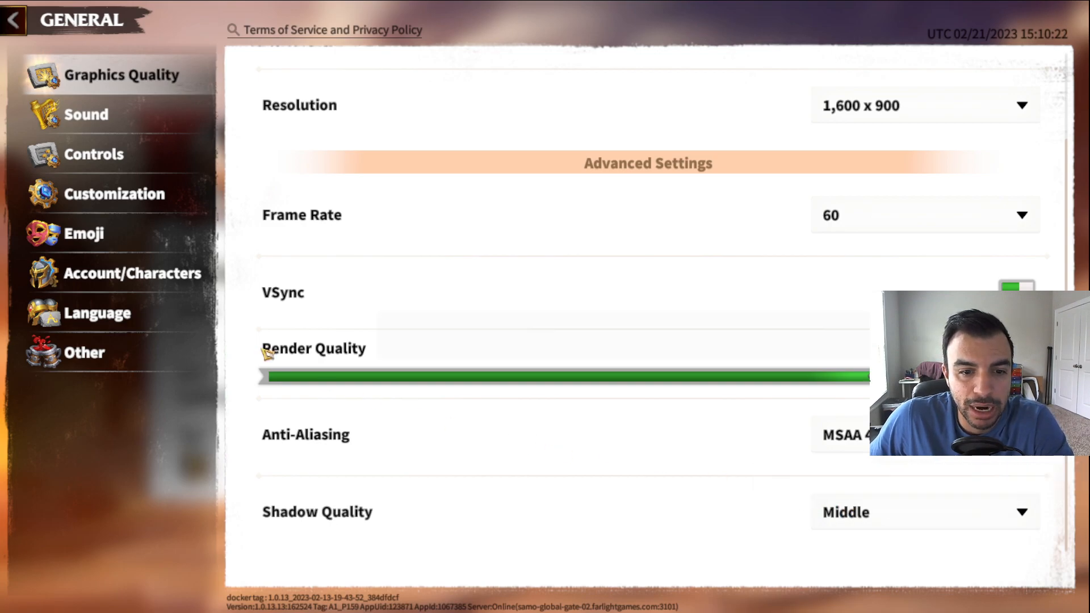
left_click(86, 115)
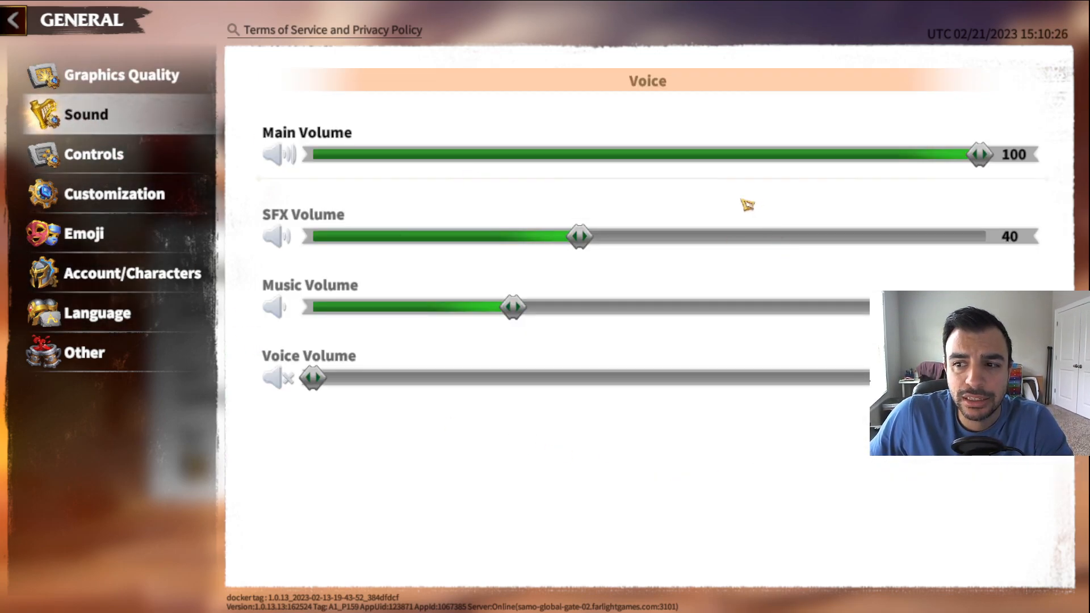
mouse_move(336, 381)
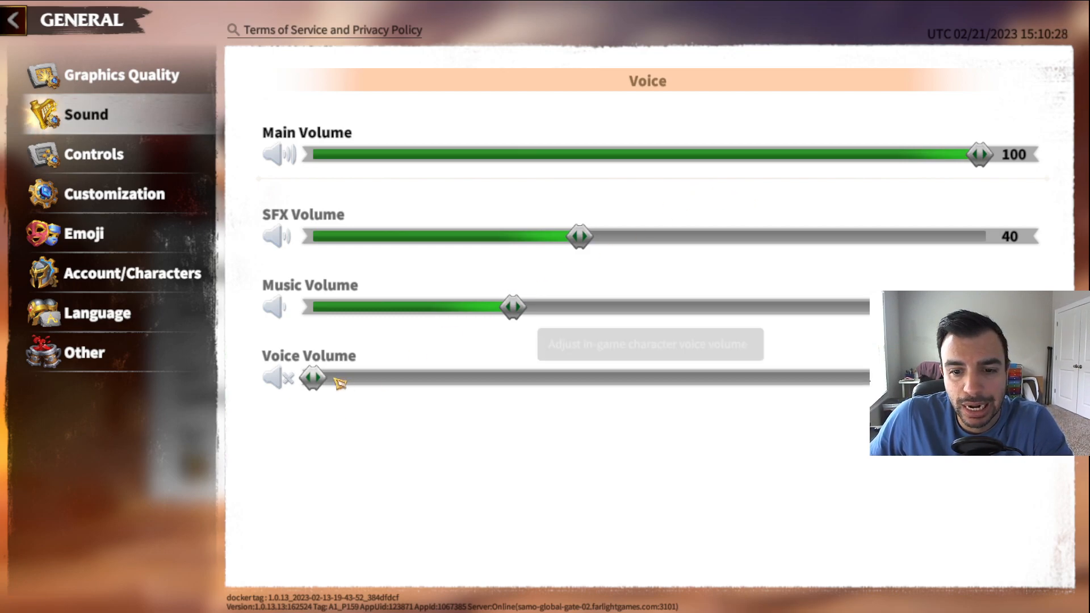
mouse_move(543, 313)
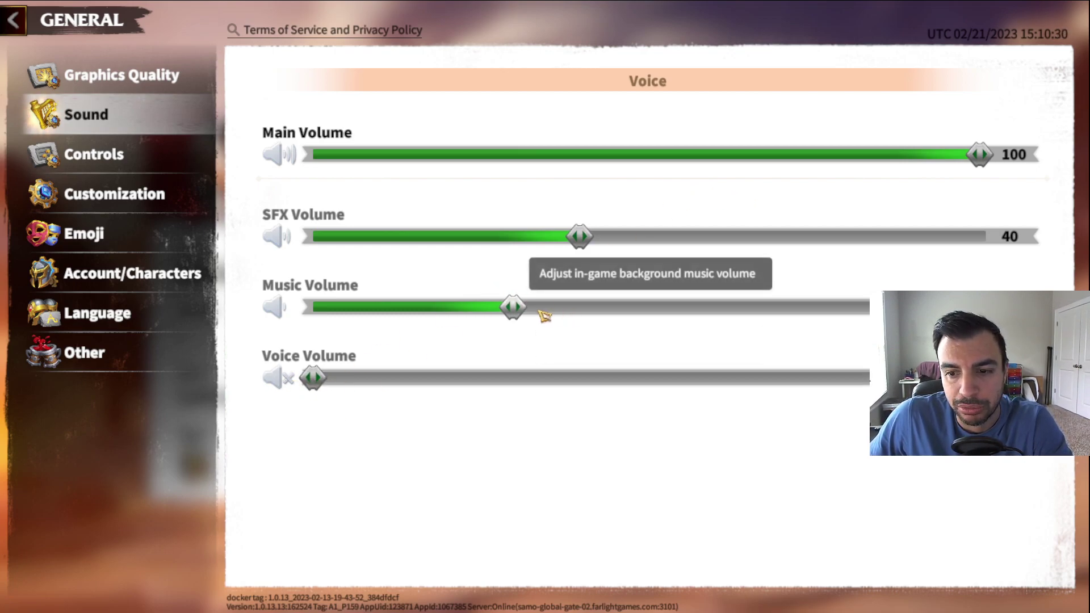
mouse_move(599, 239)
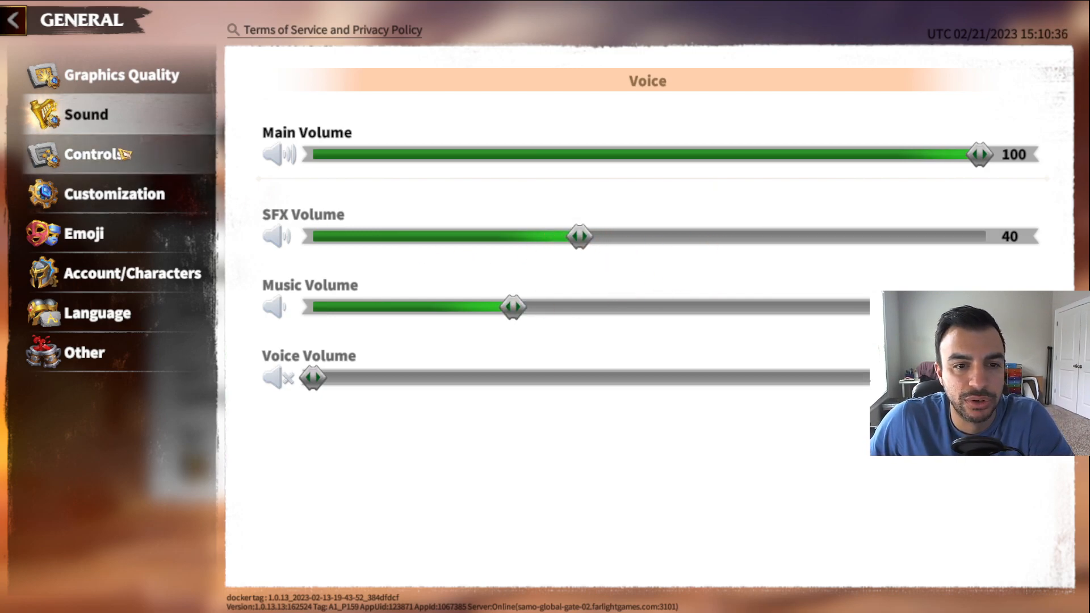
- Switch from Sound to the Controls settings page
left_click(93, 154)
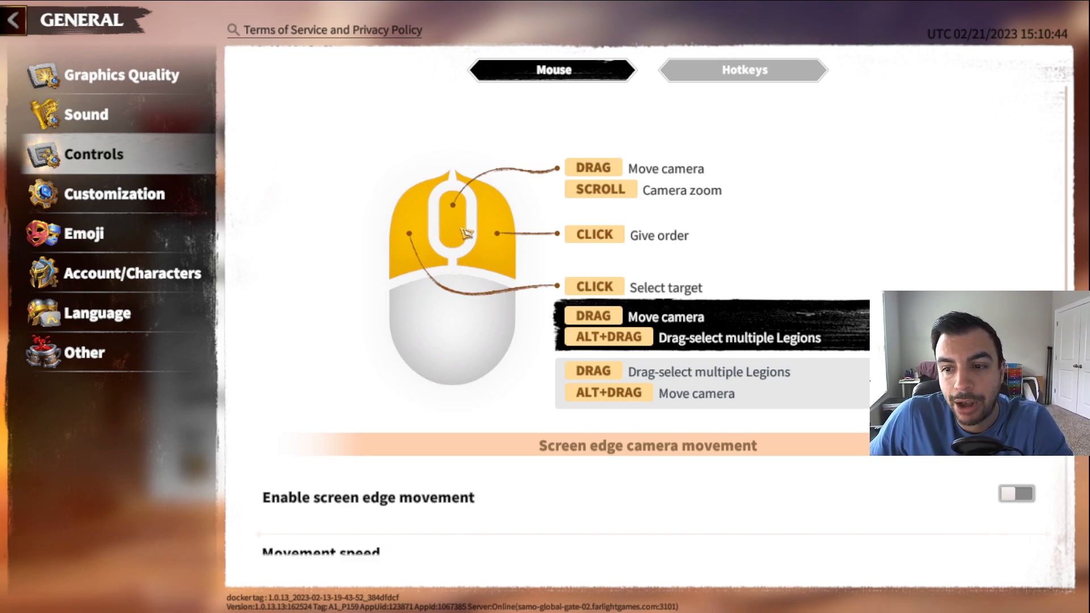
mouse_move(494, 245)
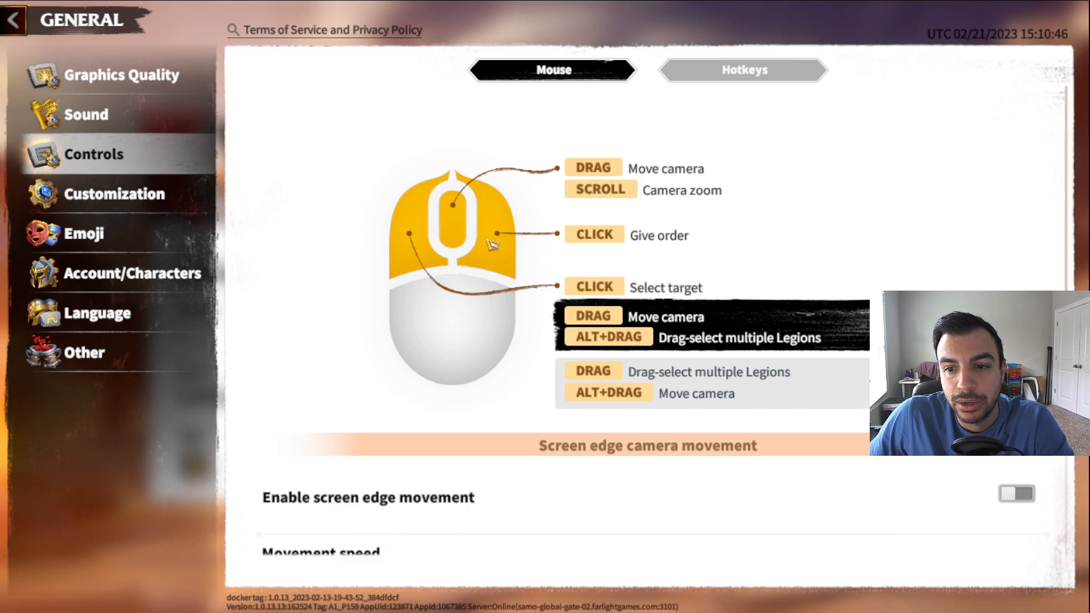
mouse_move(733, 355)
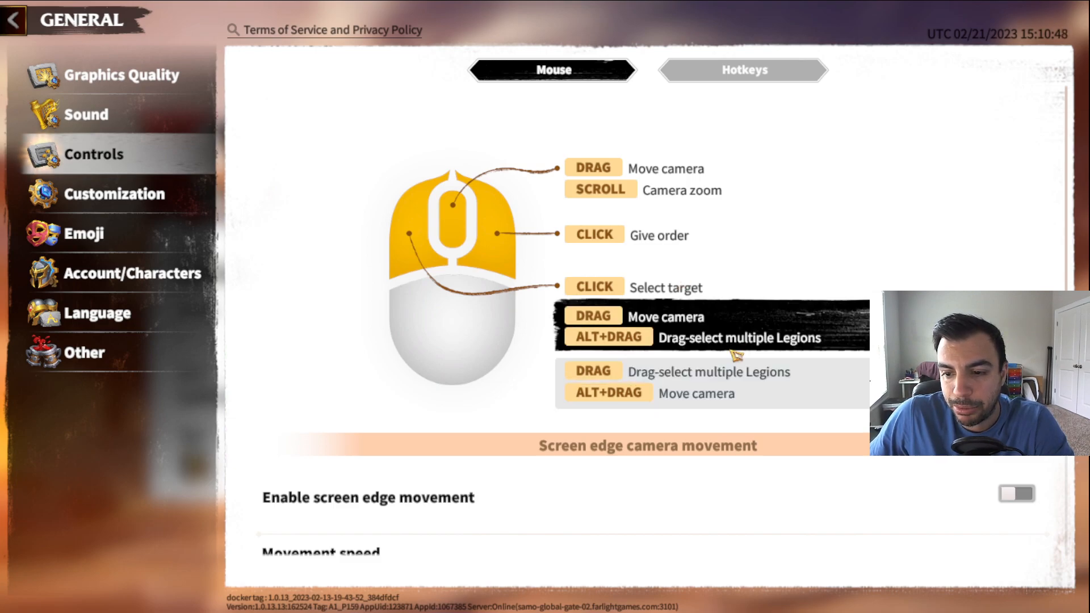
mouse_move(685, 321)
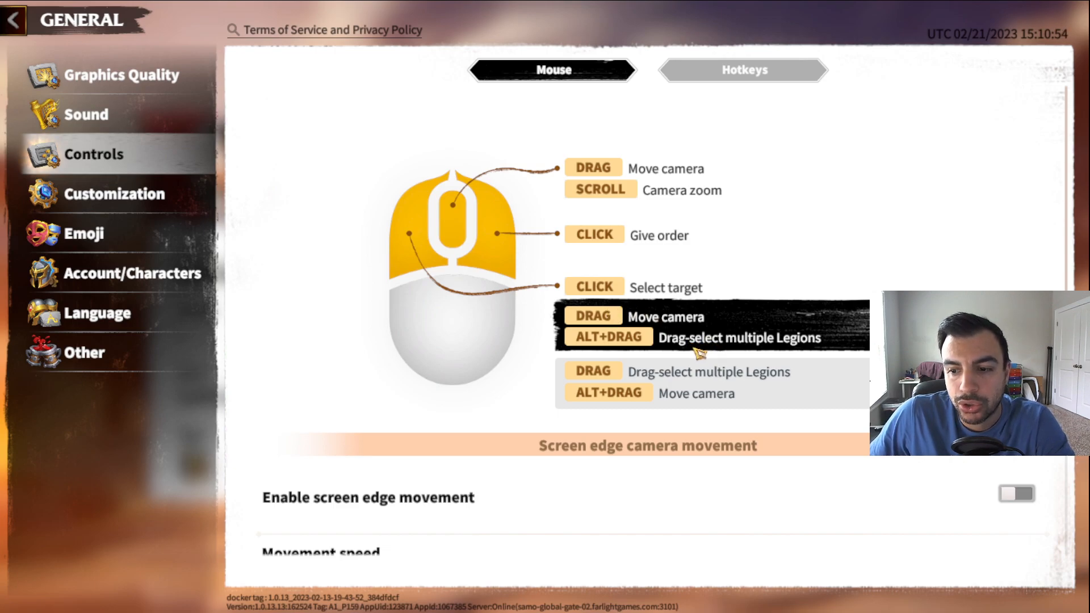
mouse_move(689, 359)
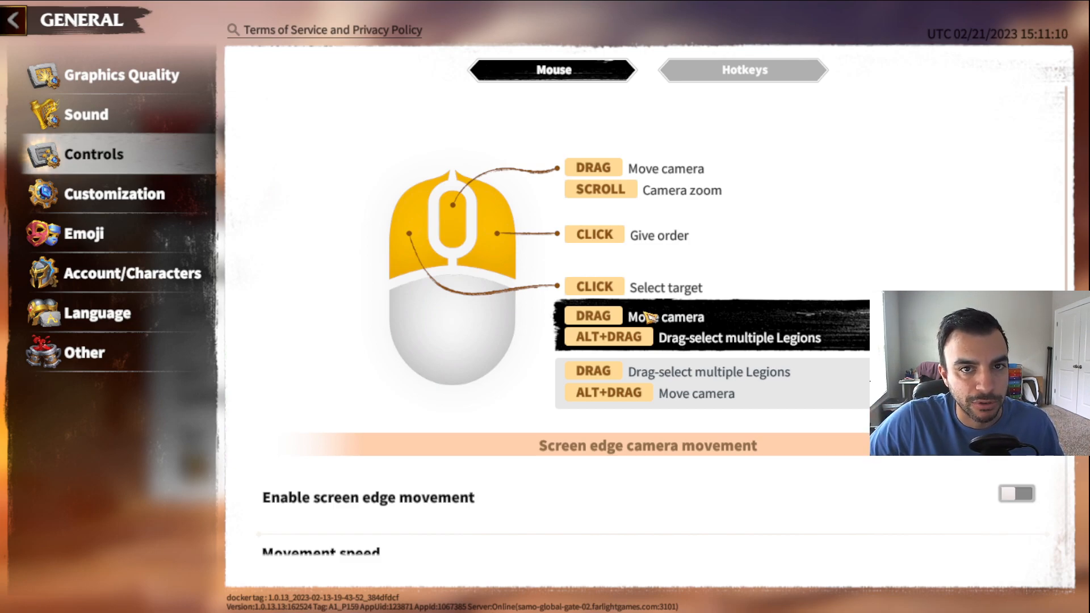
mouse_move(237, 159)
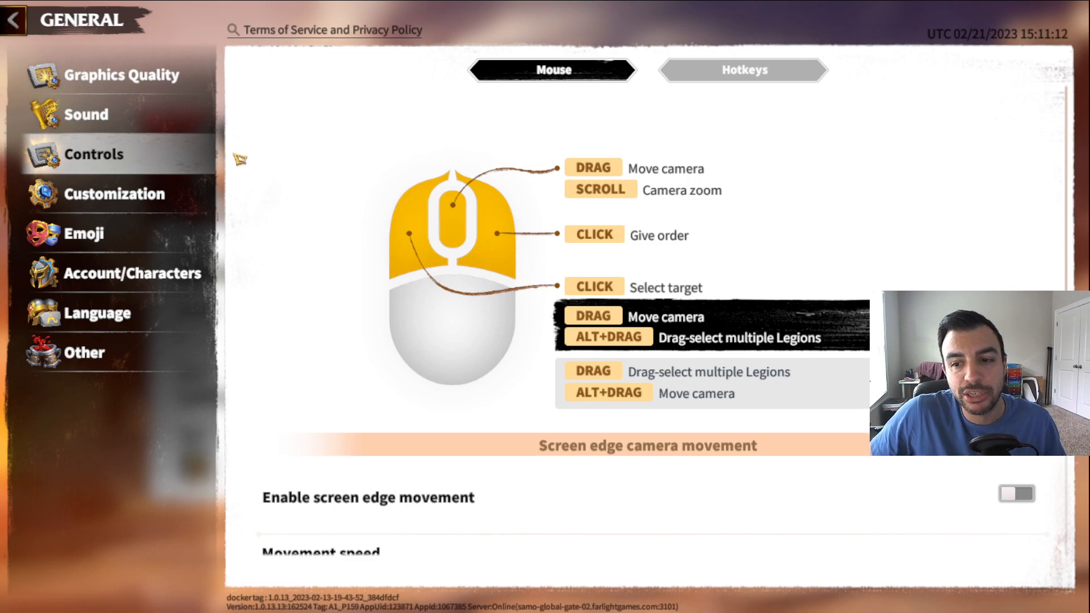
mouse_move(273, 160)
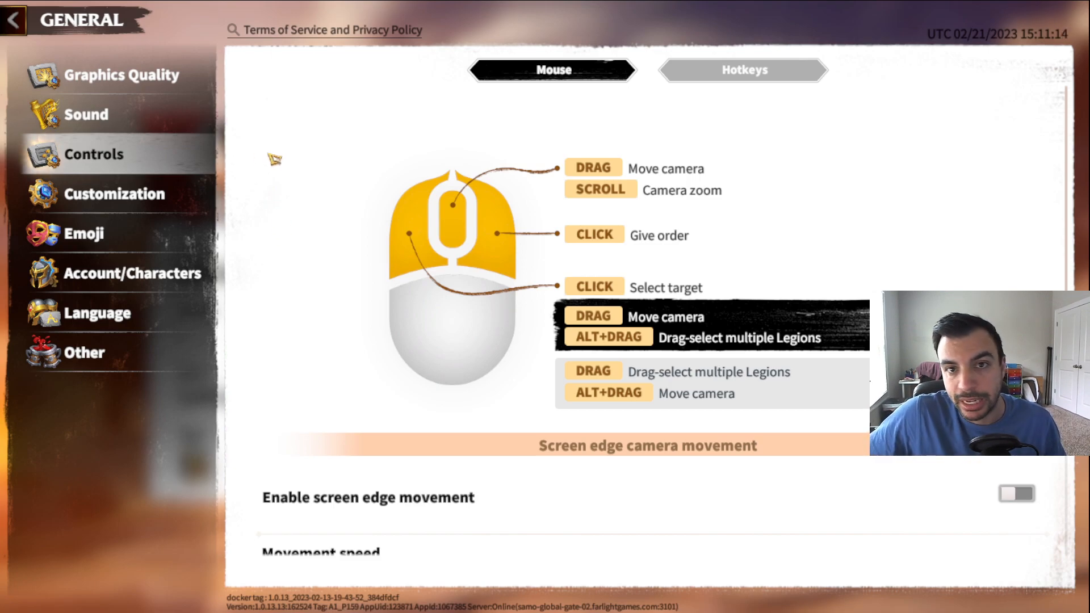
mouse_move(745, 421)
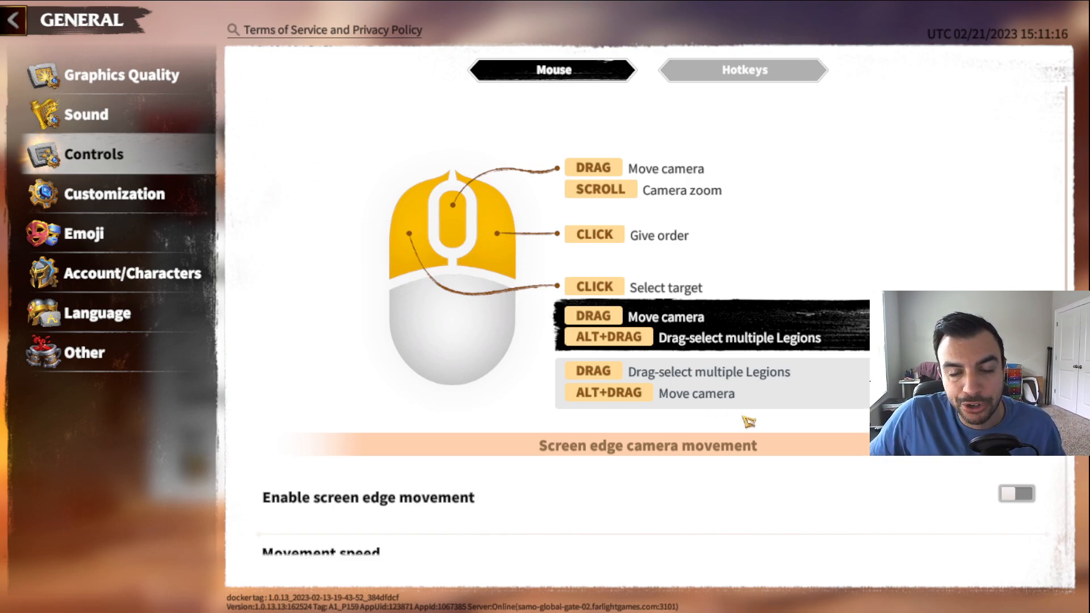
mouse_move(738, 414)
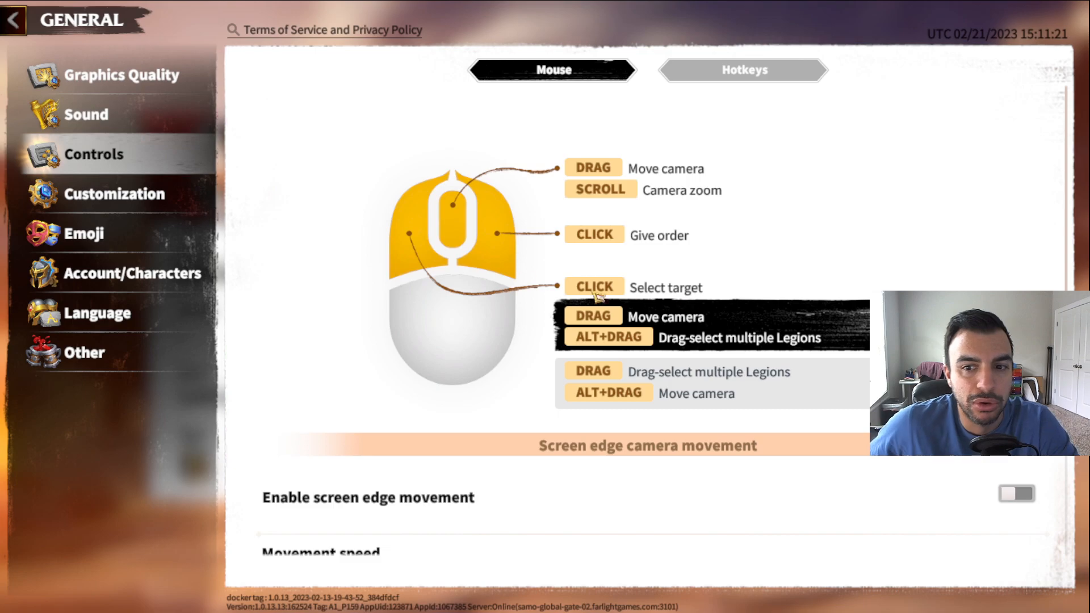
mouse_move(303, 202)
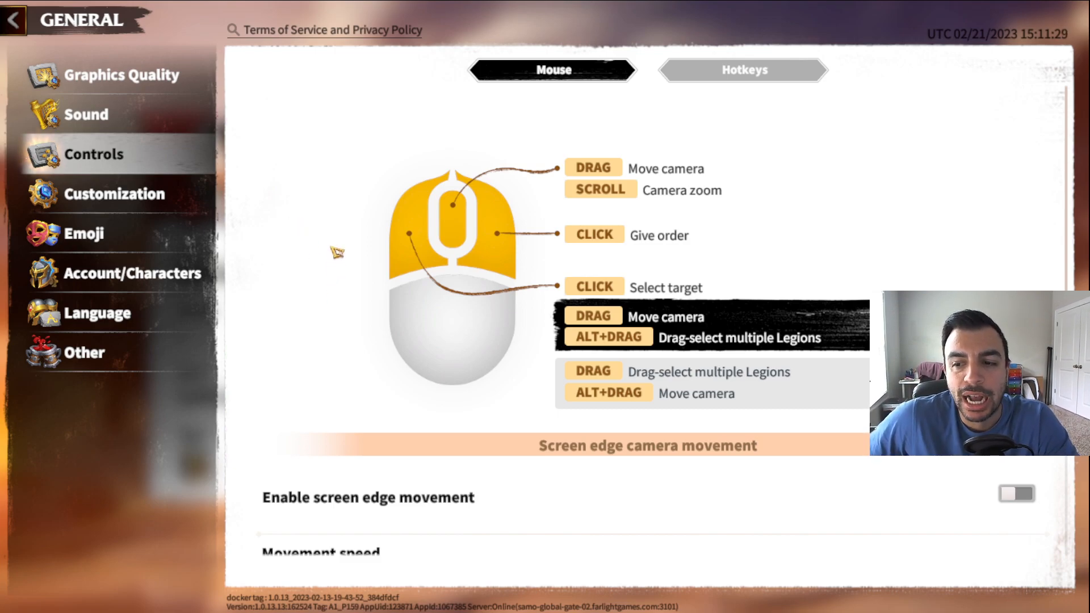
mouse_move(494, 292)
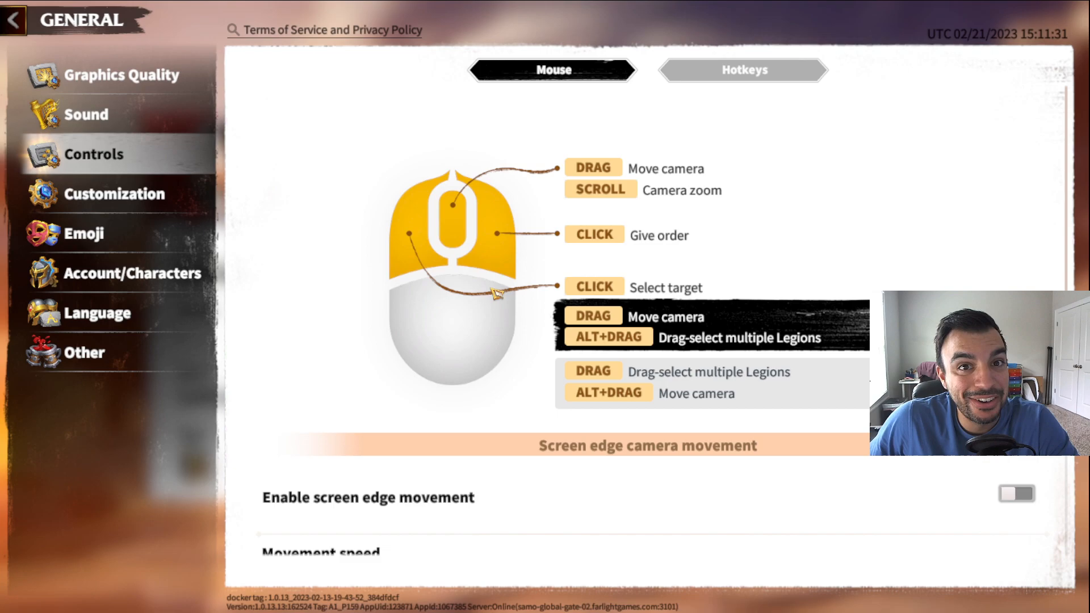
mouse_move(334, 246)
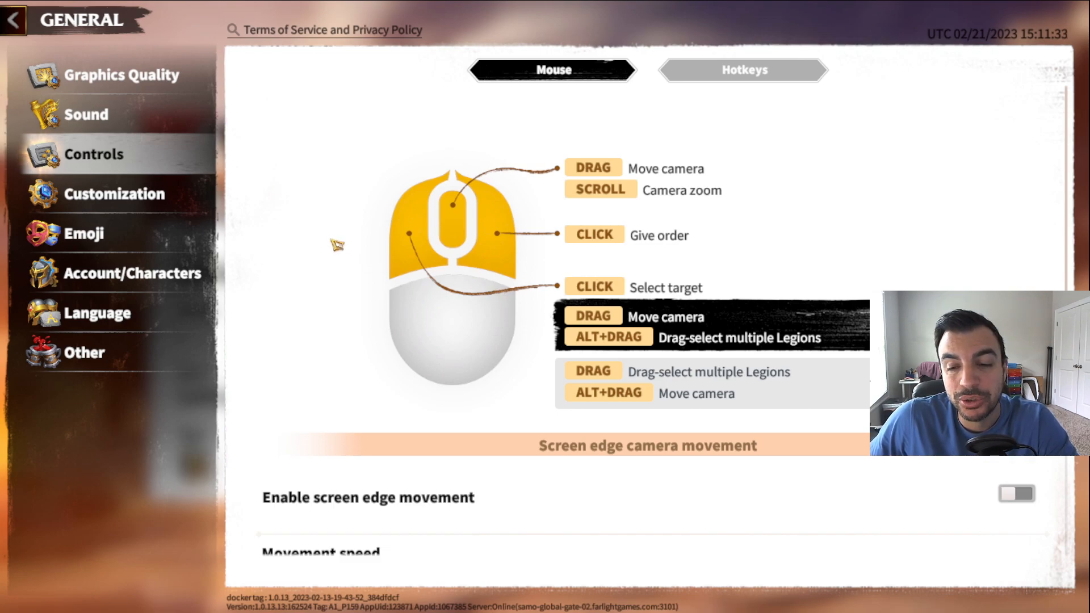
mouse_move(254, 262)
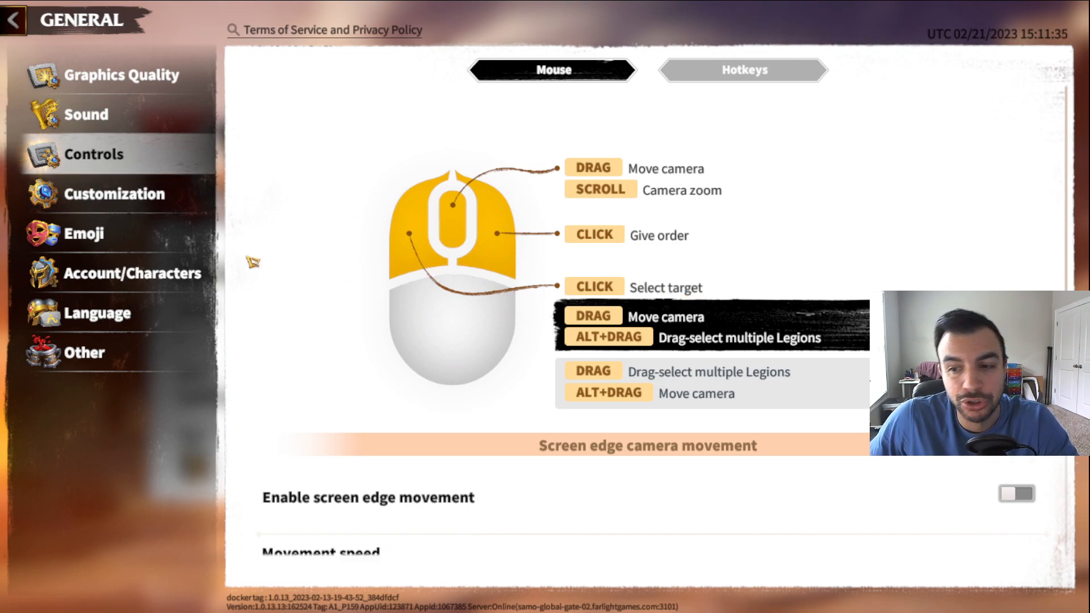
mouse_move(281, 252)
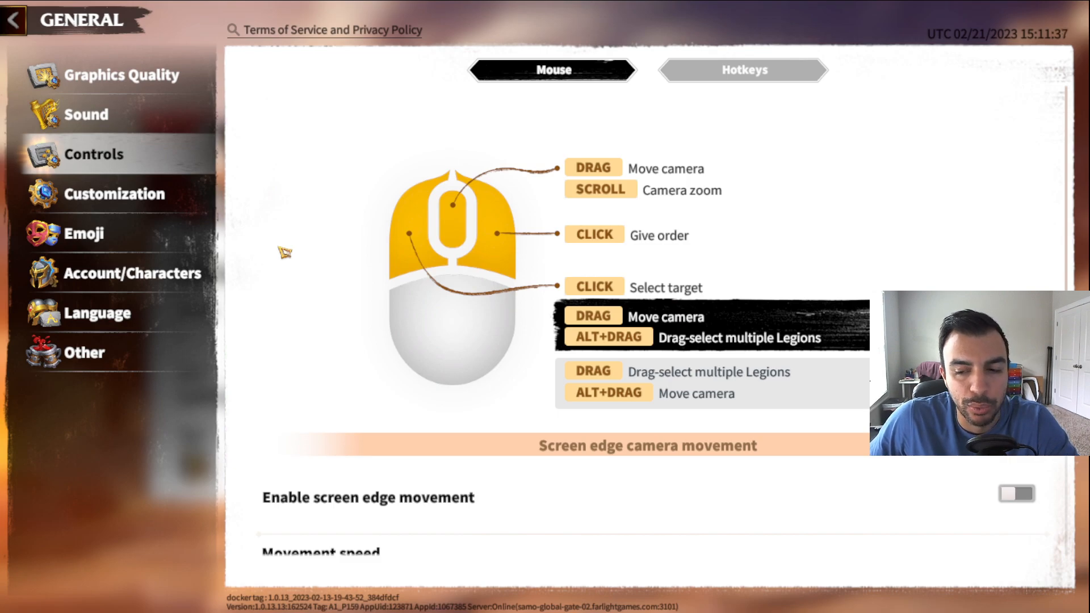
mouse_move(276, 124)
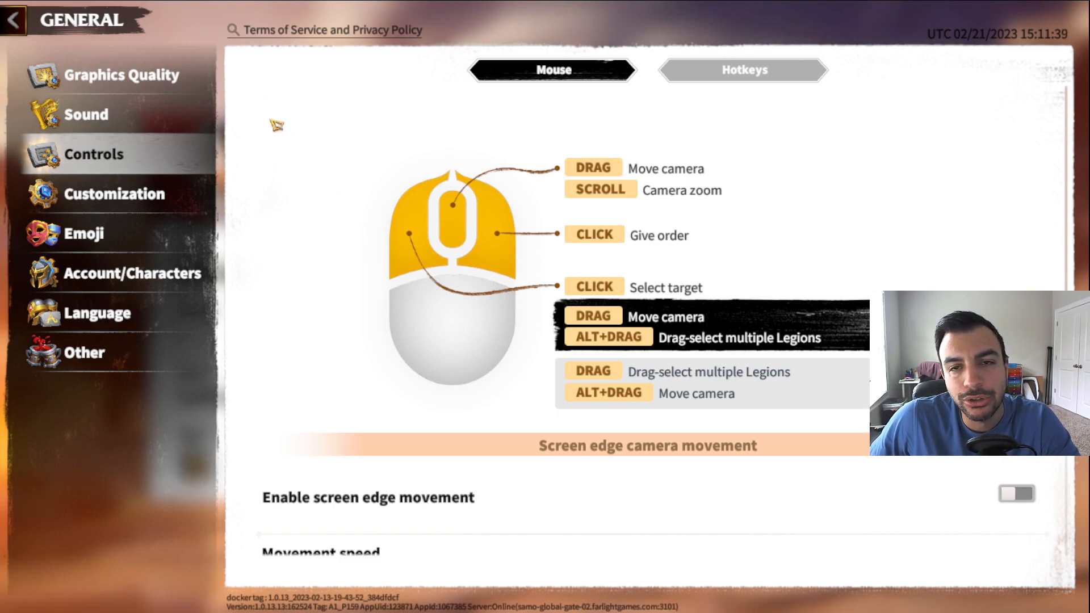
mouse_move(349, 214)
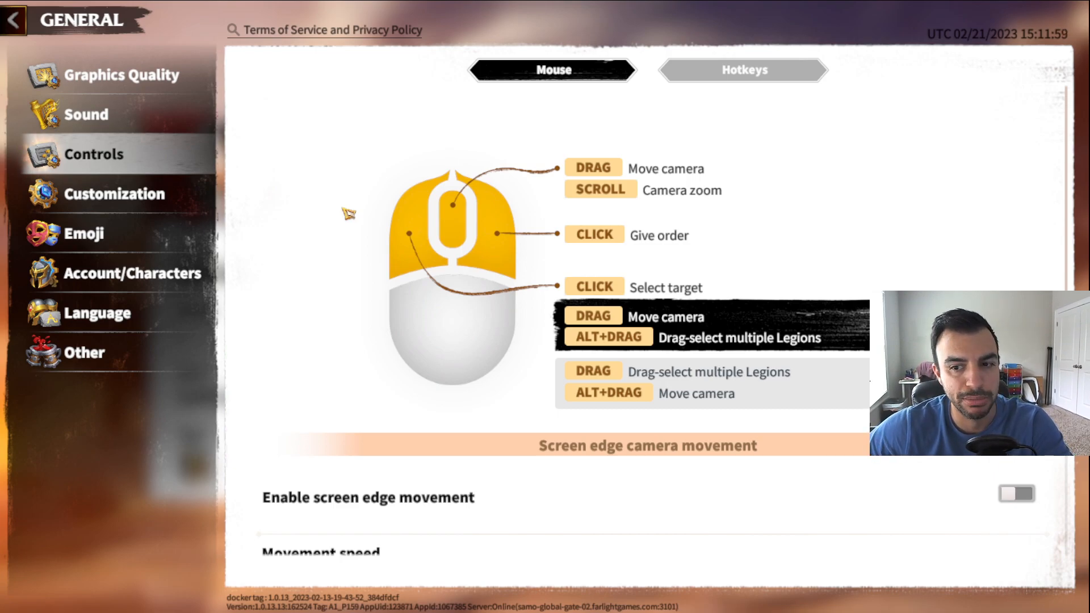
mouse_move(332, 255)
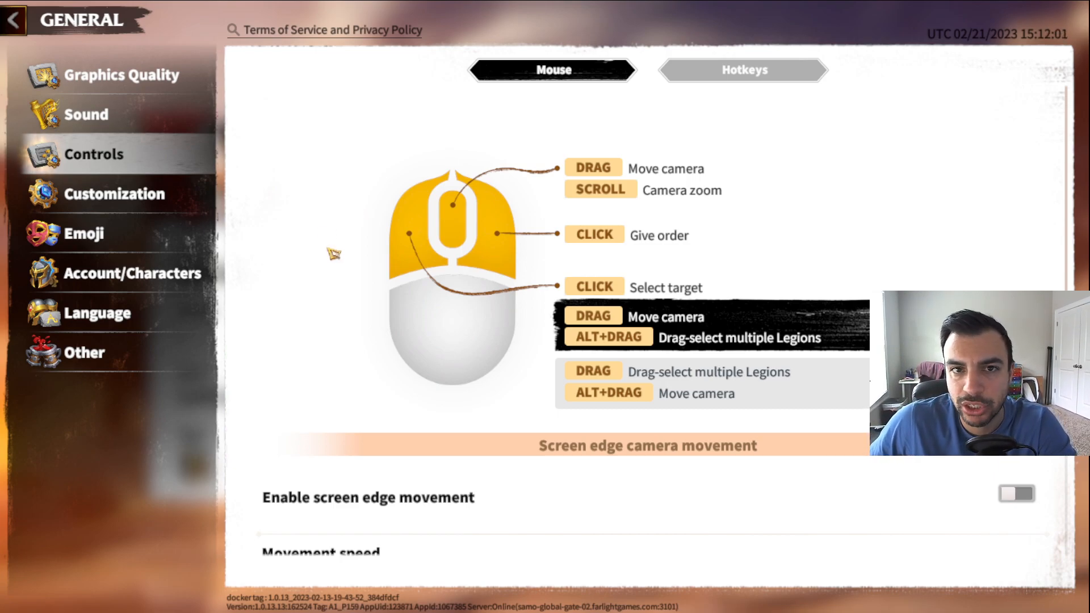
mouse_move(345, 252)
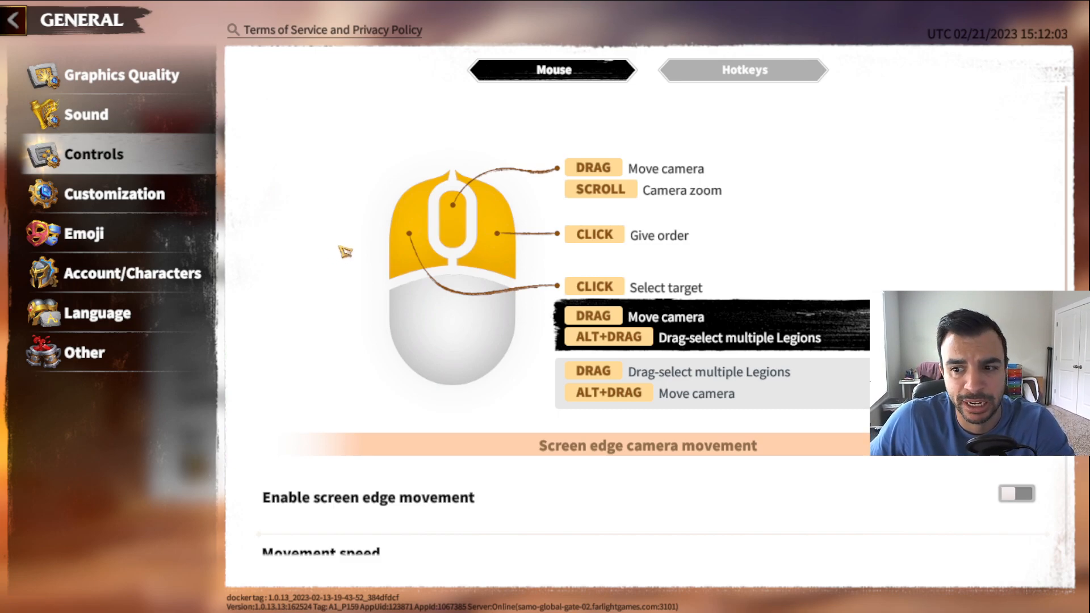
mouse_move(463, 233)
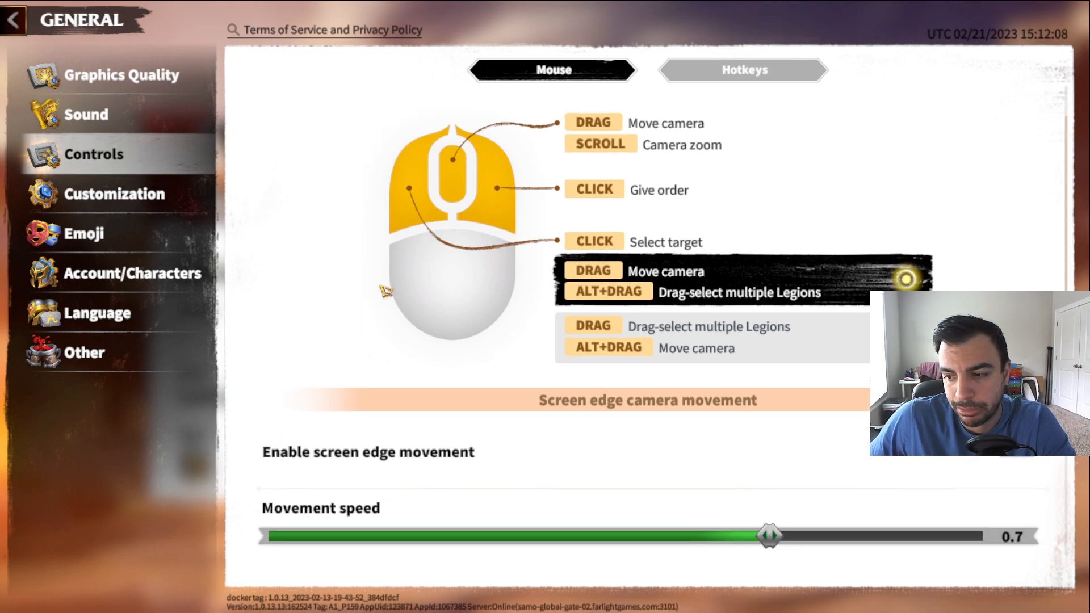
scroll("down", 3)
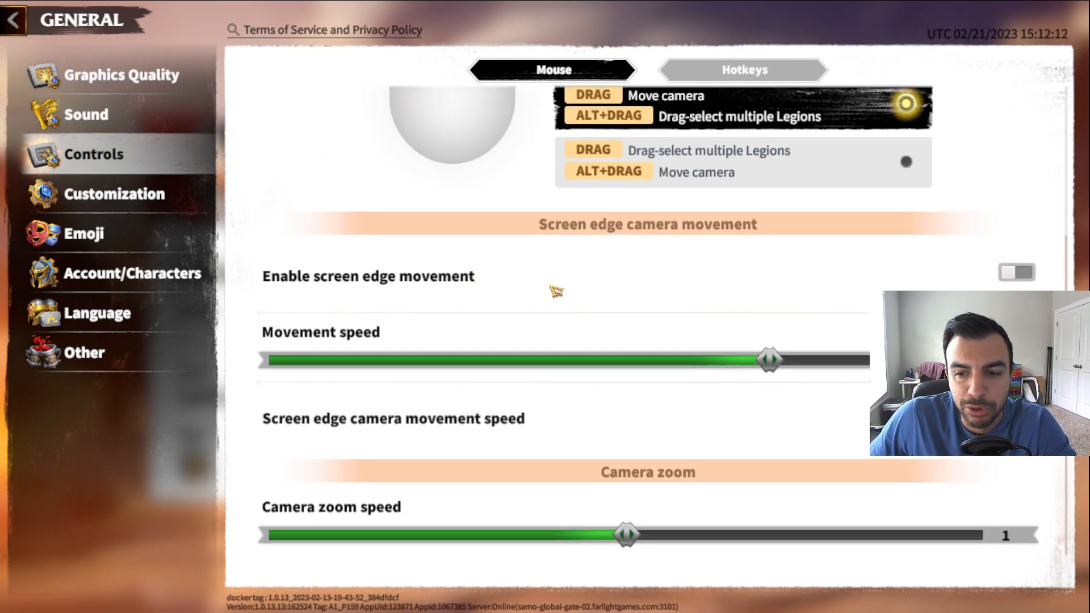
mouse_move(1020, 275)
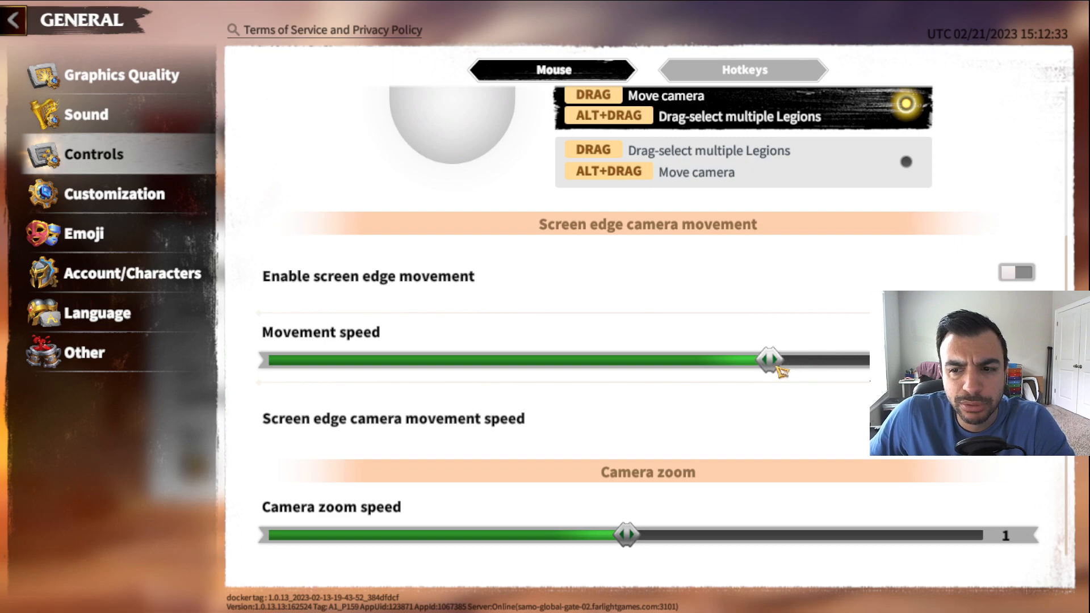
mouse_move(511, 428)
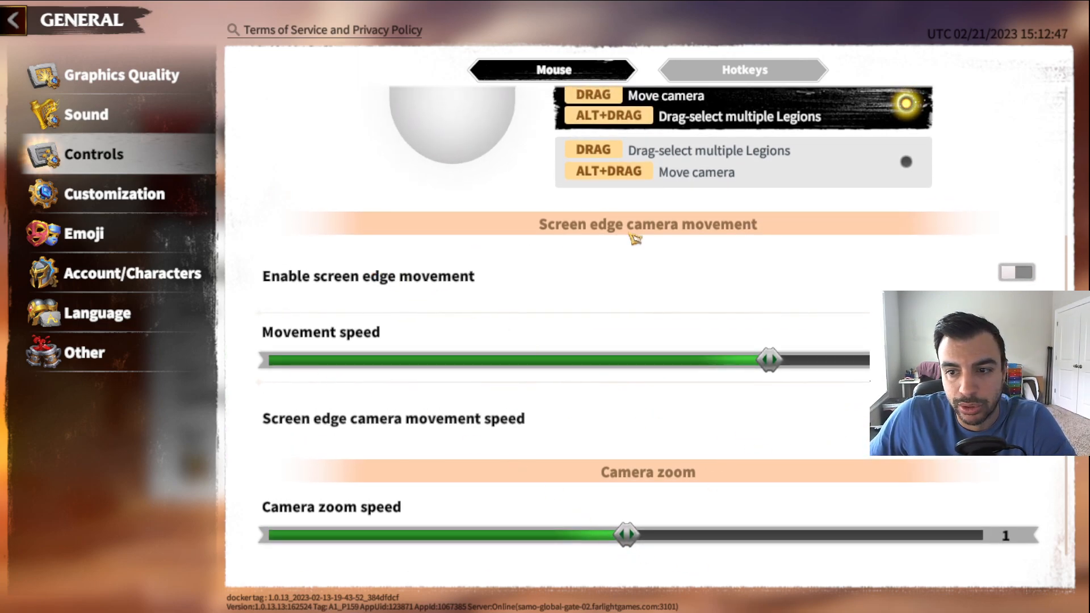
left_click(746, 70)
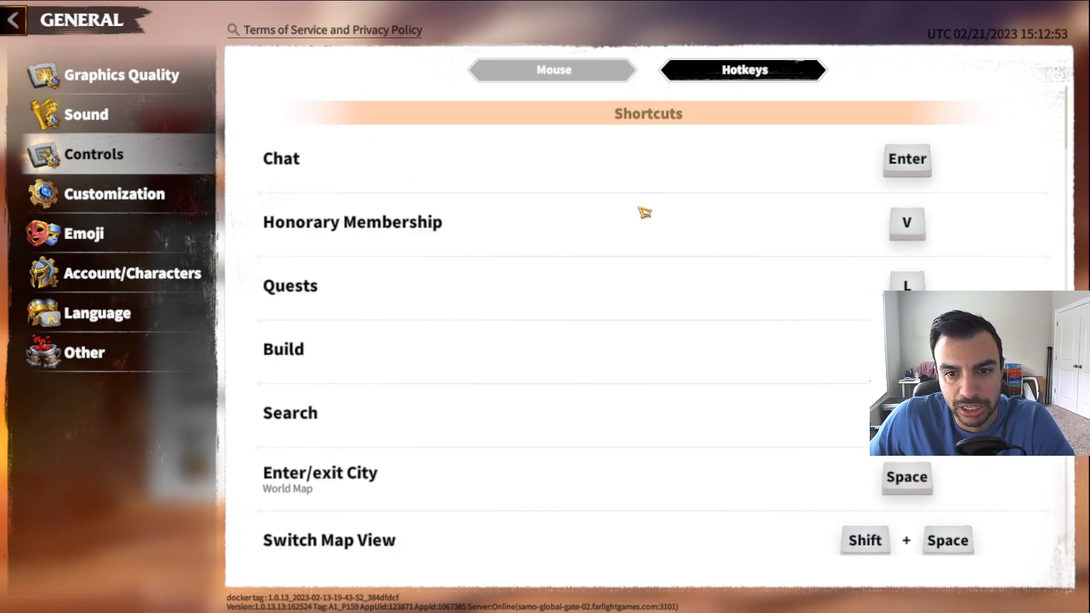
mouse_move(653, 137)
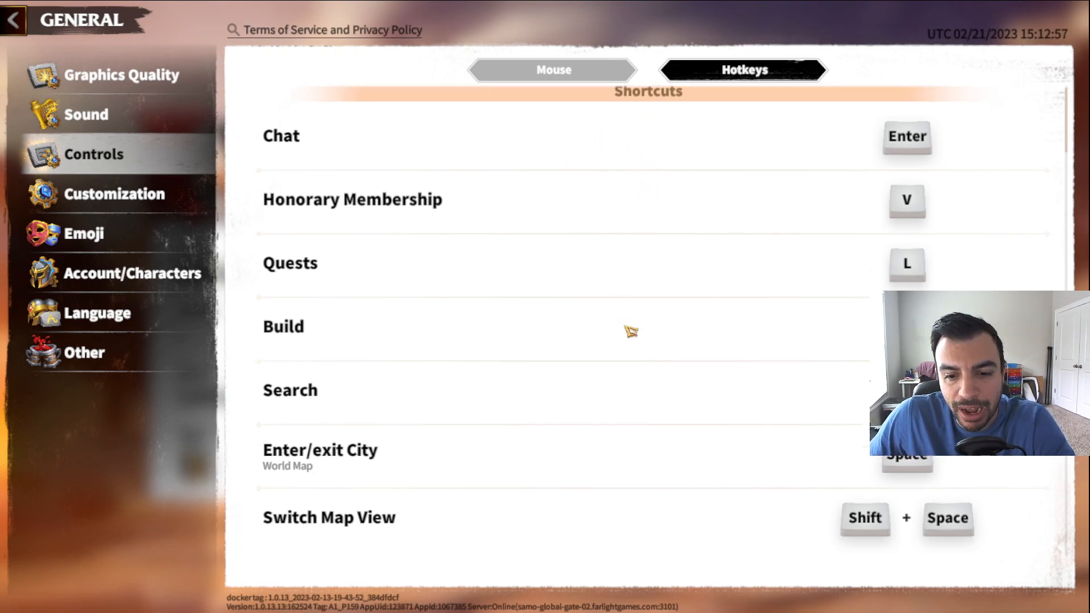
scroll("down", 3)
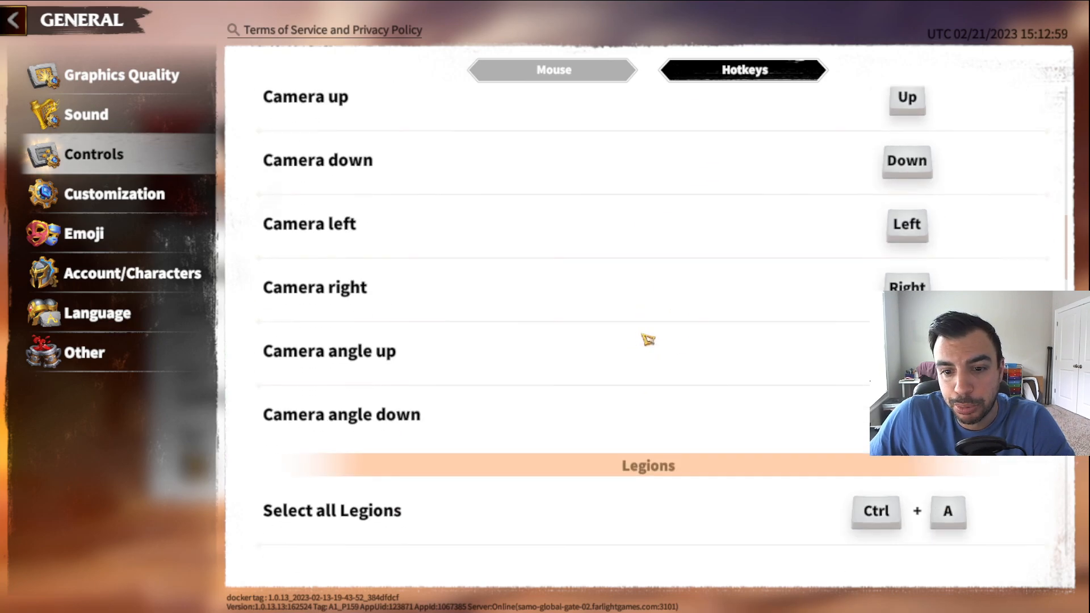
scroll("down", 3)
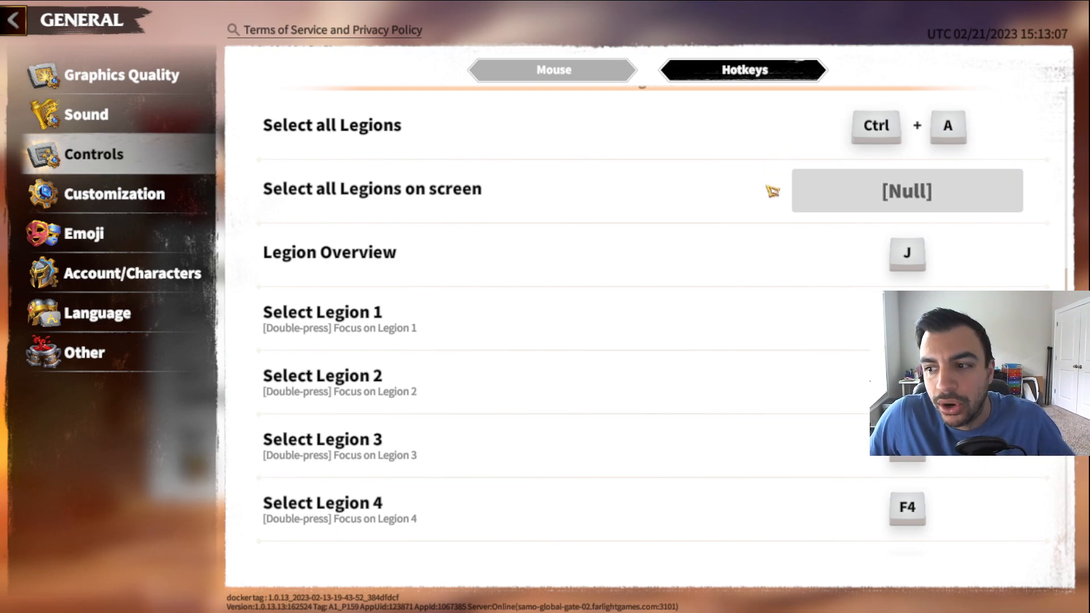
scroll("down", 3)
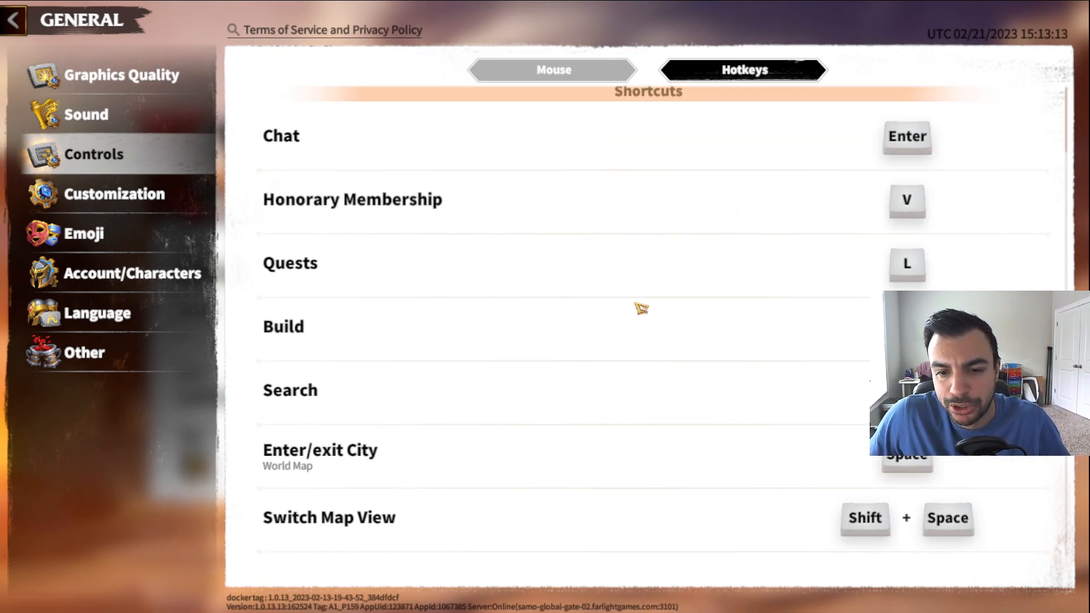
scroll("down", 3)
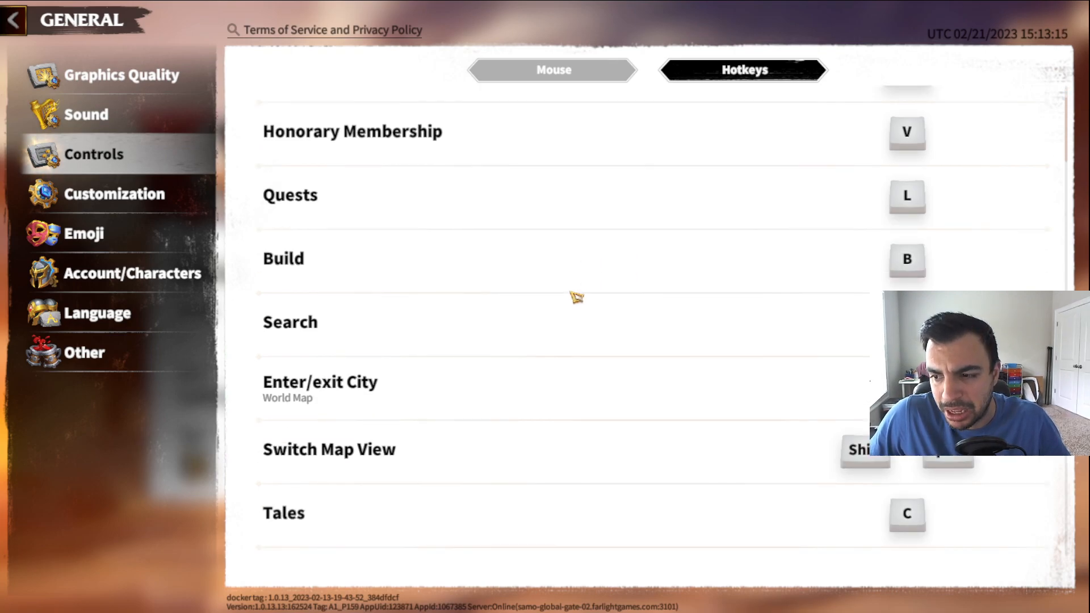
scroll("down", 3)
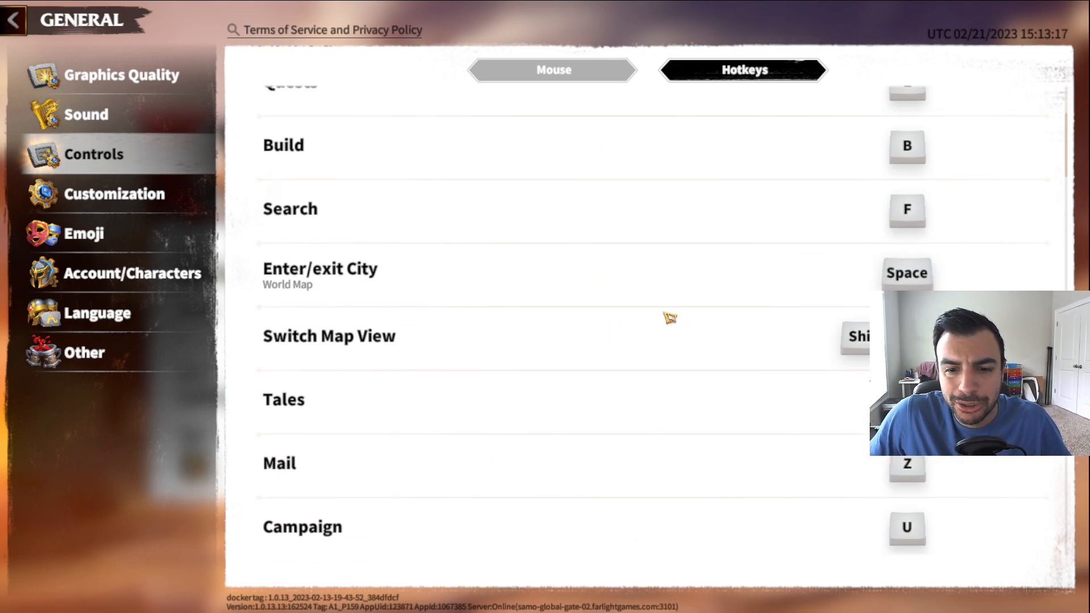
scroll("down", 3)
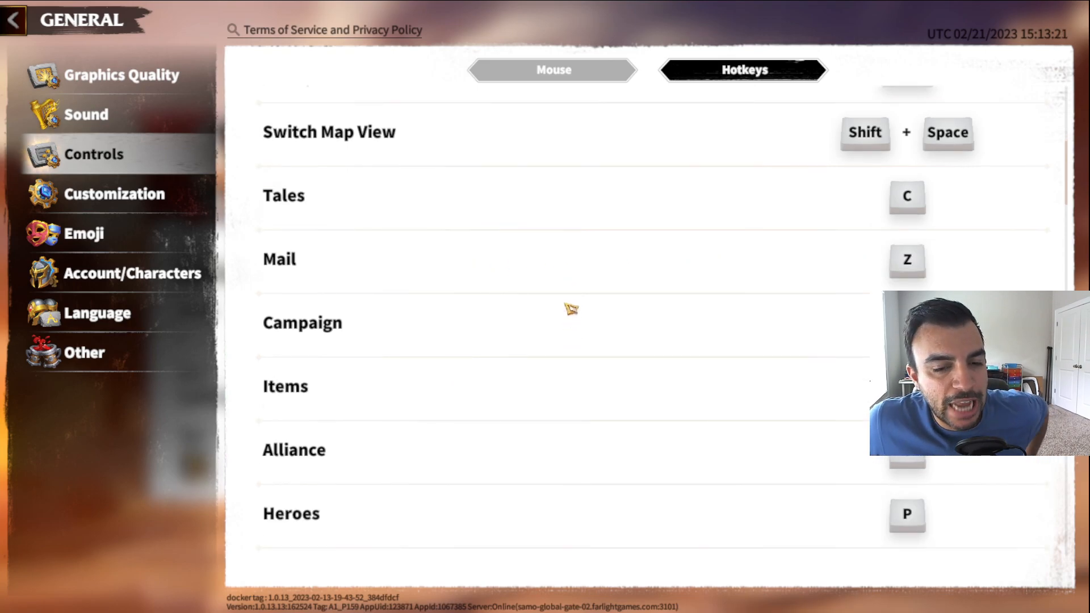
scroll("down", 3)
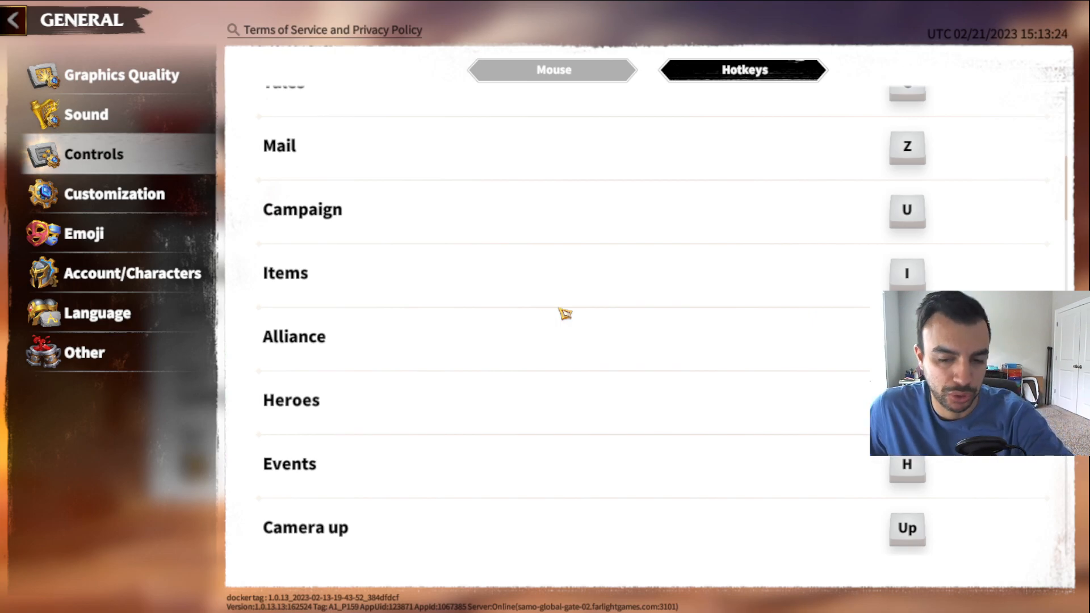
scroll("down", 3)
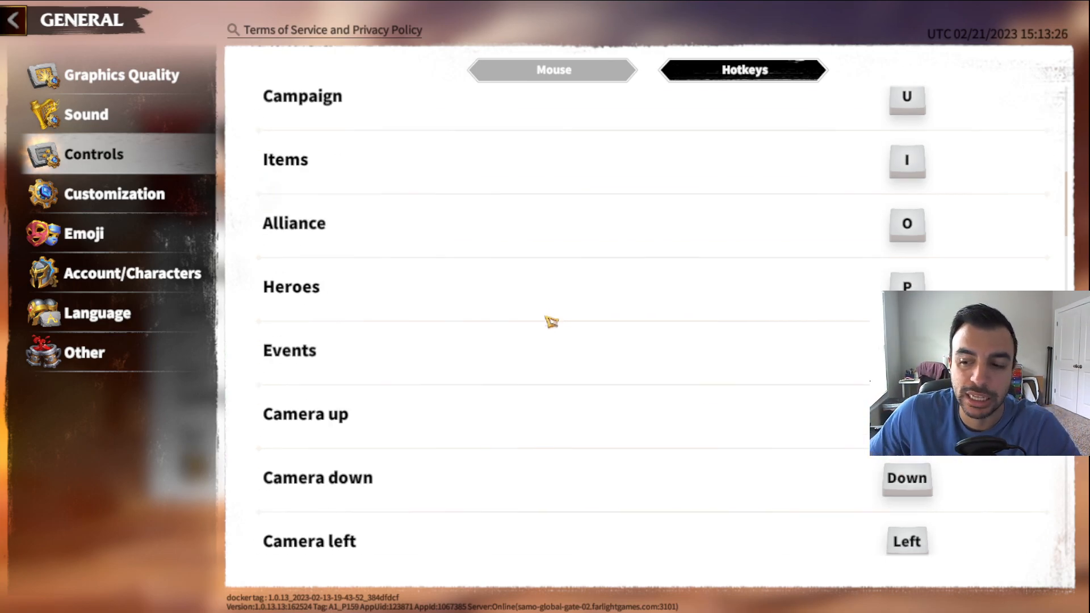
scroll("down", 3)
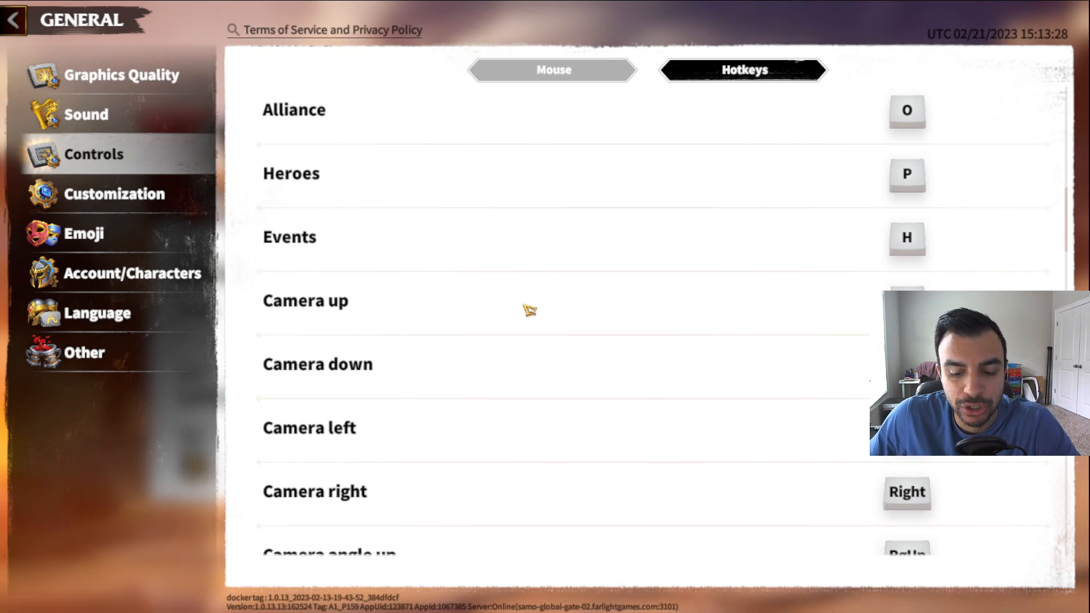
scroll("down", 3)
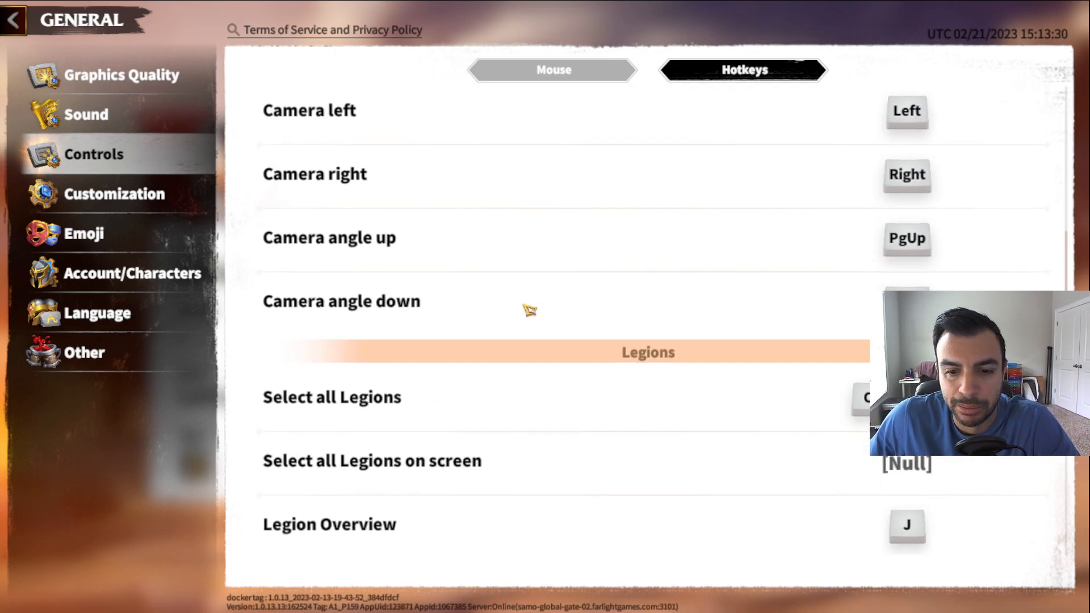
scroll("down", 3)
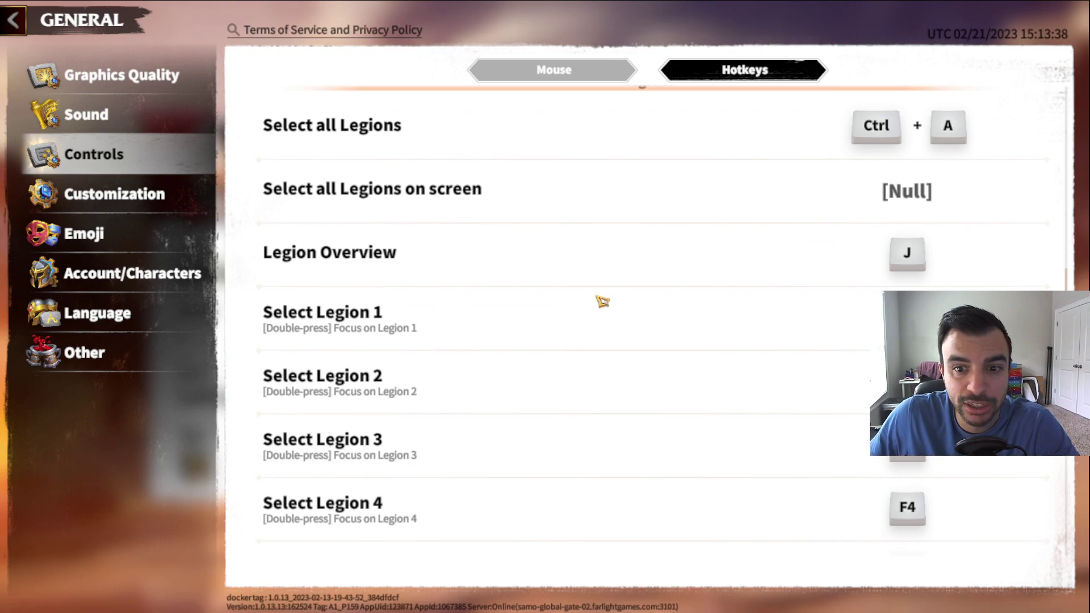
mouse_move(638, 290)
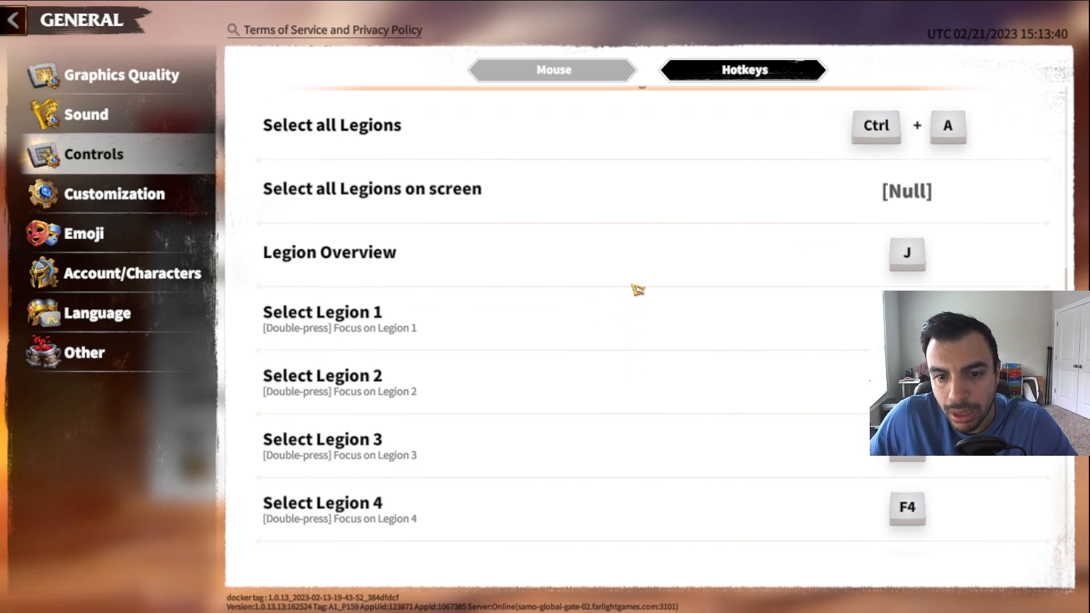
- Scroll the hotkey list to reveal Select Legion 5 and Cast Legion 1 Artifact Skill on Q
scroll("down", 3)
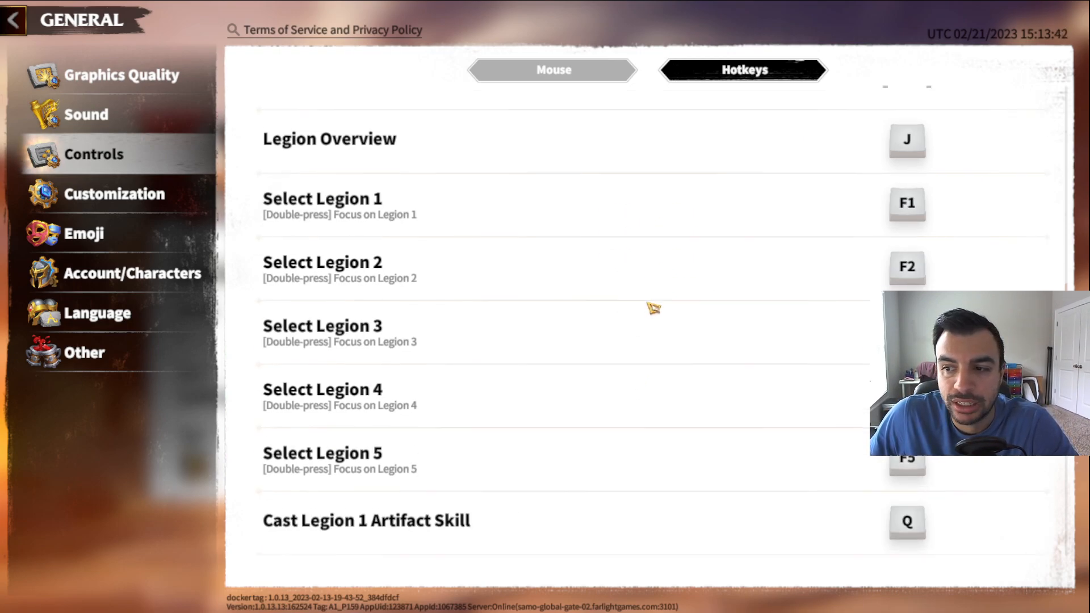
mouse_move(589, 220)
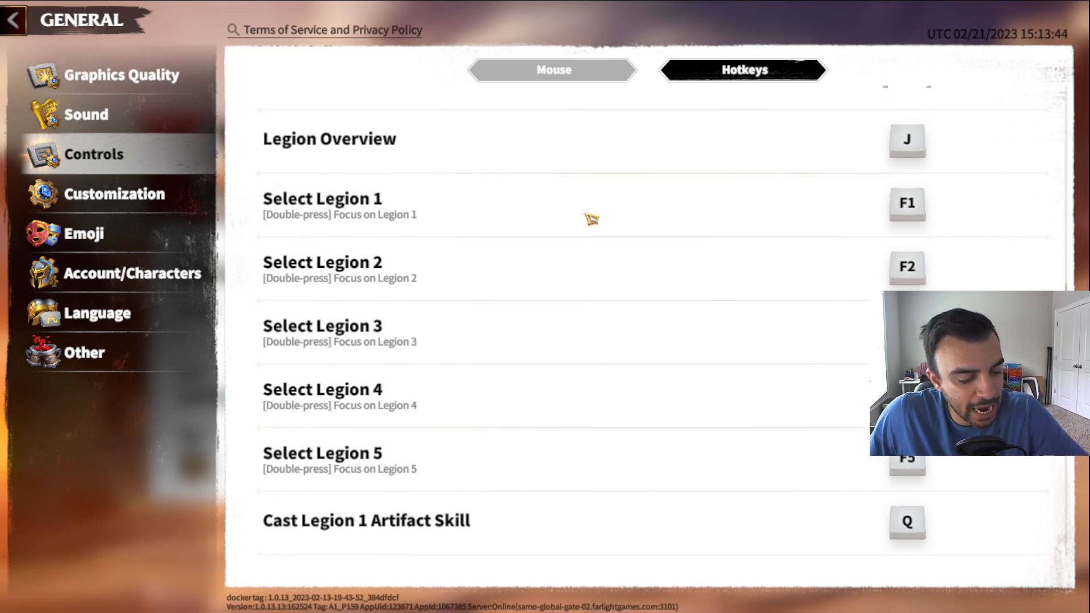
mouse_move(672, 302)
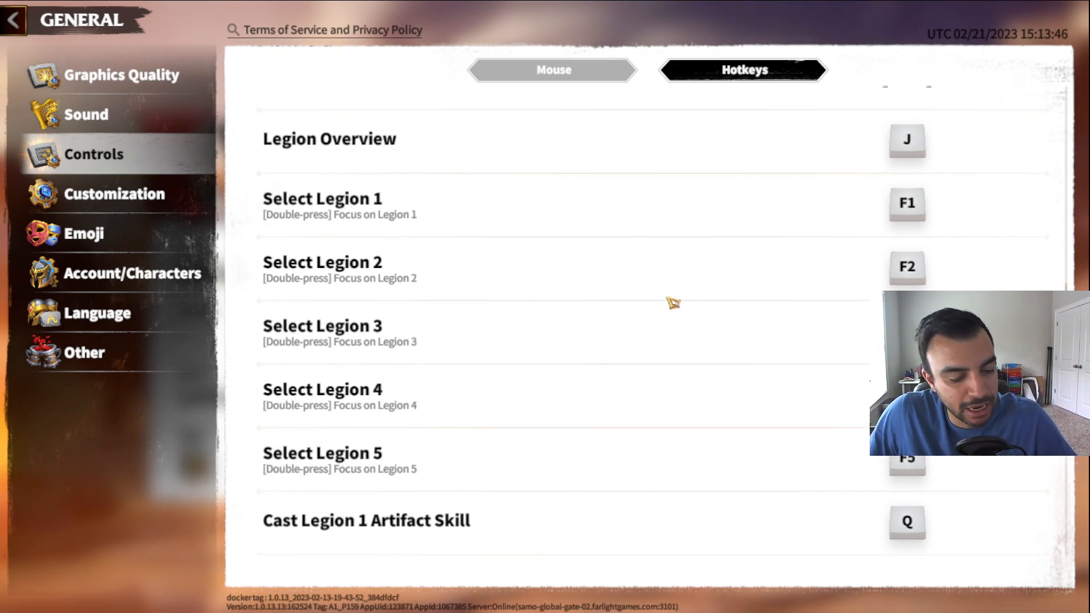
mouse_move(682, 293)
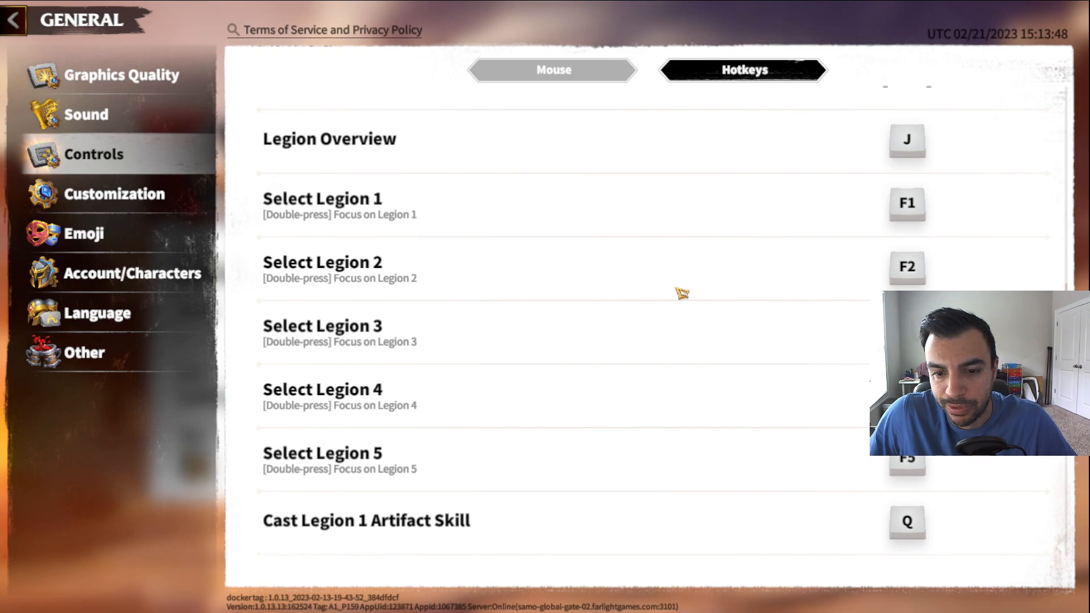
mouse_move(538, 336)
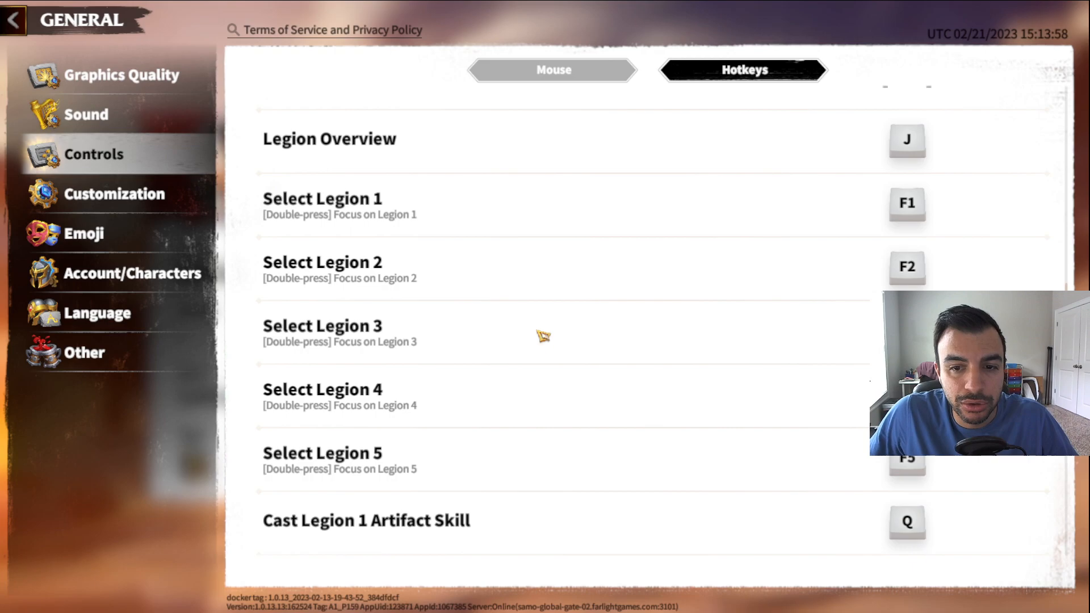
mouse_move(360, 224)
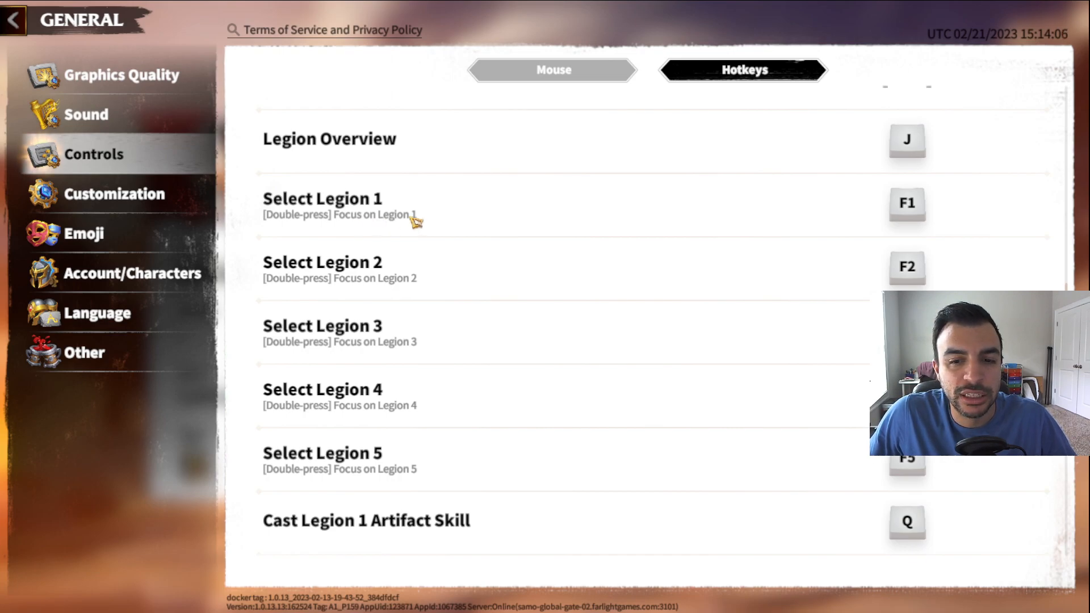
mouse_move(423, 288)
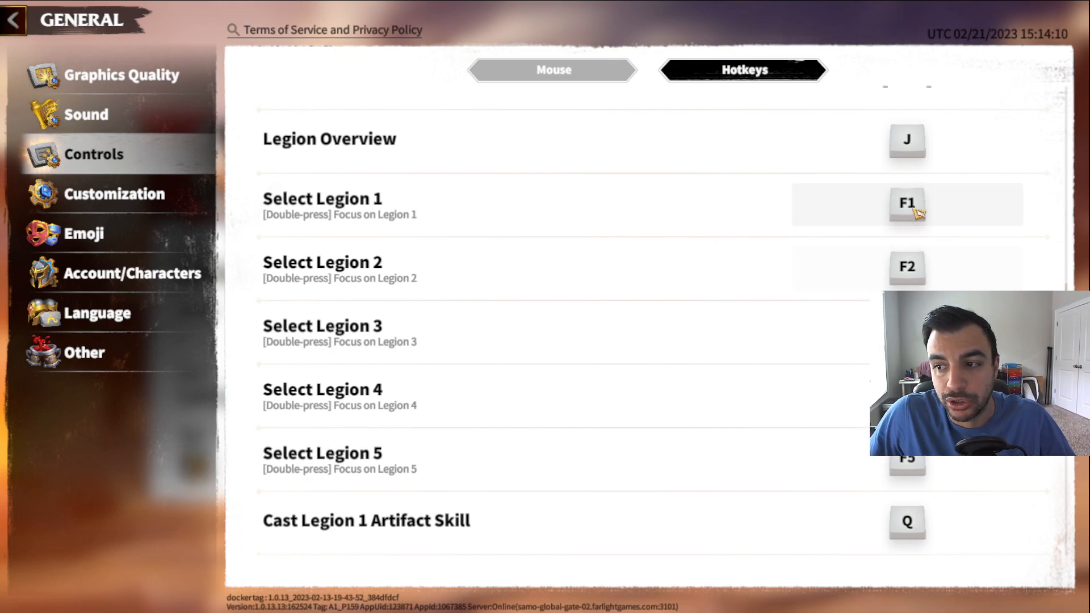
mouse_move(687, 254)
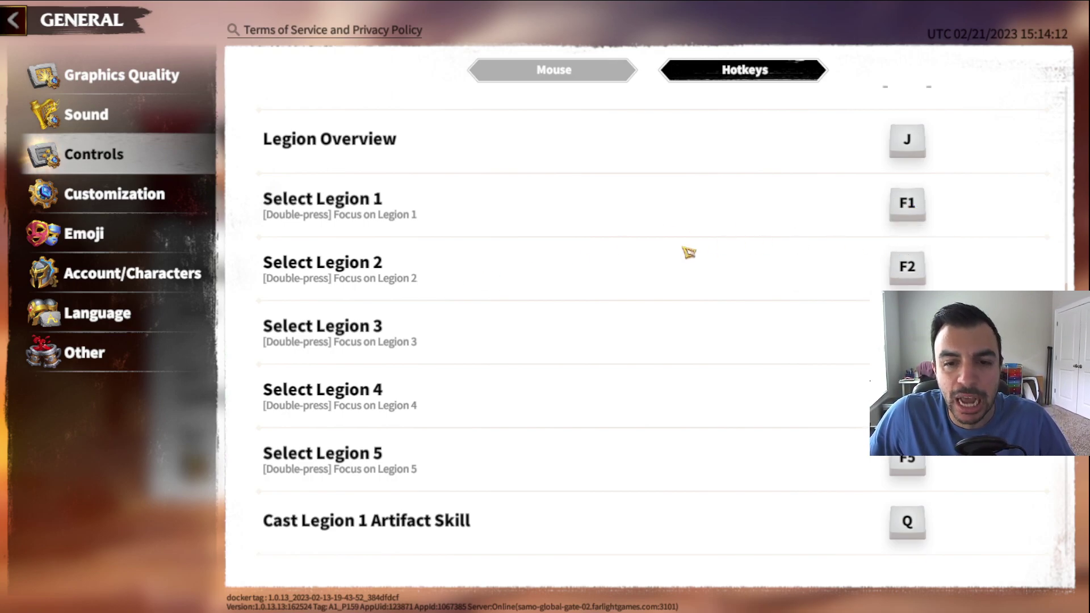
mouse_move(476, 214)
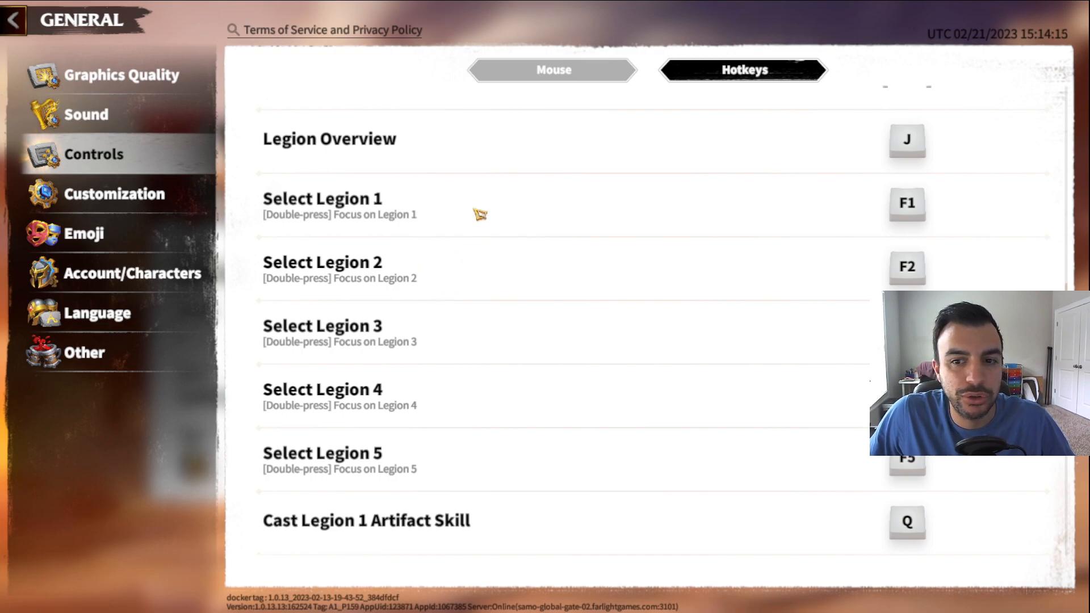
mouse_move(680, 333)
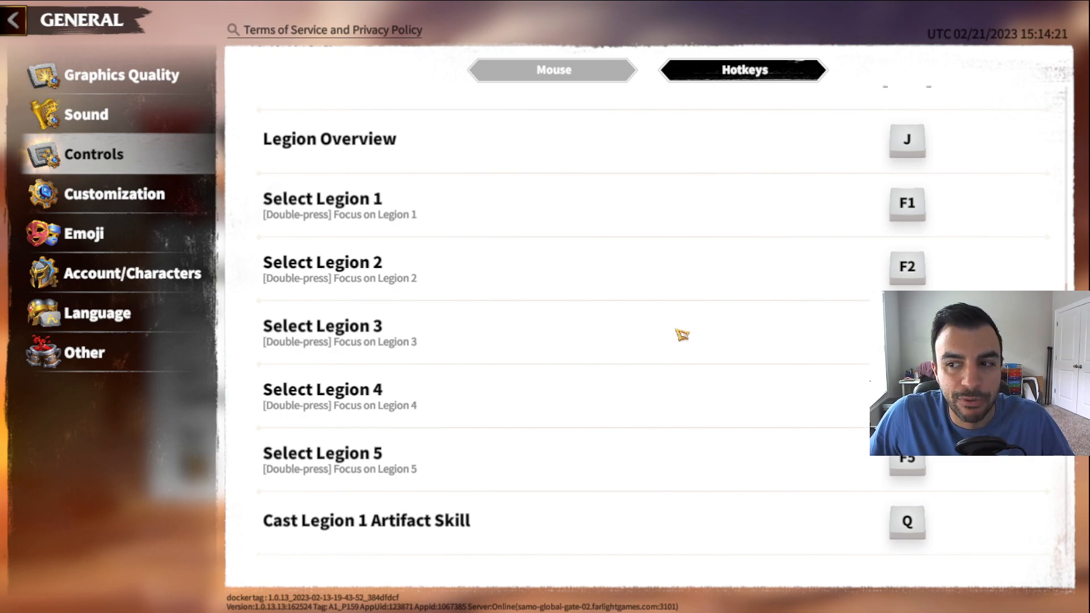
mouse_move(548, 152)
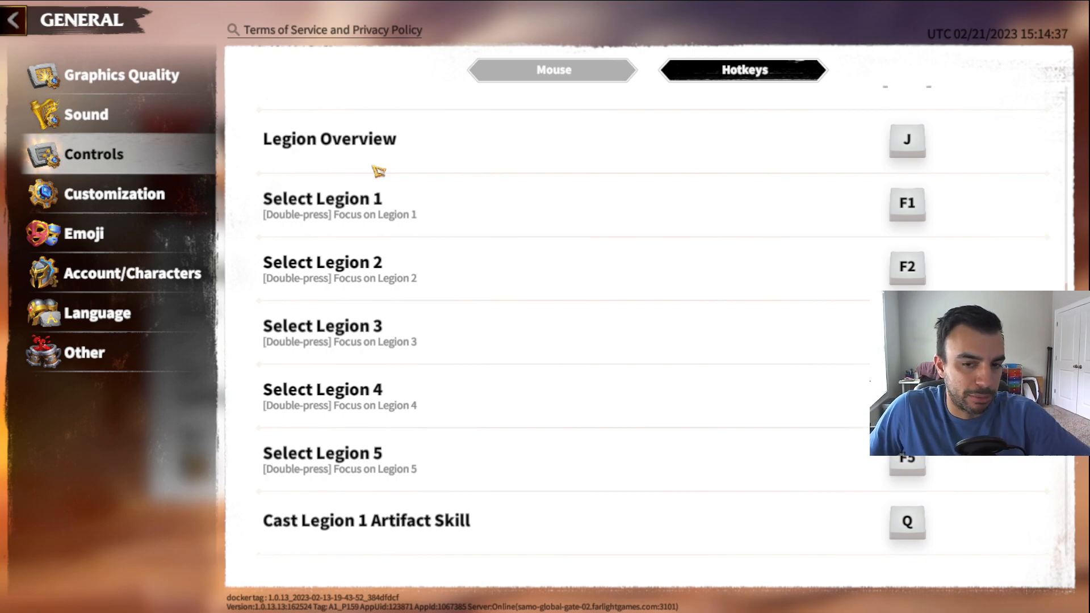
mouse_move(284, 171)
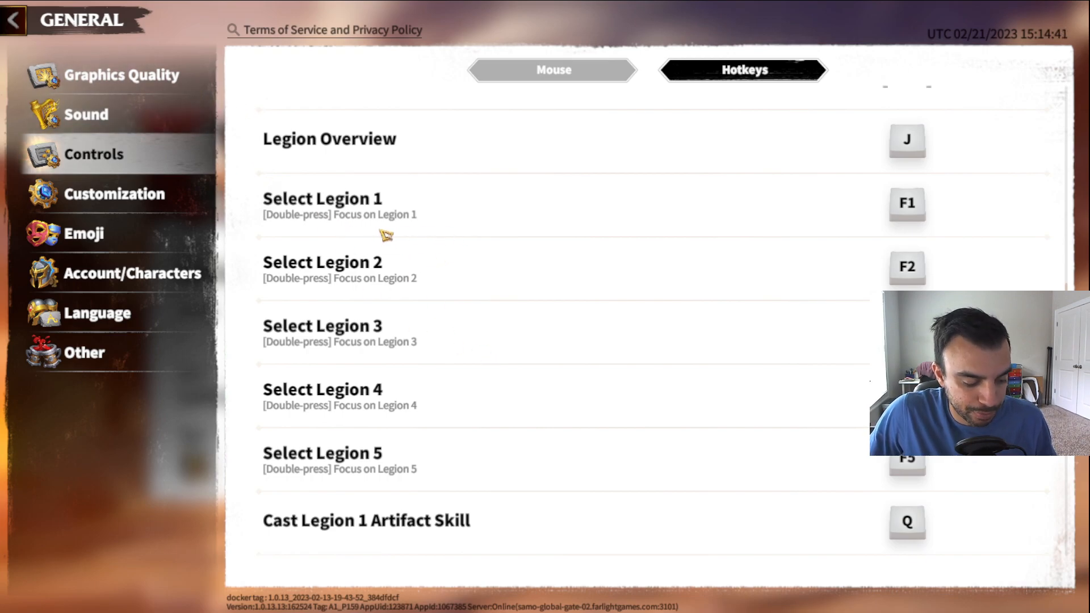
mouse_move(363, 186)
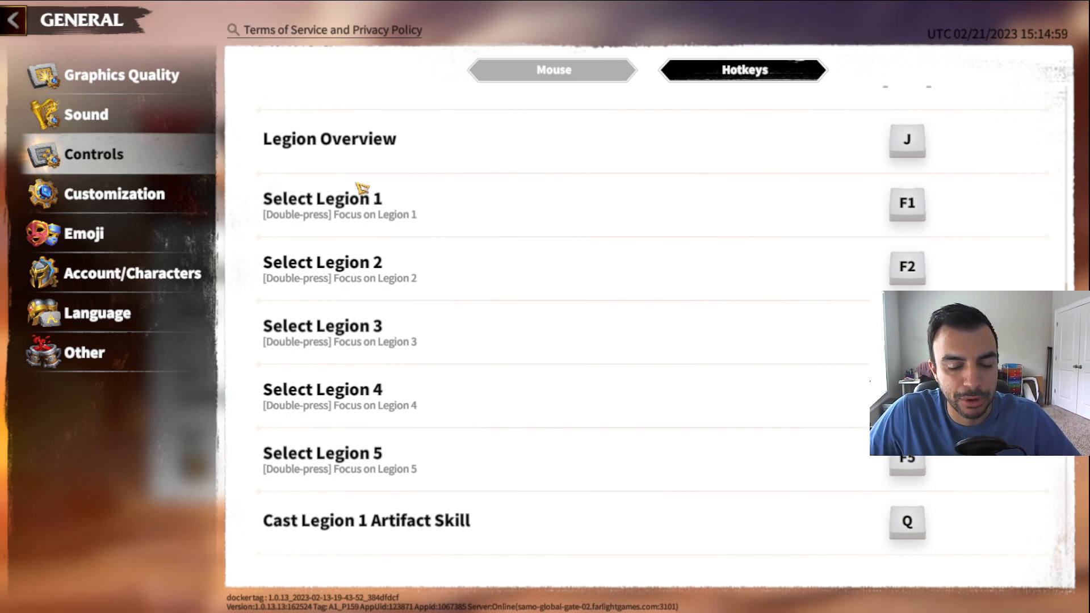
mouse_move(565, 420)
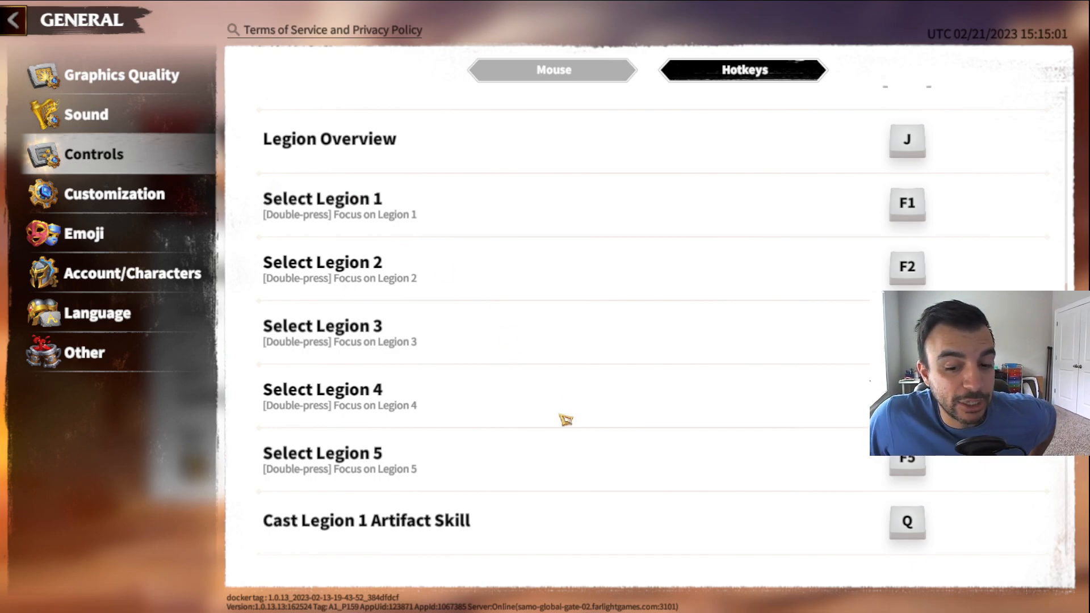
scroll("down", 3)
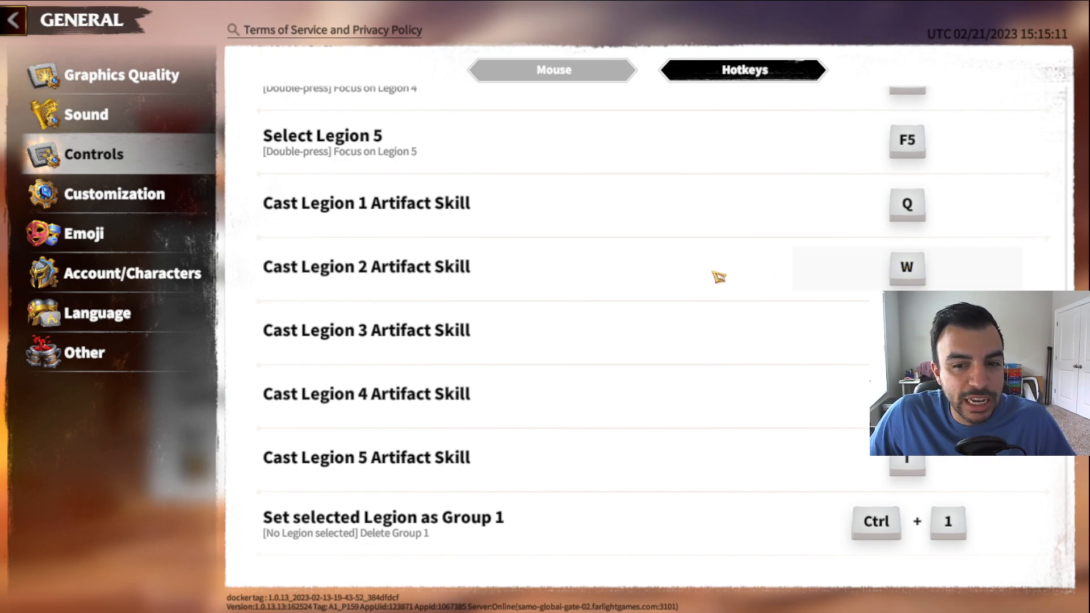
mouse_move(527, 276)
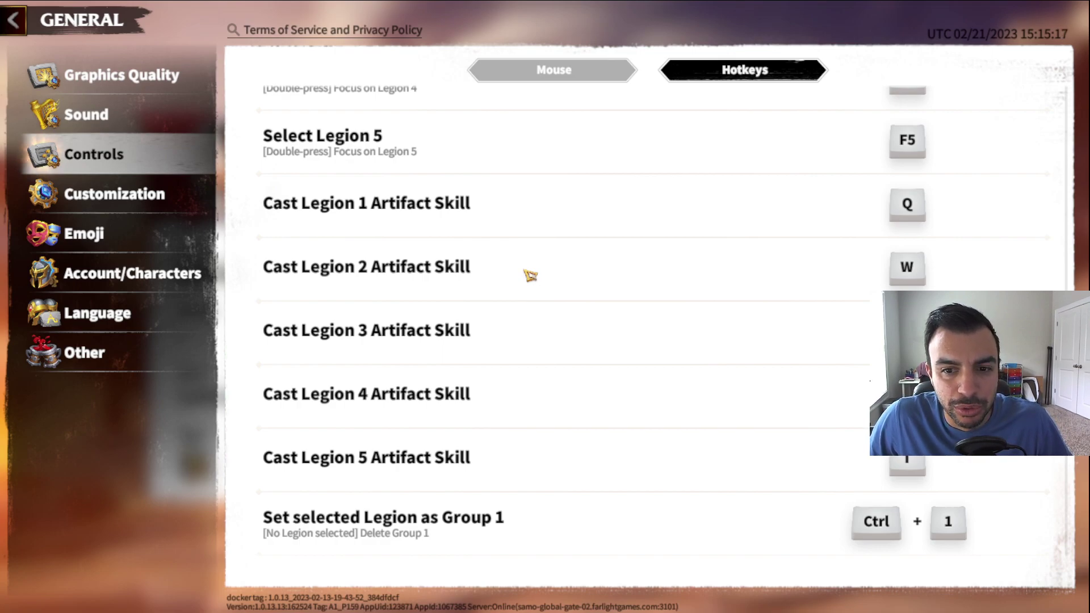
mouse_move(527, 208)
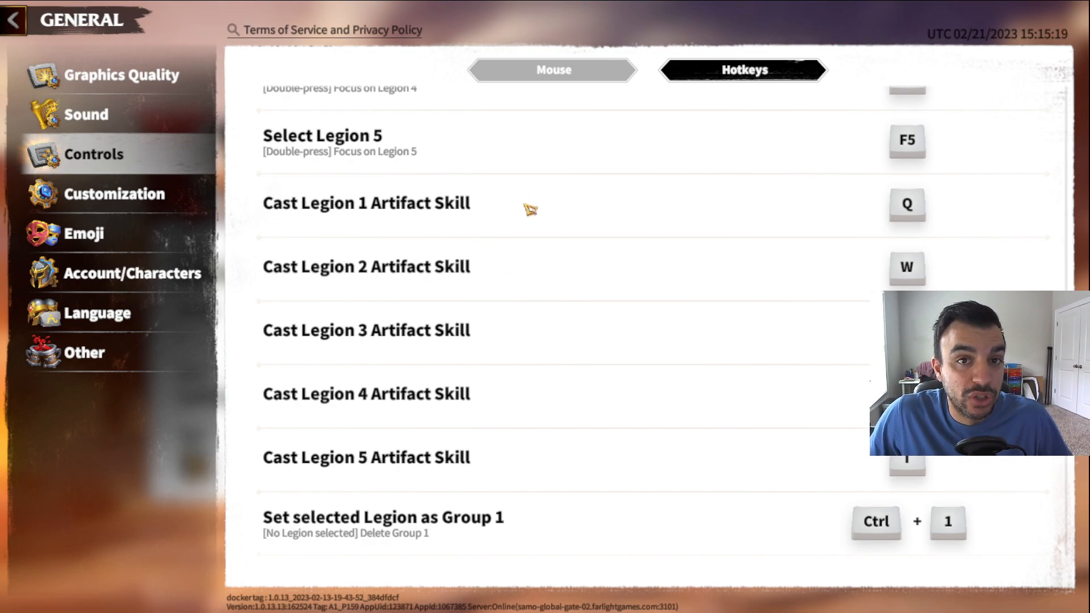
mouse_move(466, 302)
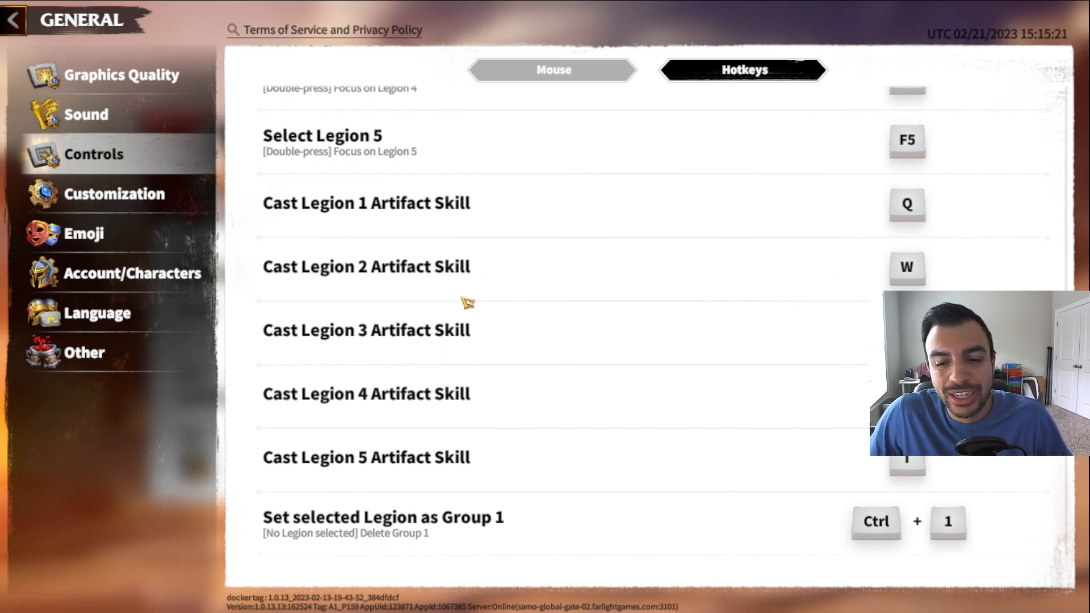
mouse_move(591, 425)
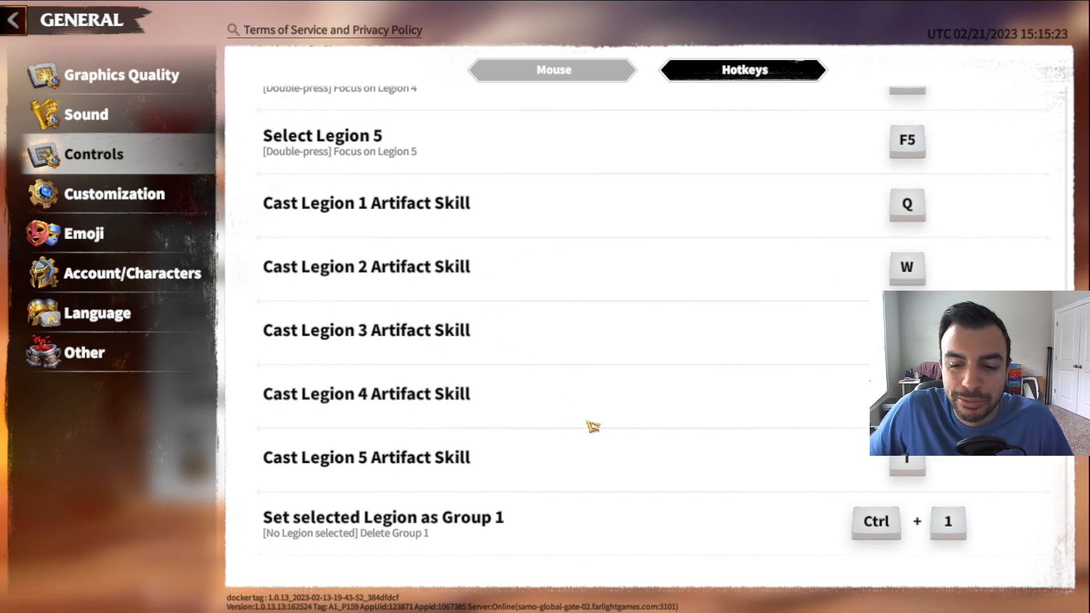
scroll("down", 3)
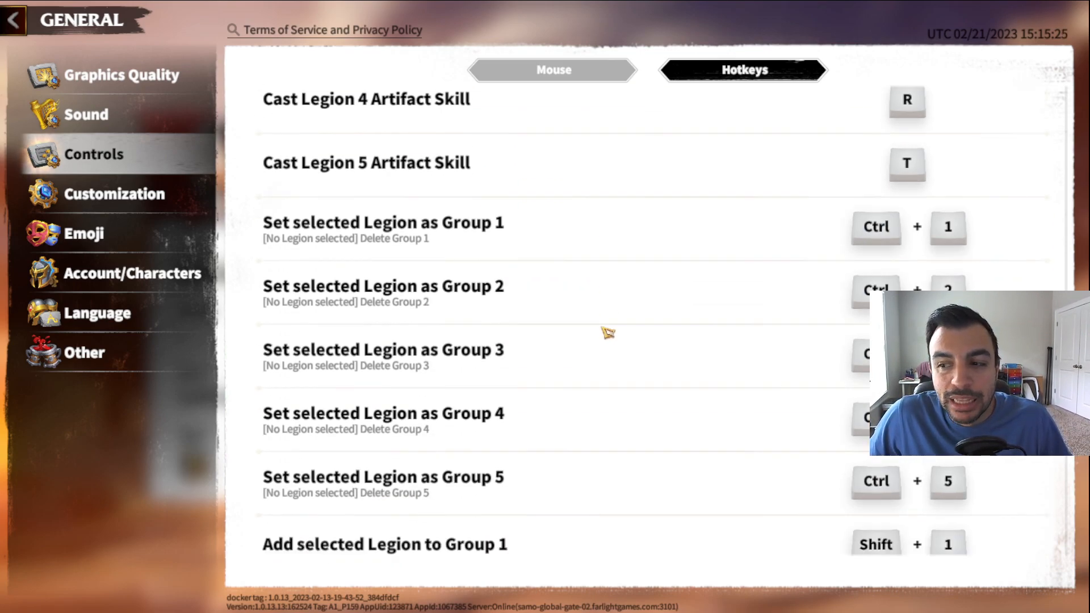
scroll("down", 3)
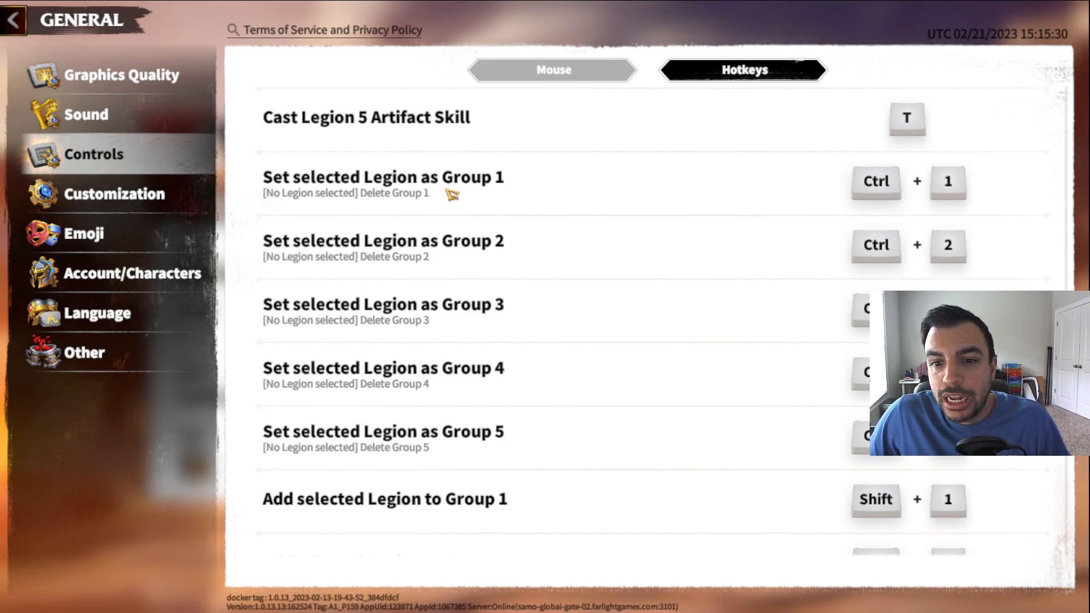
mouse_move(473, 187)
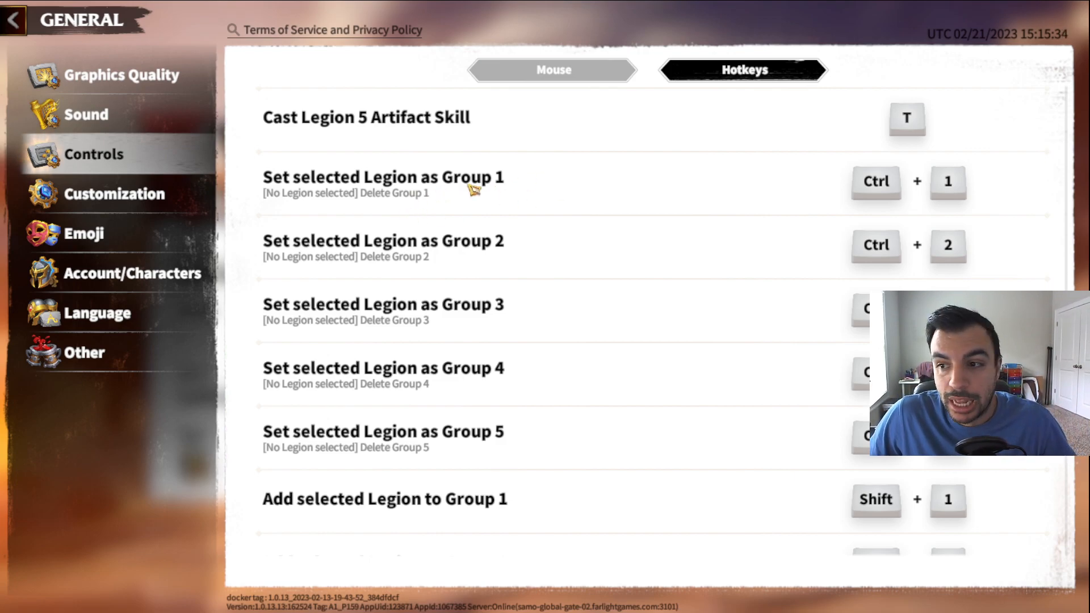
mouse_move(443, 194)
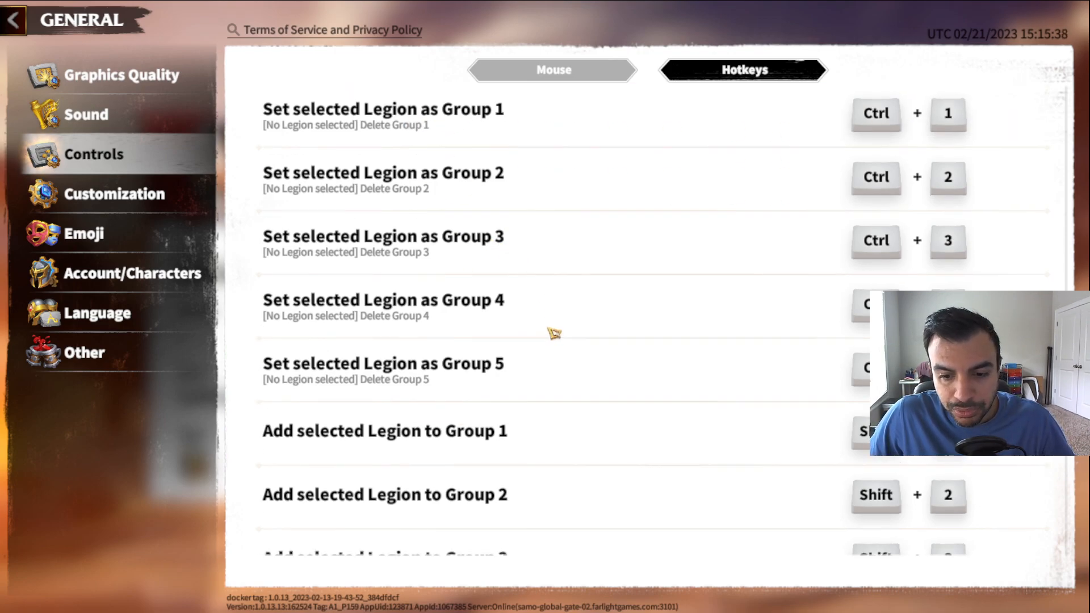
scroll("down", 3)
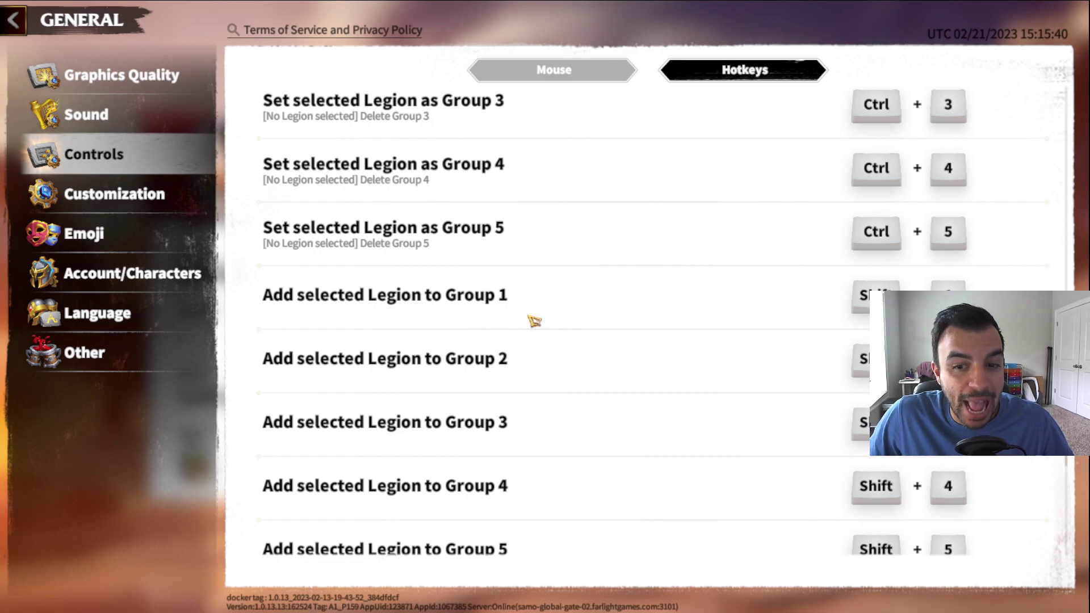
mouse_move(520, 286)
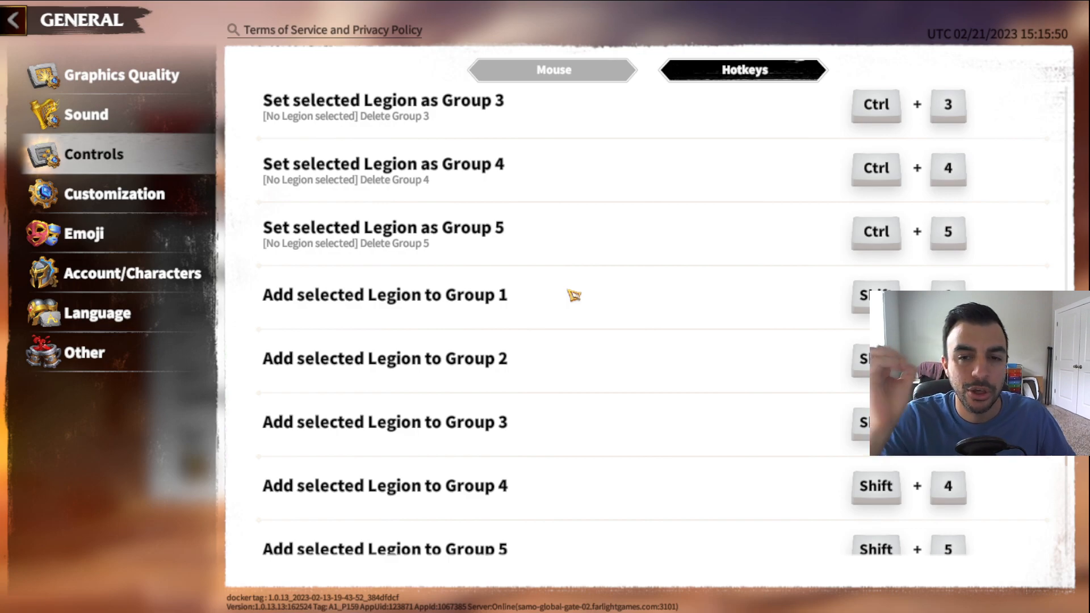
scroll("down", 3)
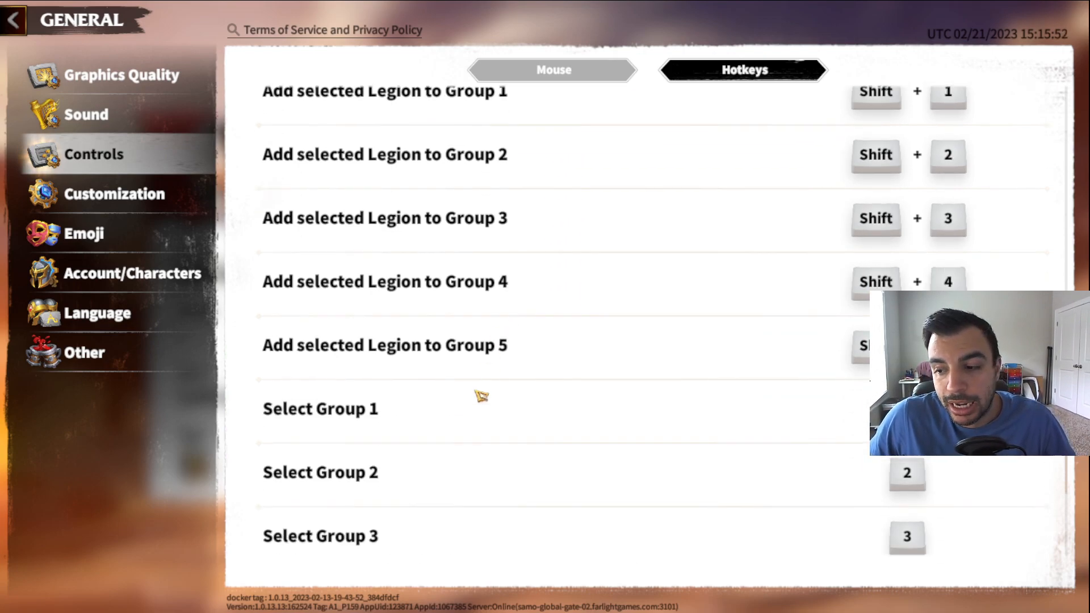
scroll("down", 3)
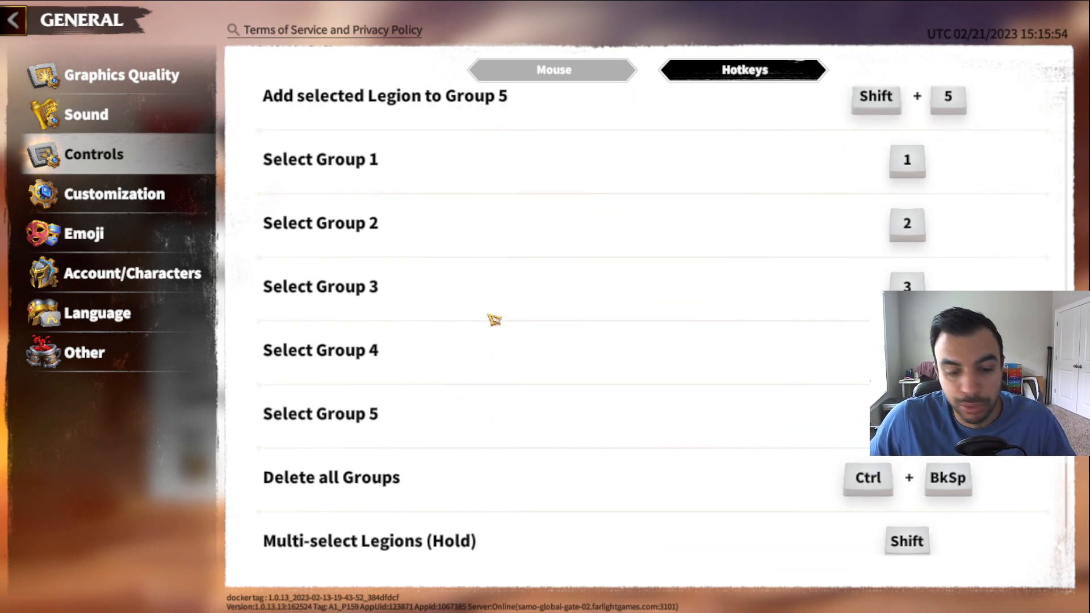
scroll("down", 3)
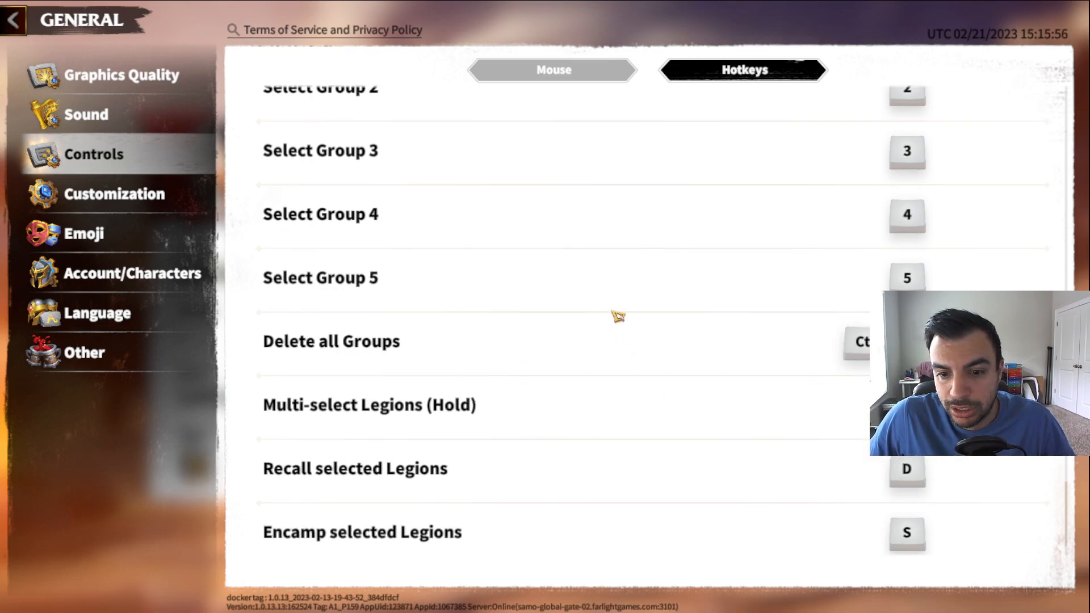
scroll("down", 3)
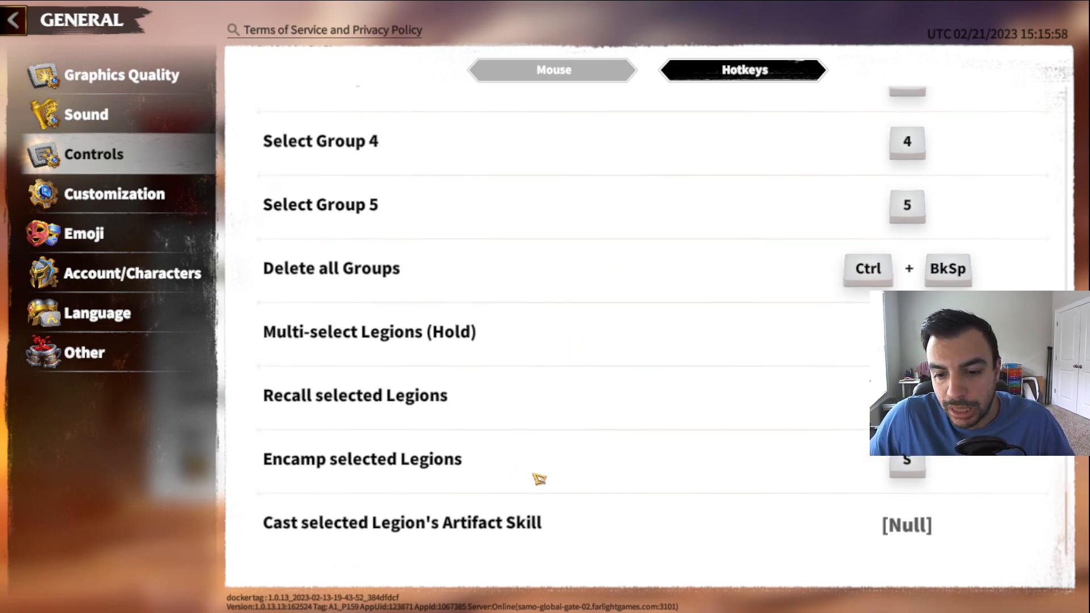
mouse_move(724, 403)
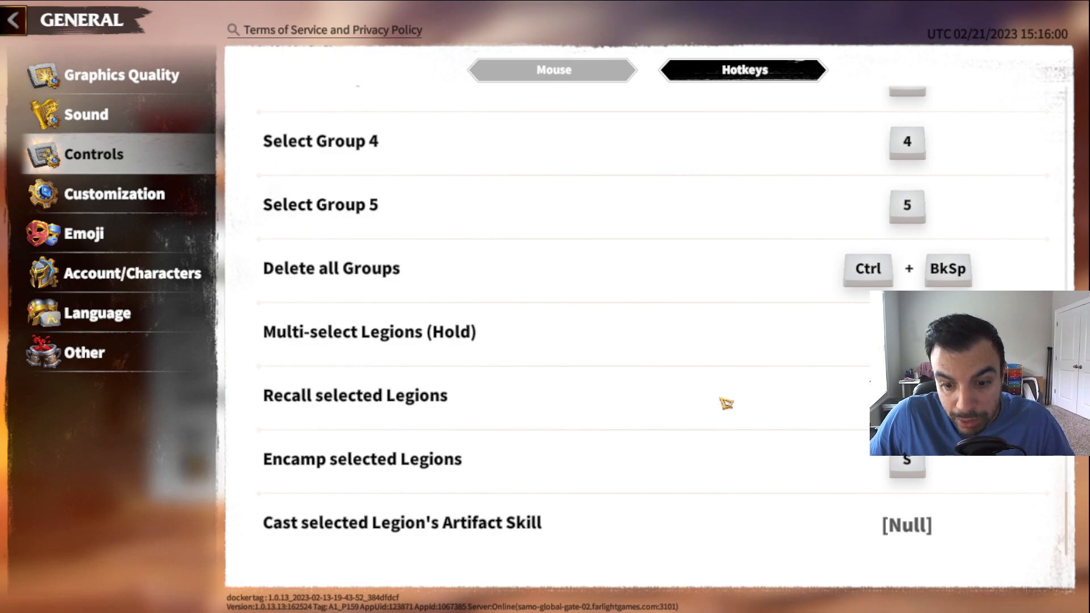
mouse_move(590, 536)
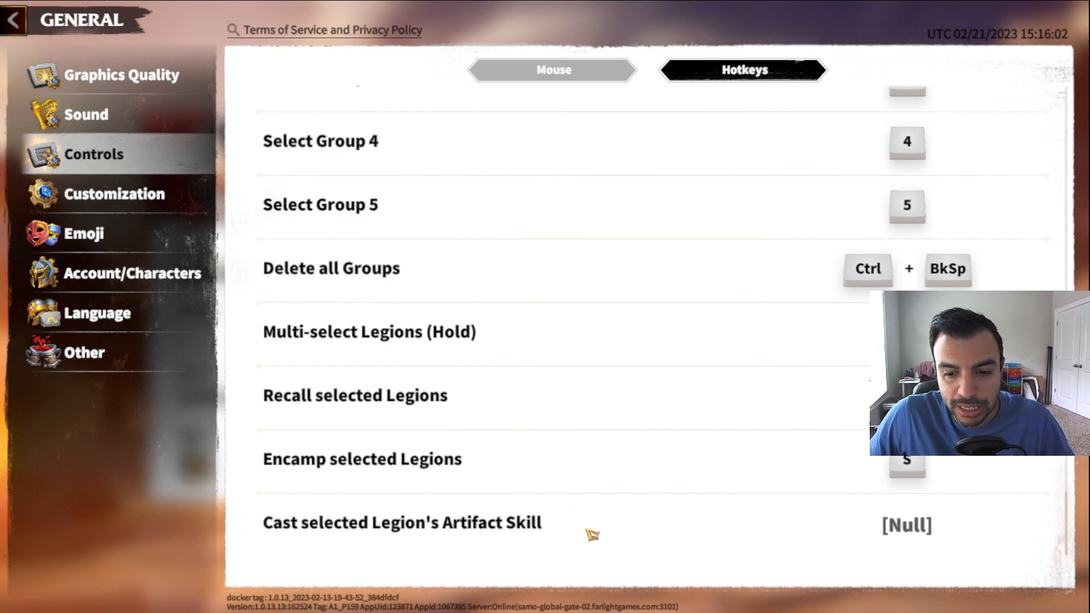
left_click(113, 193)
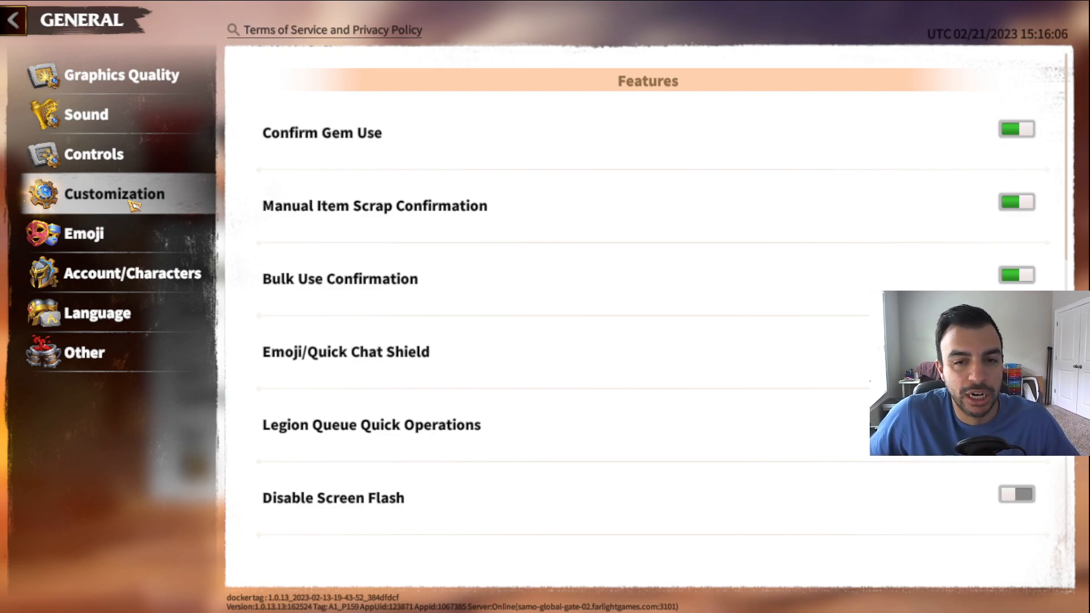
mouse_move(589, 340)
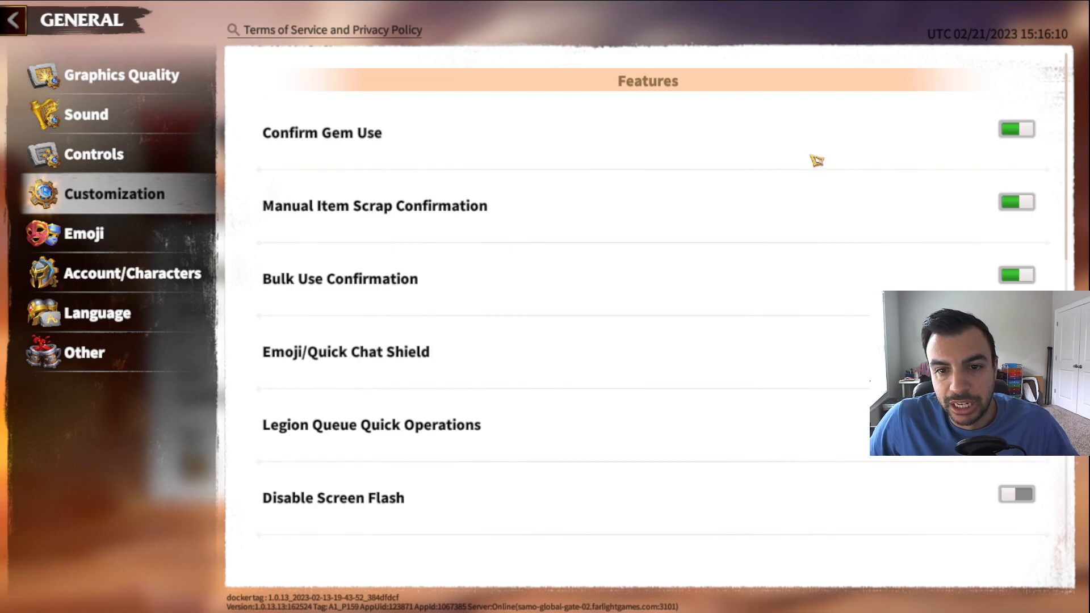
mouse_move(804, 248)
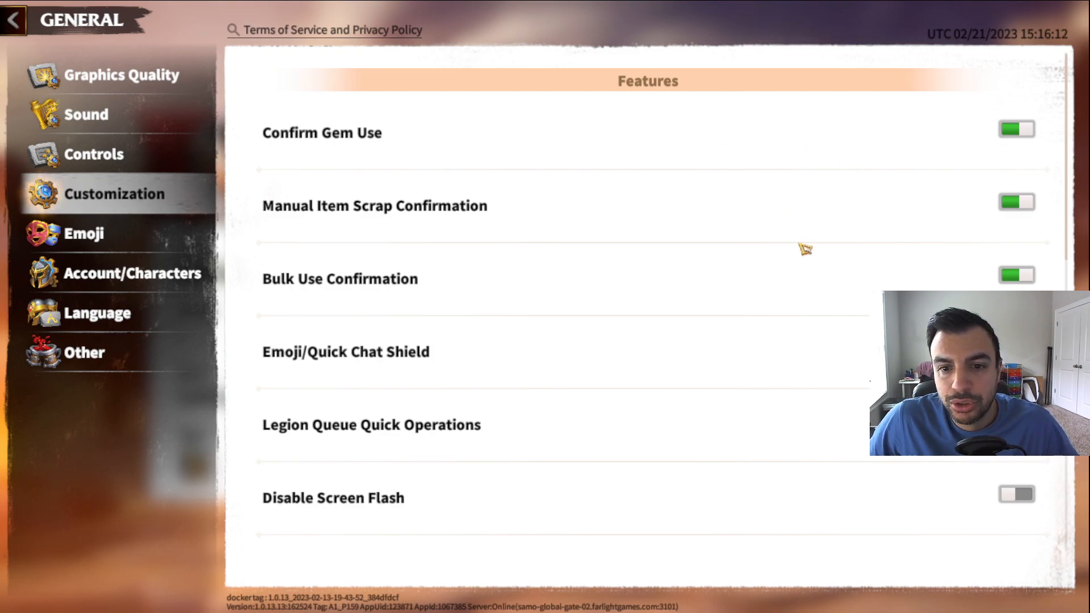
scroll("down", 3)
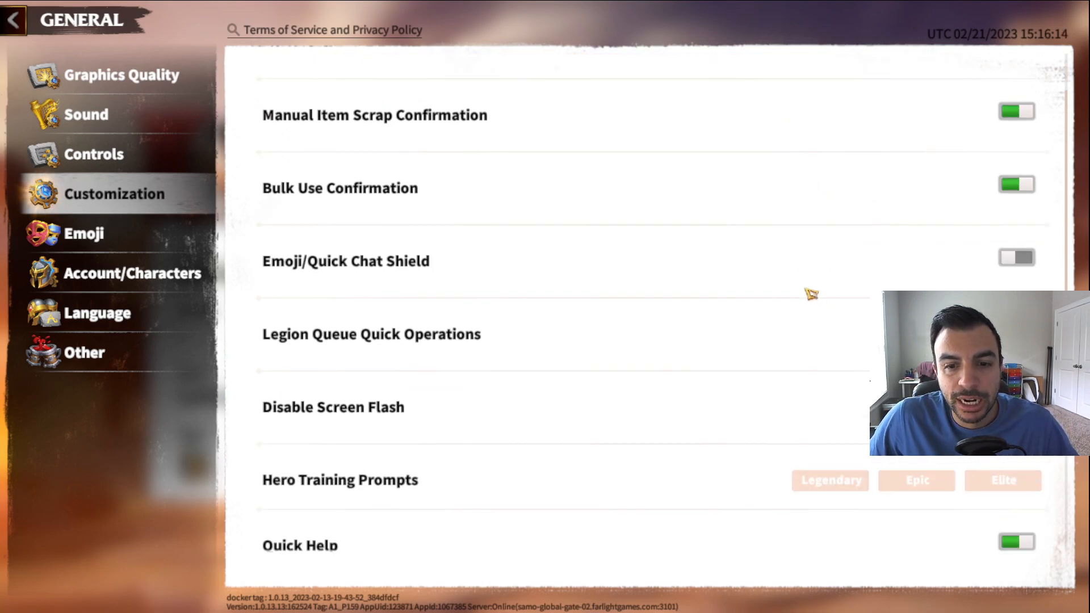
mouse_move(659, 300)
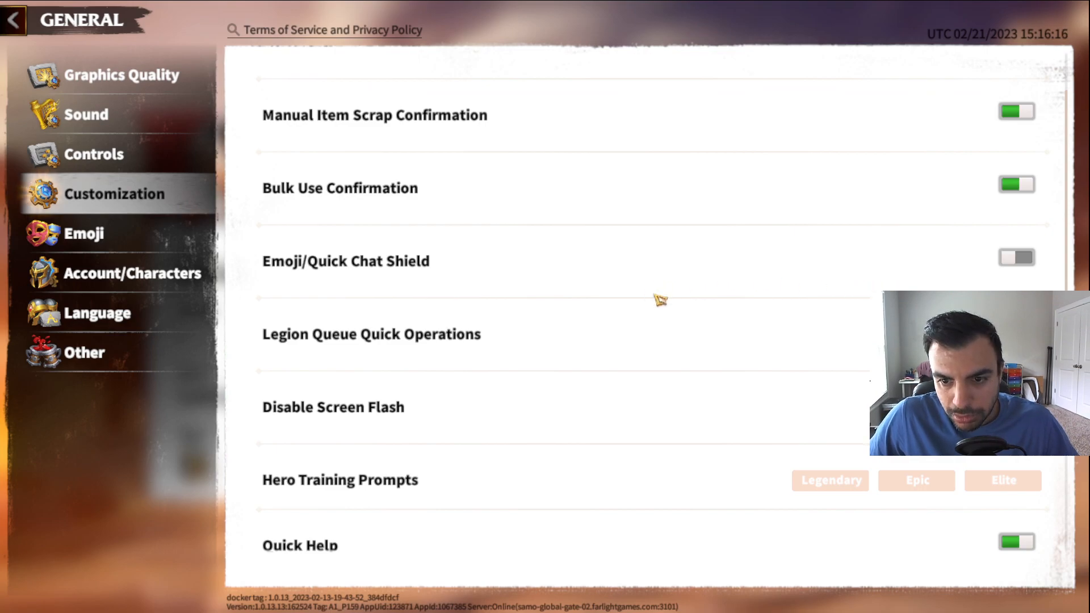
mouse_move(1014, 261)
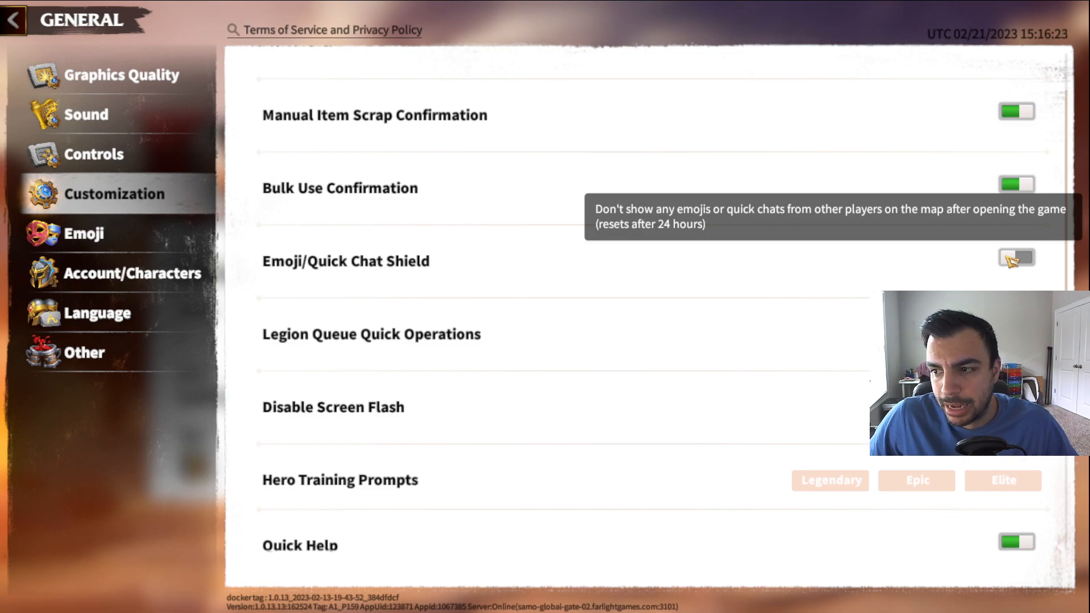
mouse_move(772, 369)
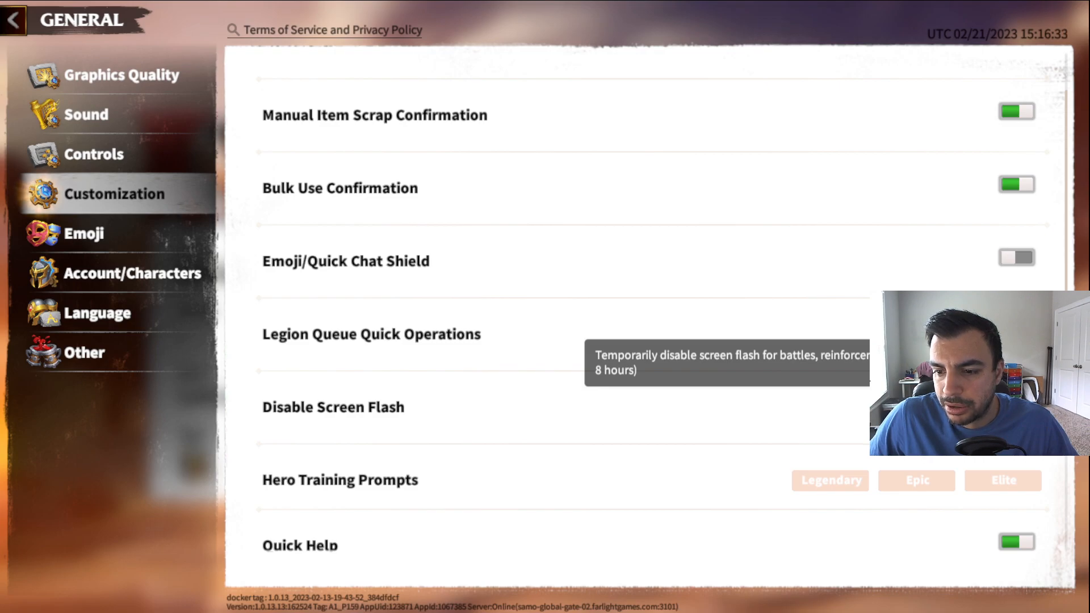
scroll("down", 3)
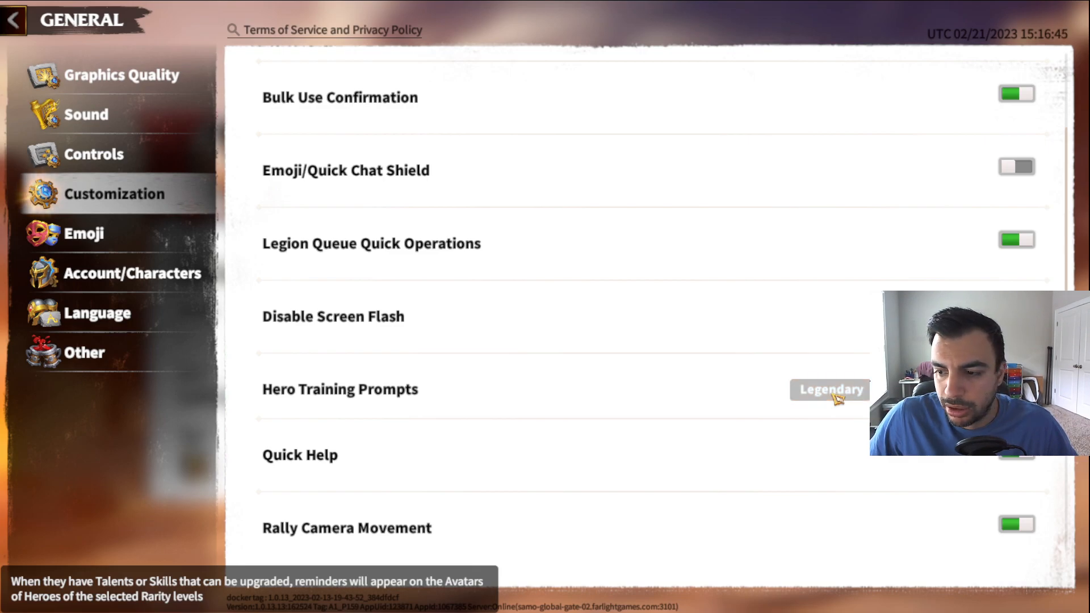
scroll("down", 3)
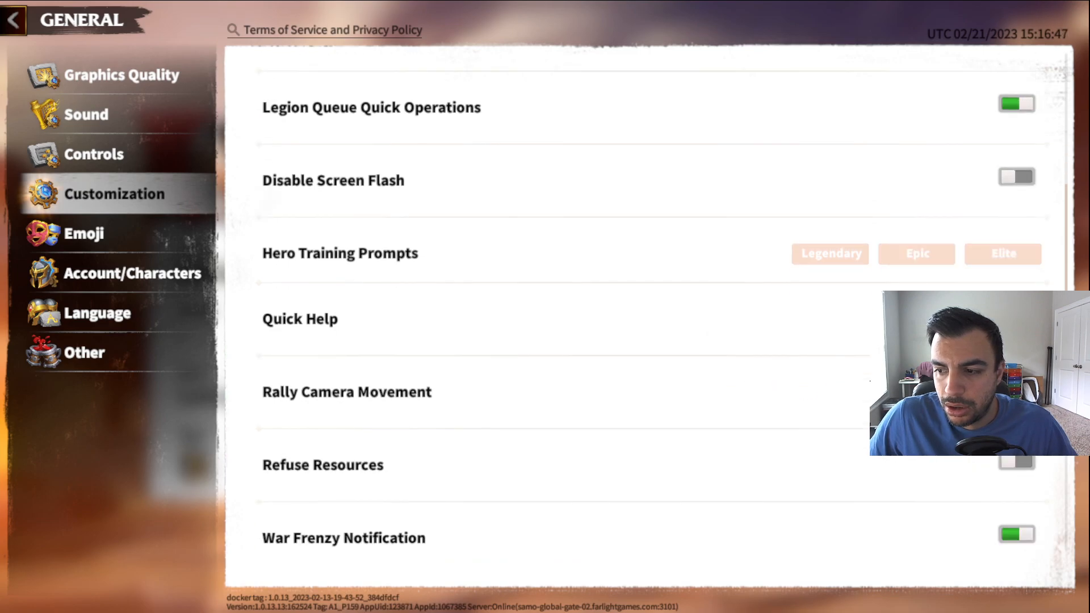
scroll("down", 3)
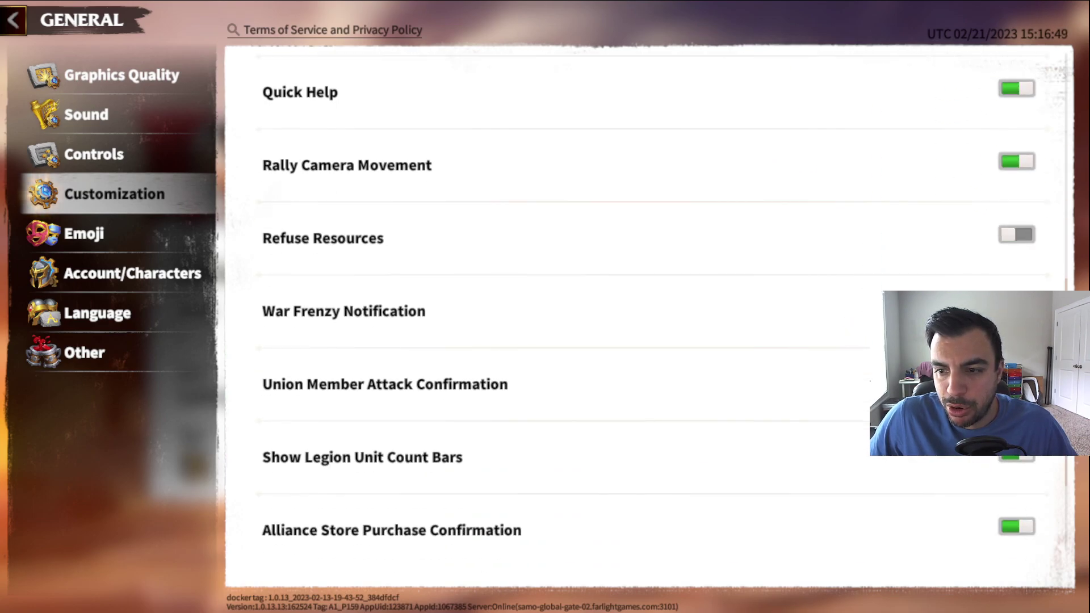
mouse_move(1012, 238)
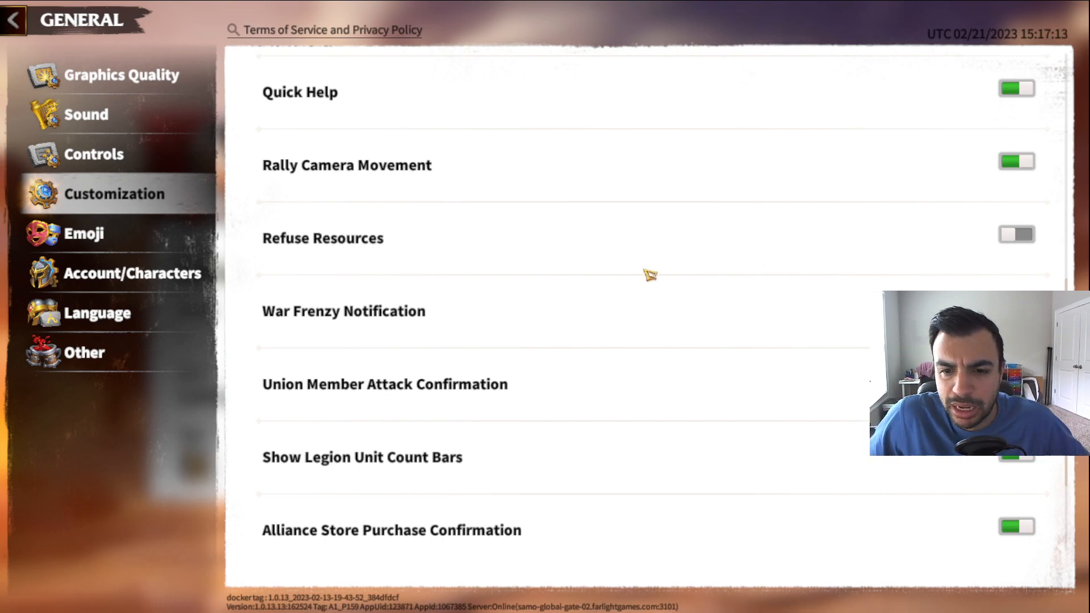
mouse_move(616, 399)
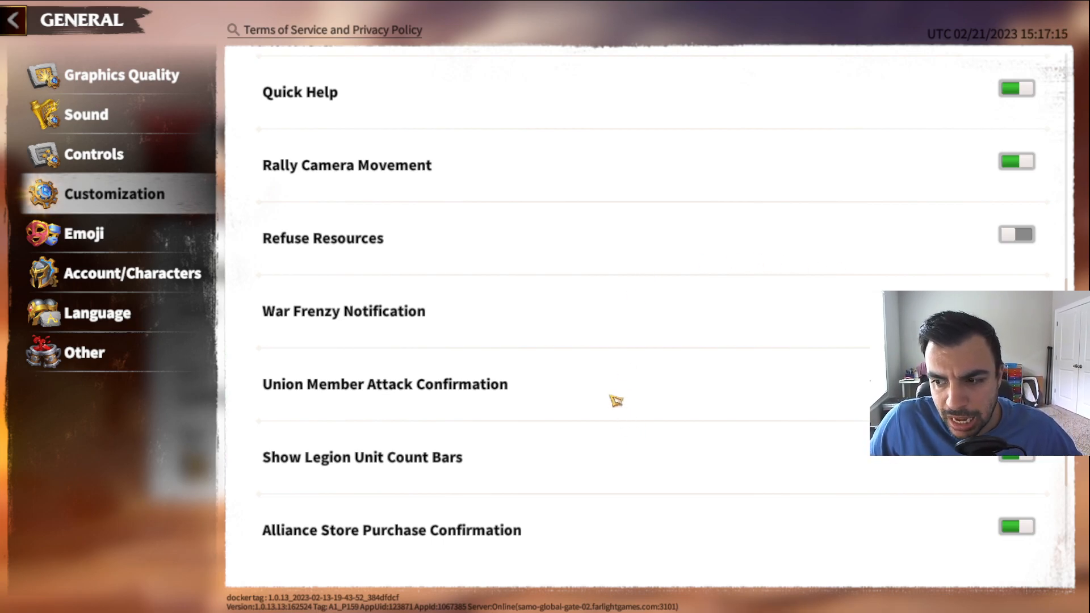
- Scroll through the Customization toggles, then switch to the Emoji settings
scroll("down", 3)
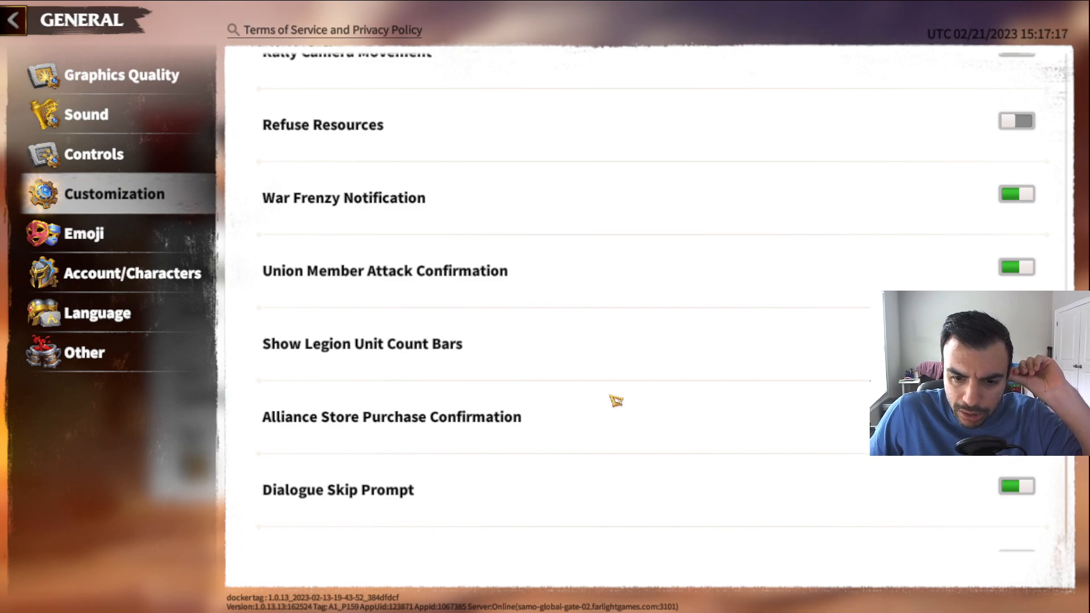
scroll("down", 3)
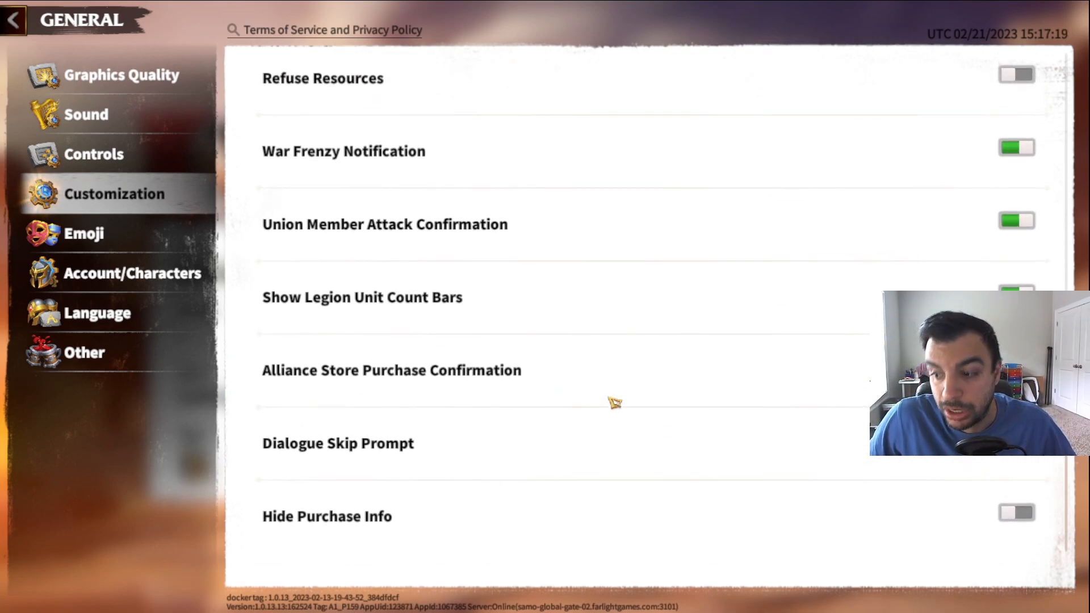
mouse_move(933, 516)
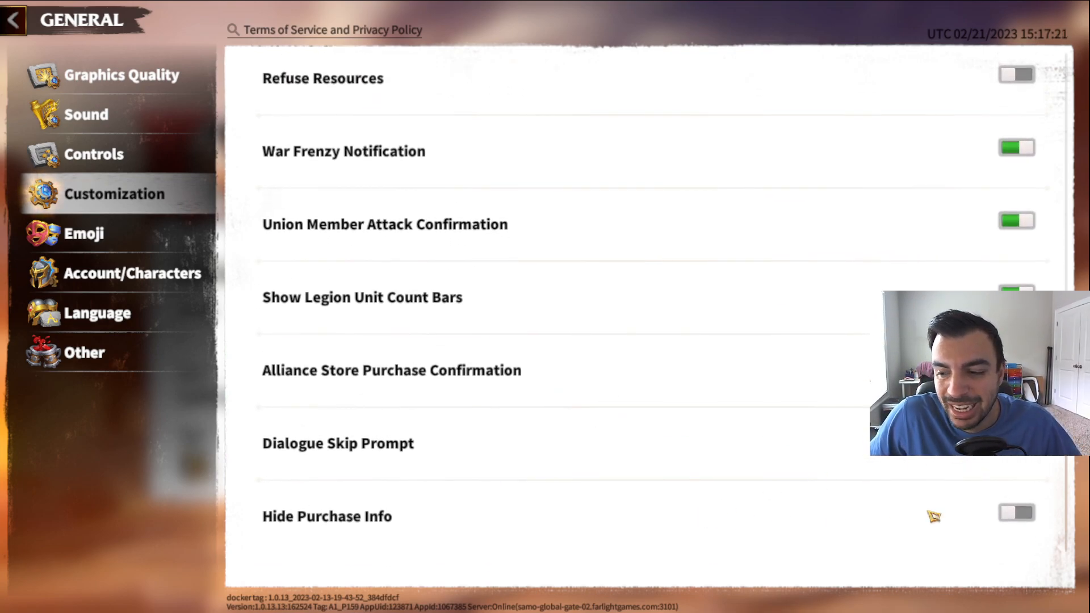
mouse_move(1021, 524)
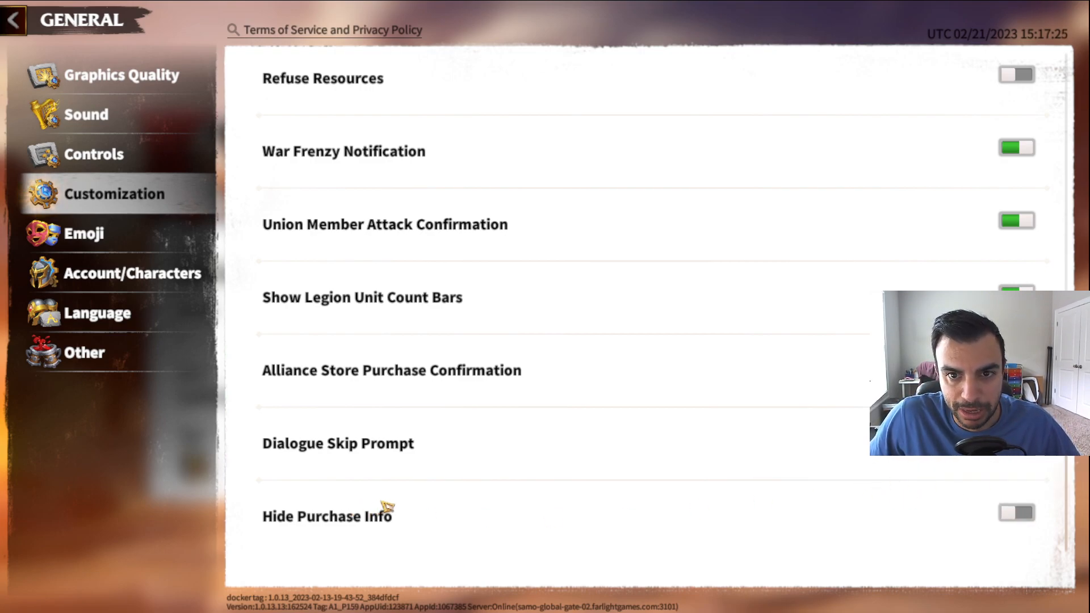
mouse_move(313, 529)
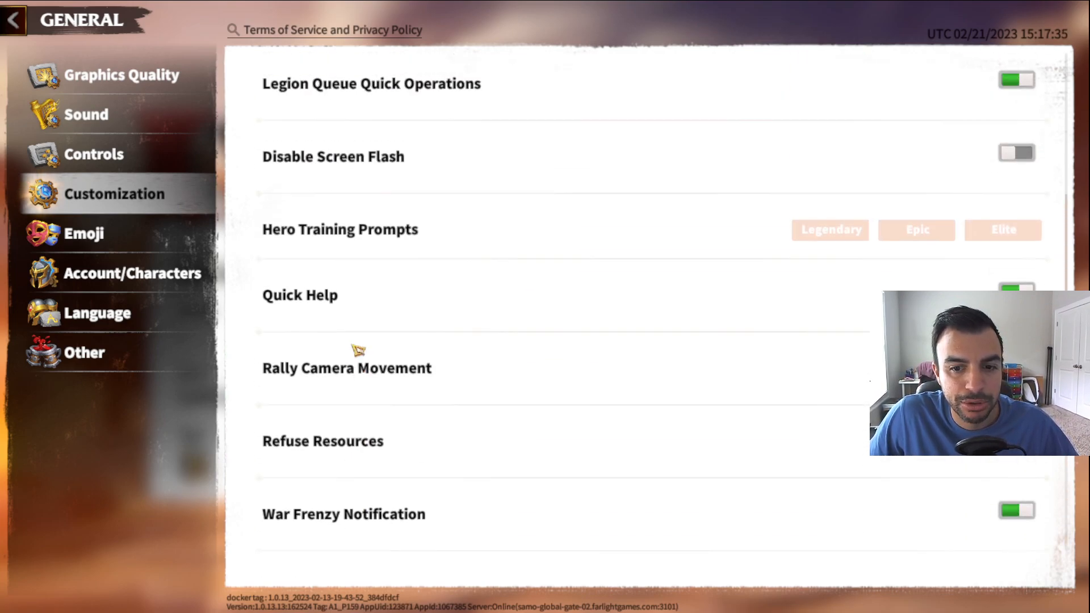
scroll("up", 3)
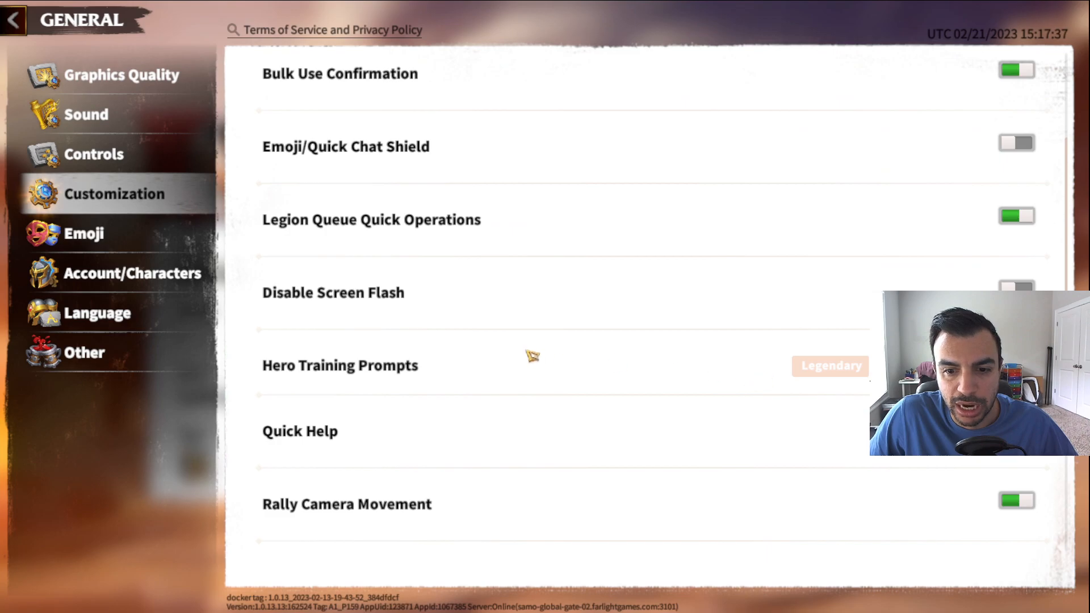
mouse_move(751, 367)
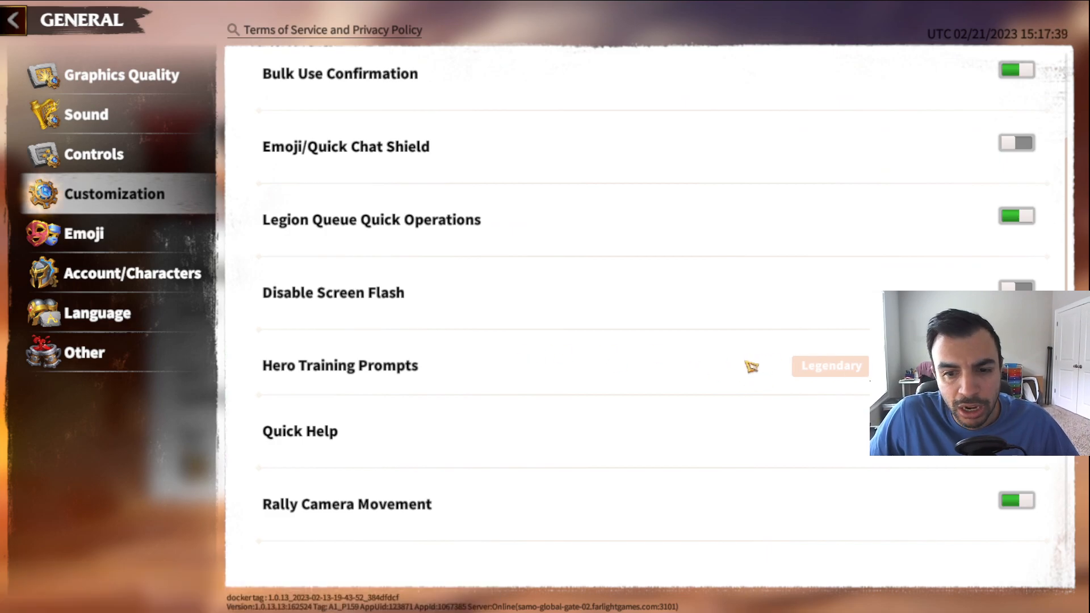
left_click(83, 234)
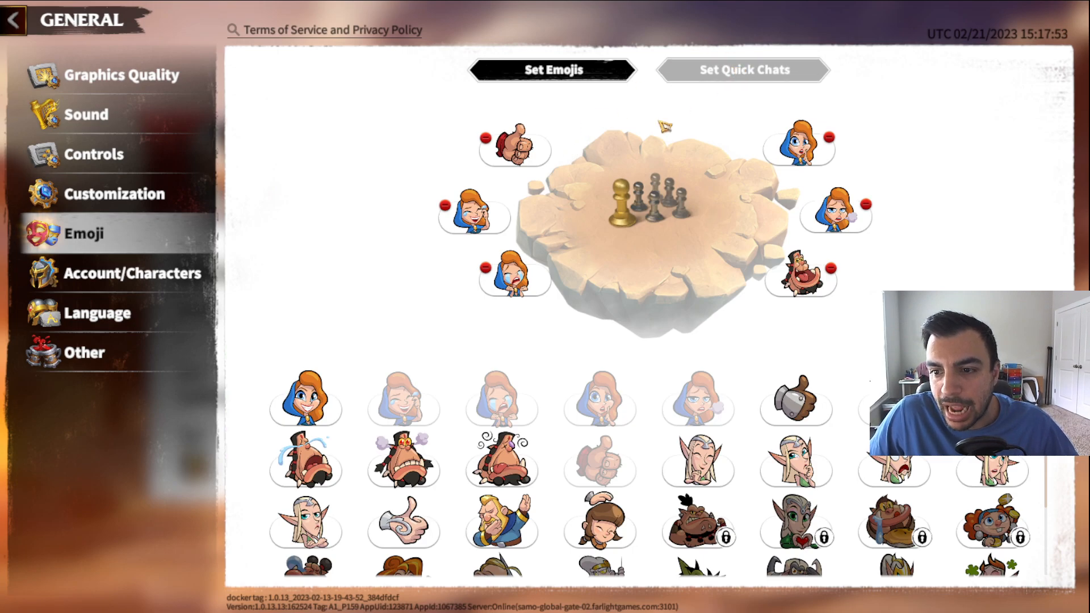
- View the Set Quick Chats arrangement, then move to Account/Characters
left_click(743, 71)
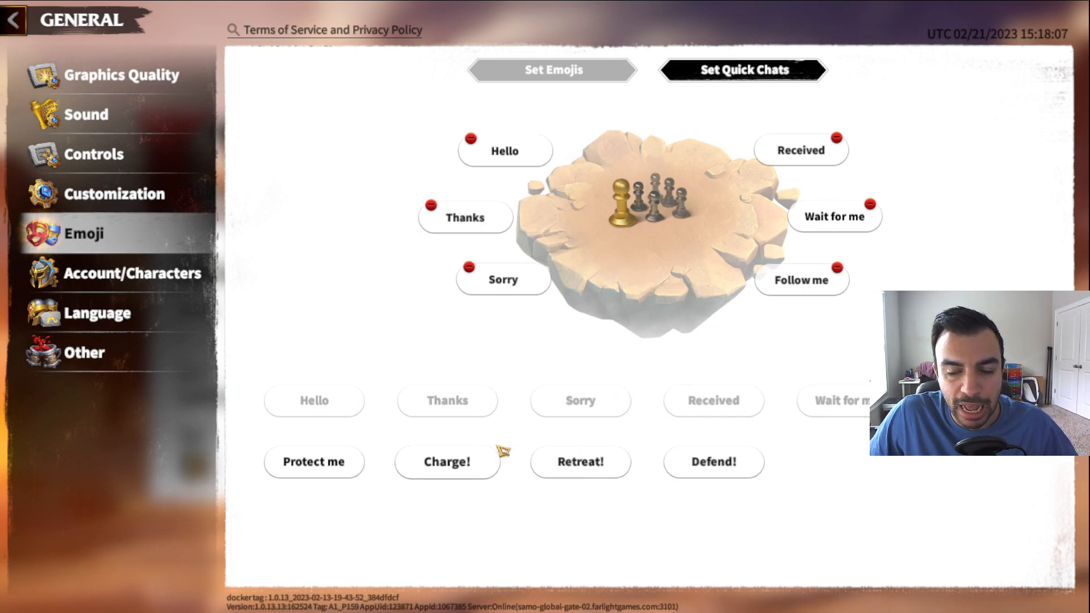
mouse_move(669, 273)
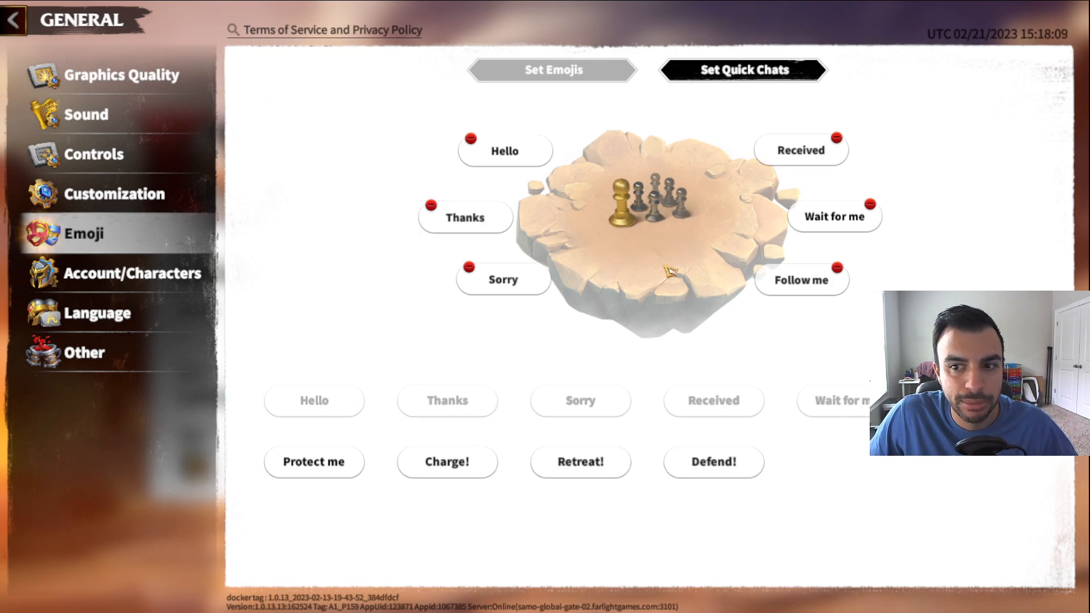
mouse_move(630, 274)
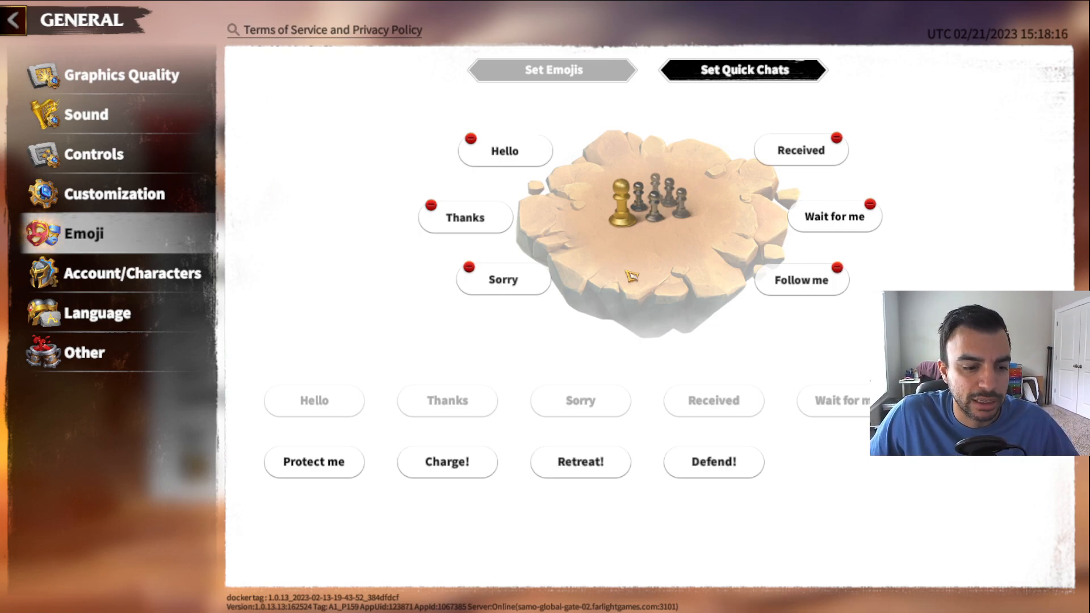
left_click(131, 272)
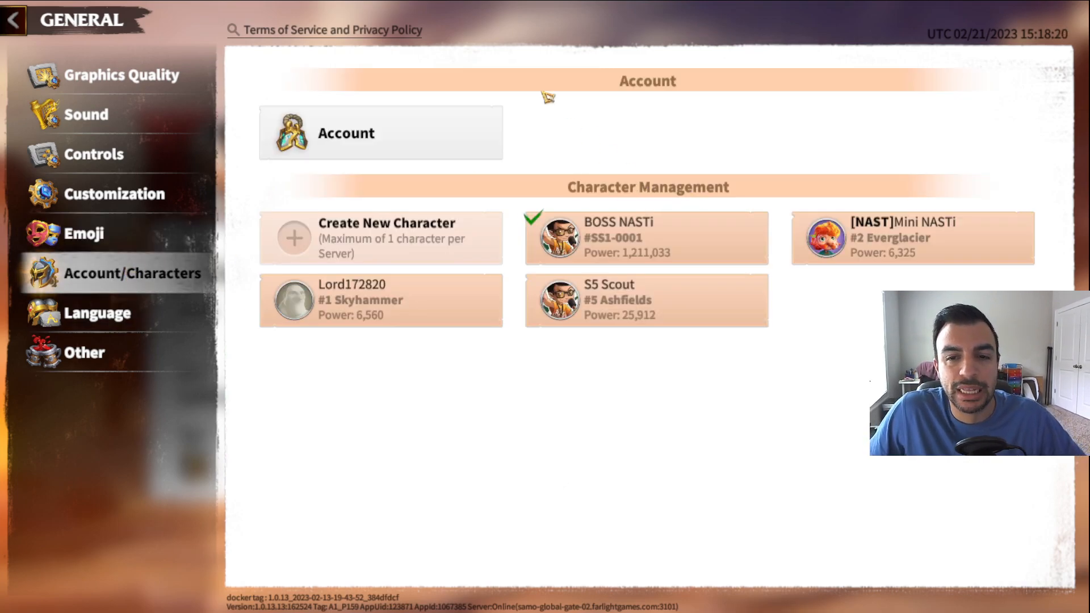
mouse_move(513, 345)
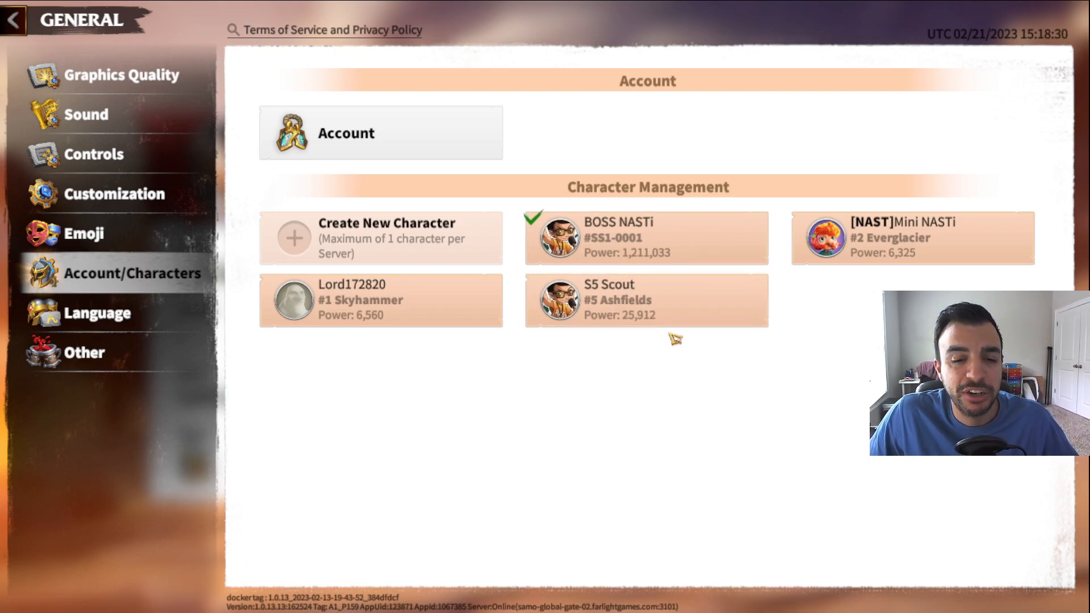
mouse_move(664, 336)
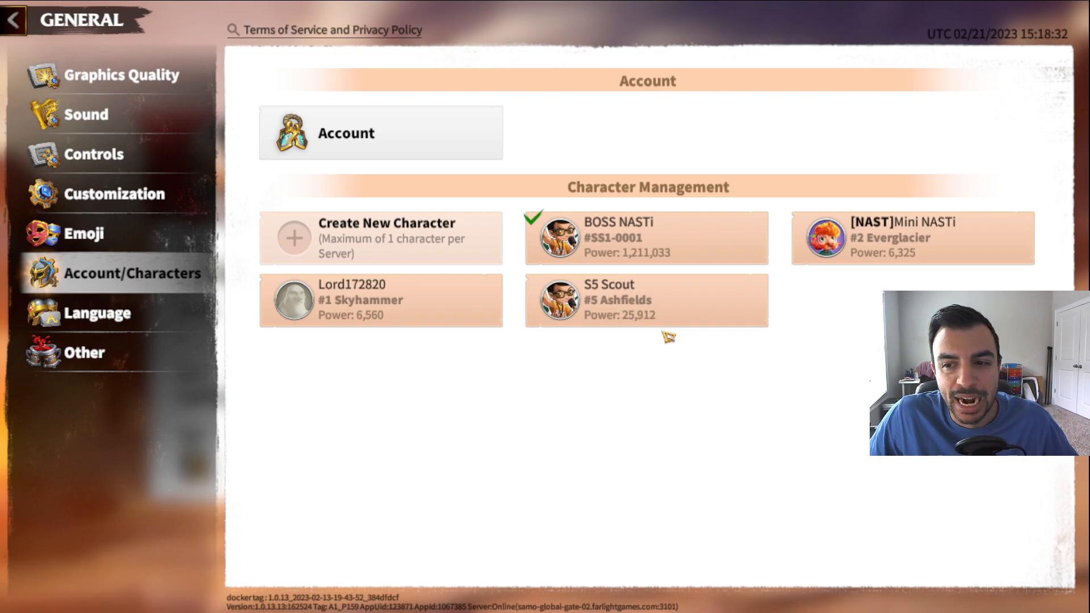
mouse_move(829, 372)
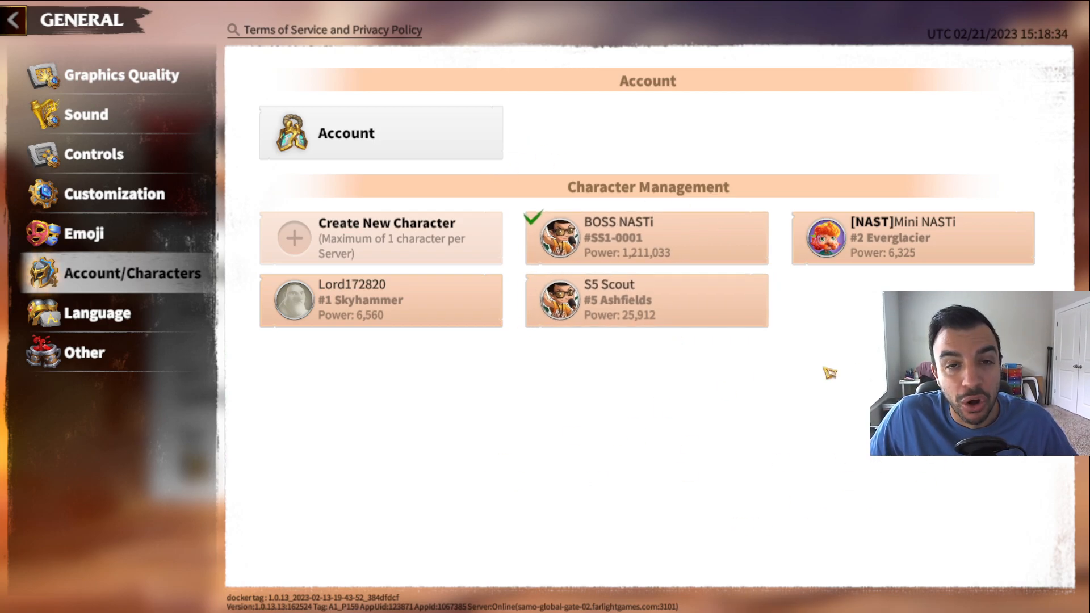
- Switch to the Other page with Support, community links, Redeem Gifts and Search Lords
left_click(98, 313)
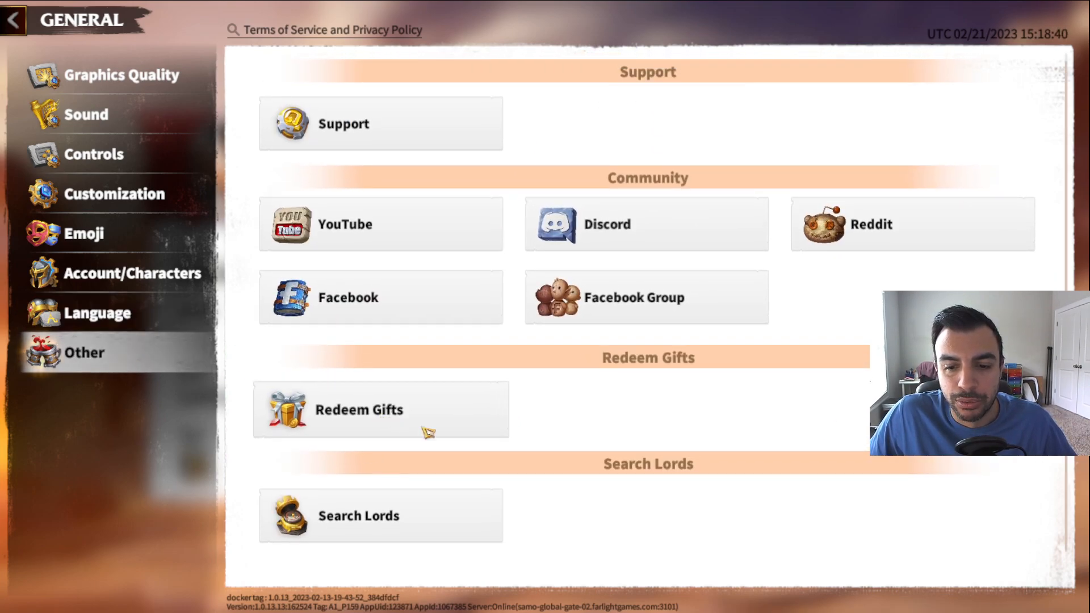
- Peek at Search Lords, then back out of settings and profile to the world map
left_click(379, 515)
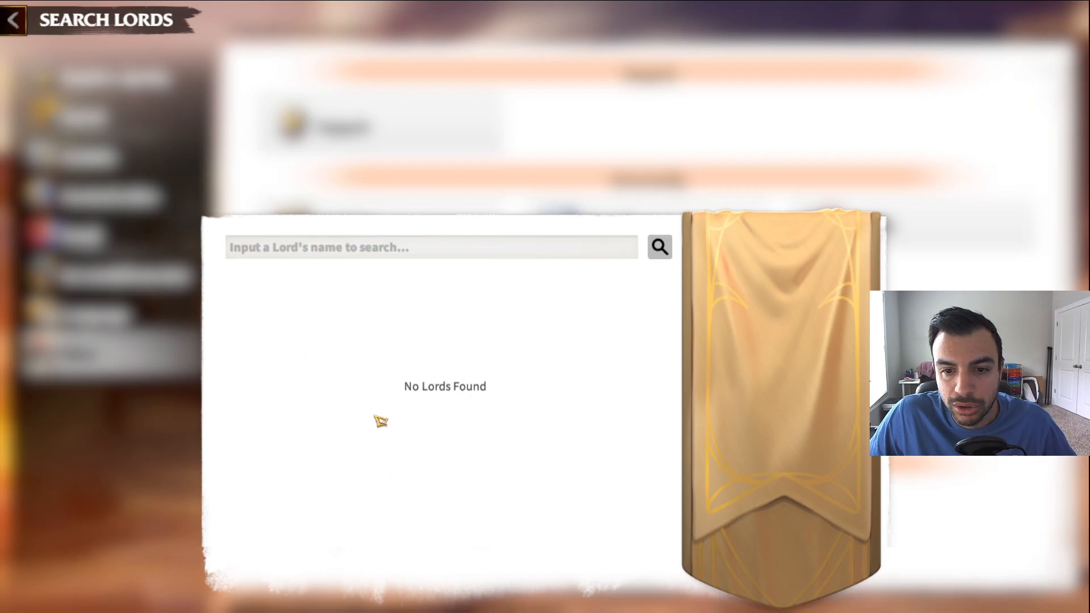
left_click(17, 21)
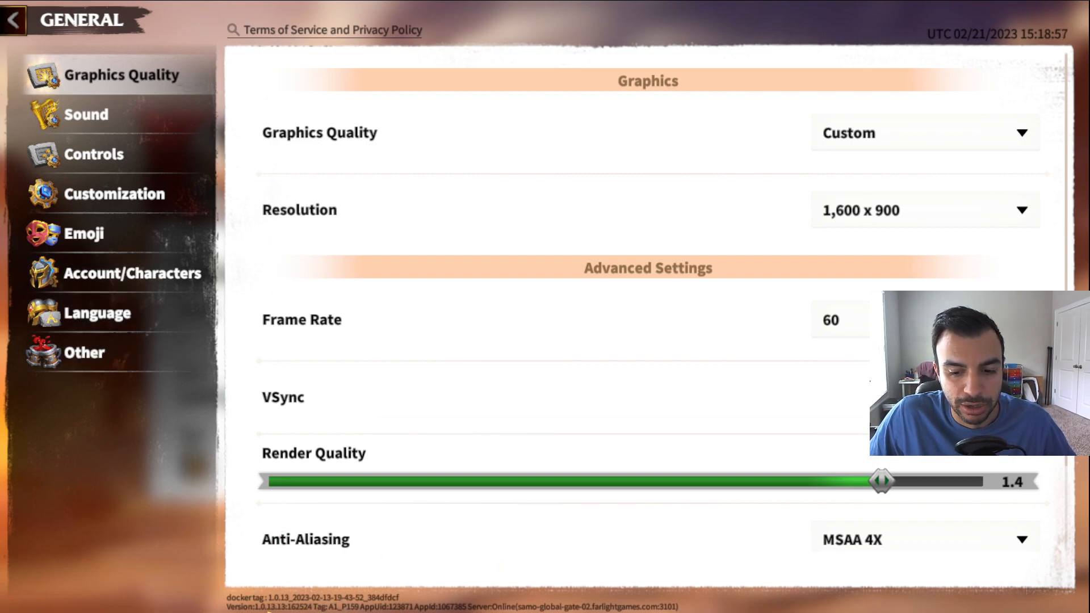
left_click(16, 21)
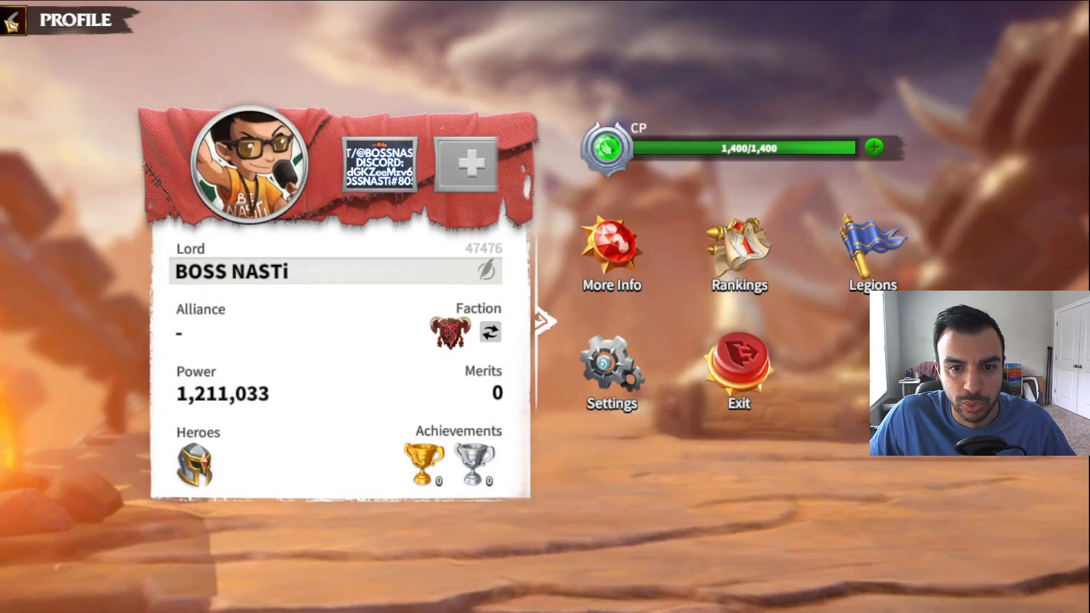
left_click(14, 22)
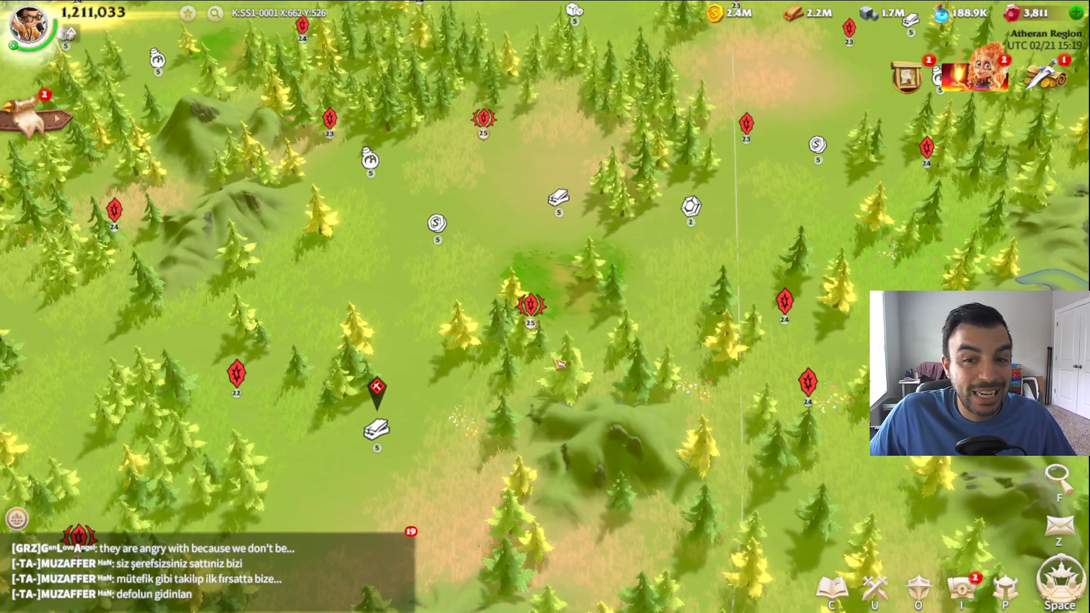